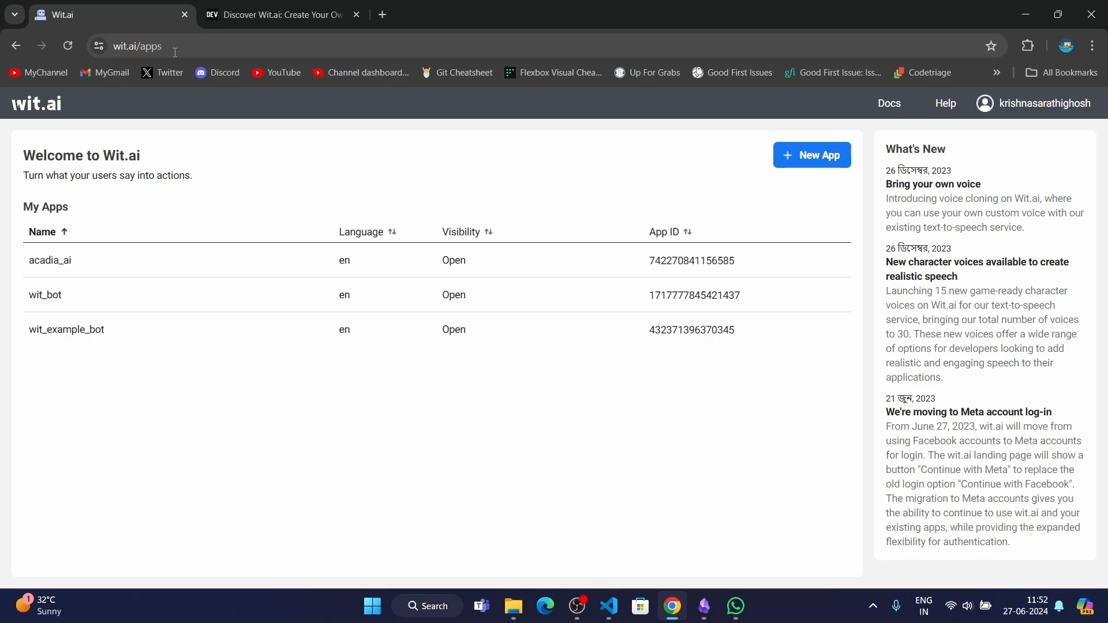
{"action": "mouse_move", "coordinate": [395, 217]}
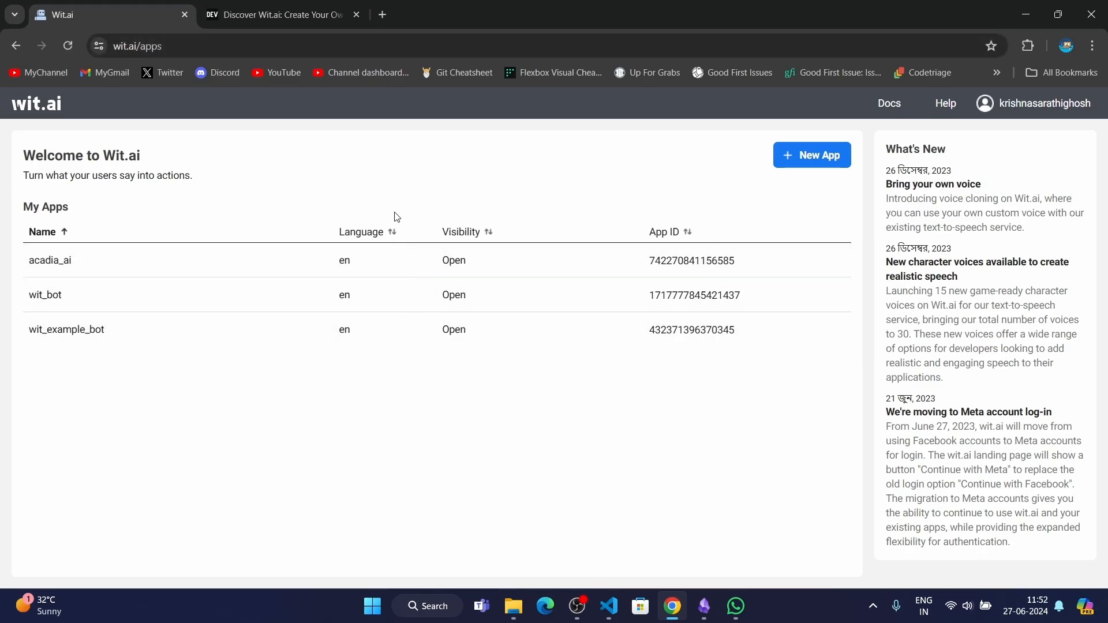
{"action": "mouse_move", "coordinate": [387, 203]}
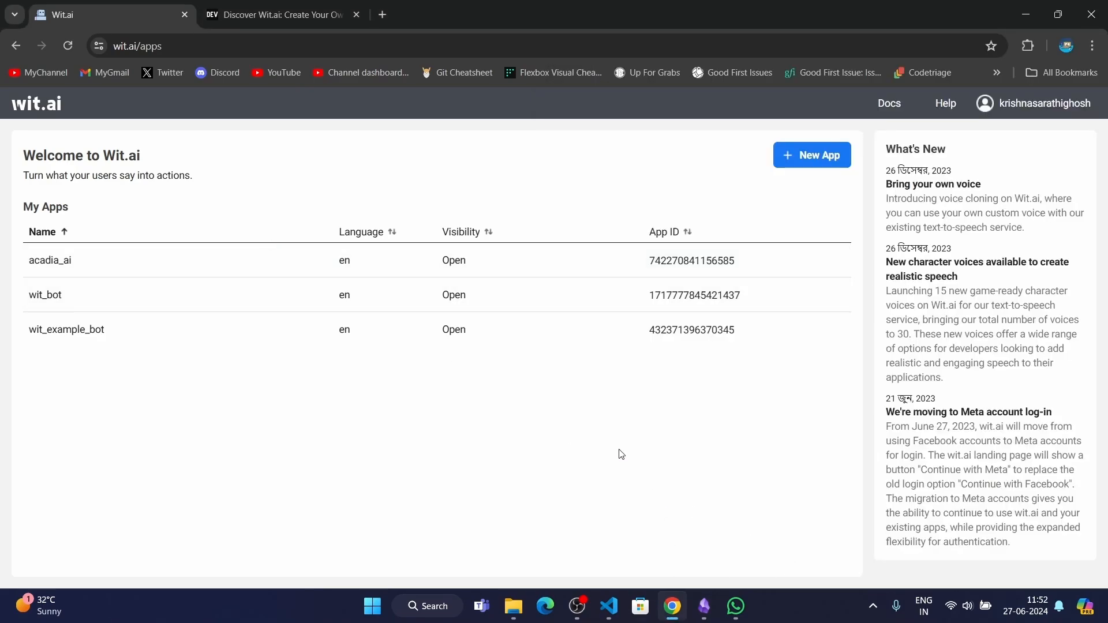
Switch to the Discover Wit.ai DEV article and read down to 'How does Wit.ai work?'
{"action": "left_click", "coordinate": [276, 14]}
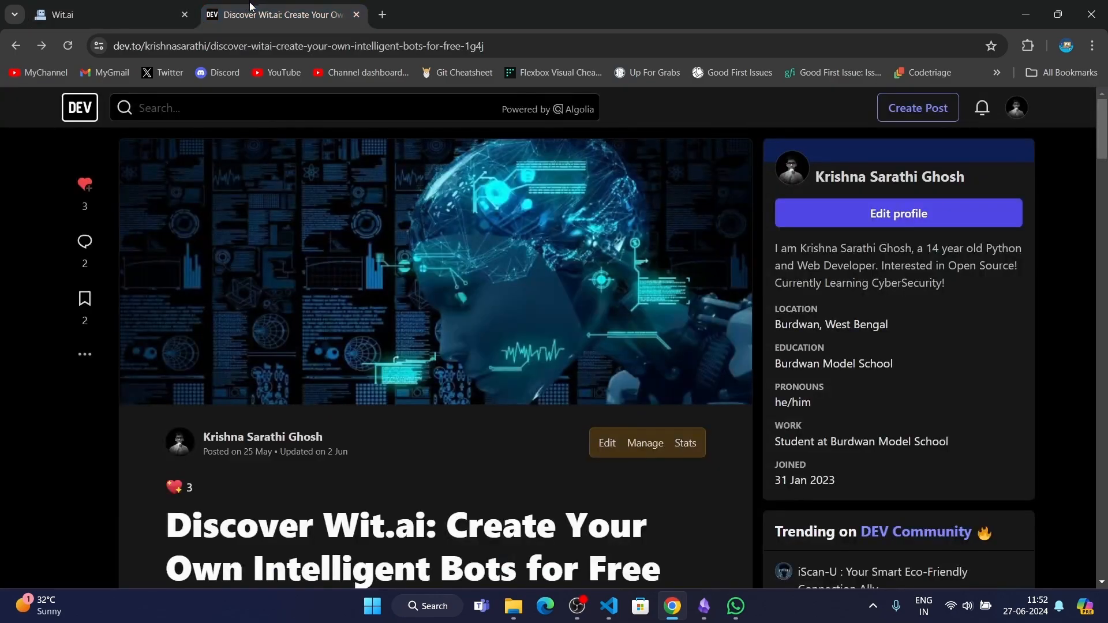
{"action": "scroll", "scroll_direction": "down", "scroll_amount": 3}
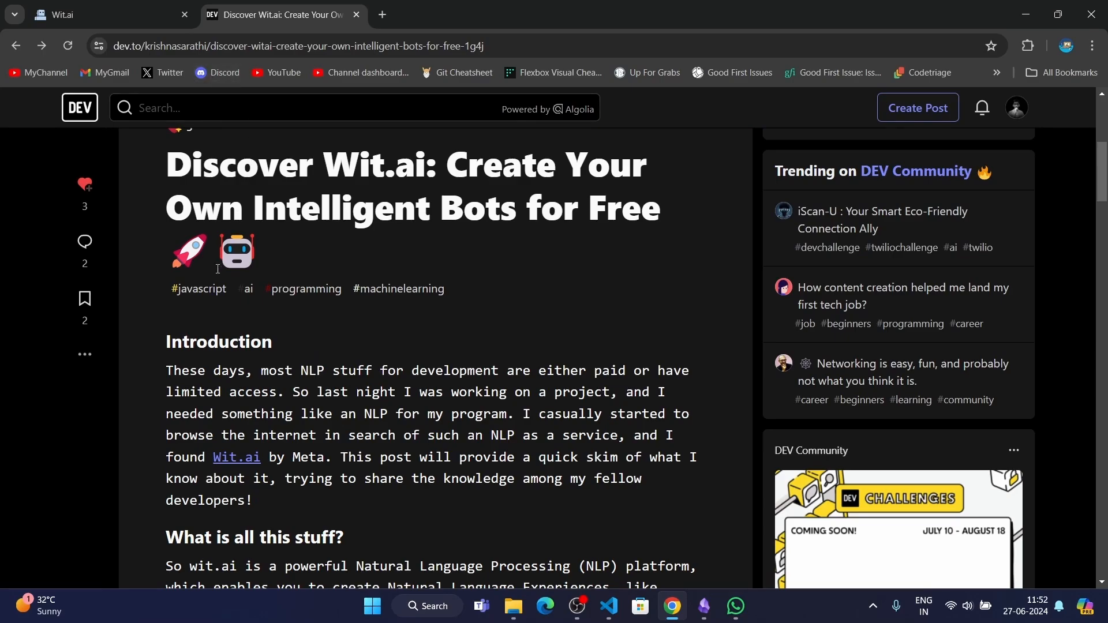
{"action": "mouse_move", "coordinate": [119, 413]}
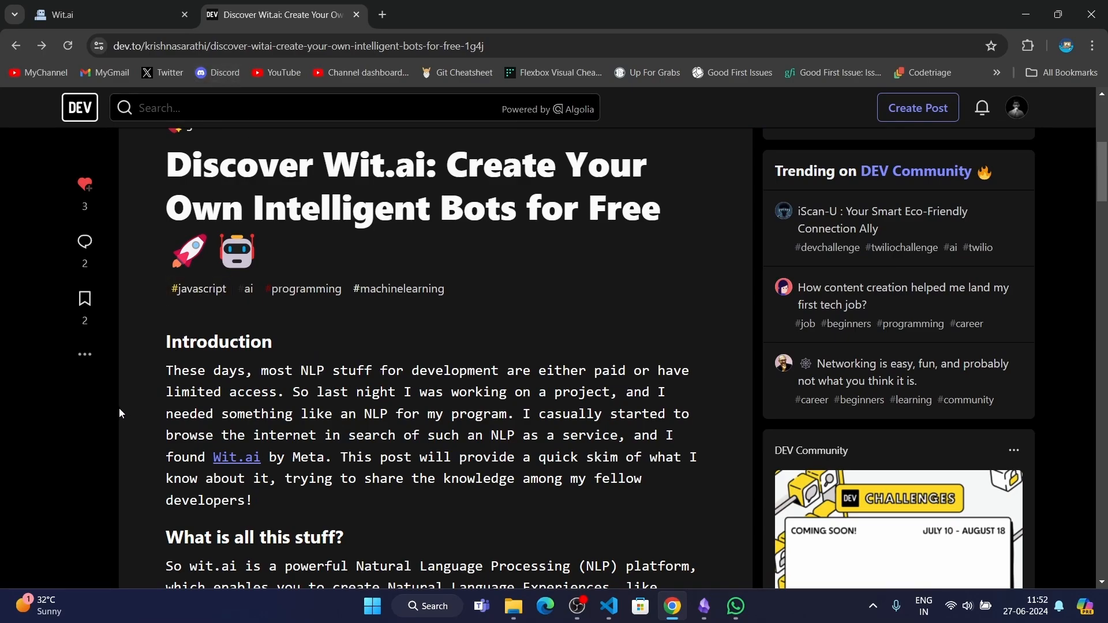
{"action": "mouse_move", "coordinate": [196, 360]}
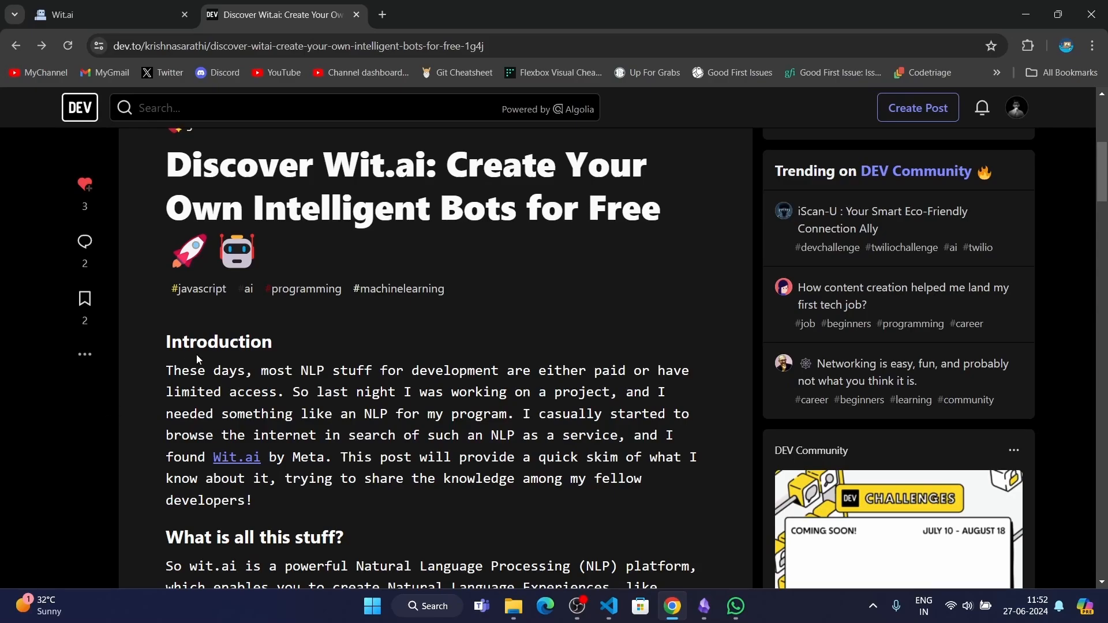
{"action": "scroll", "scroll_direction": "down", "scroll_amount": 3}
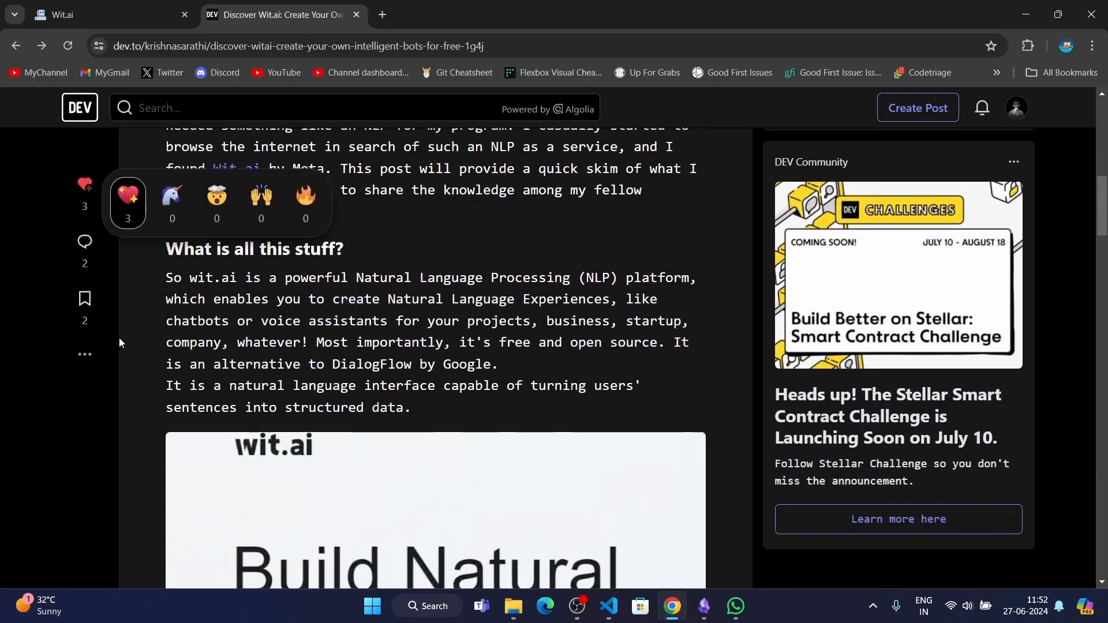
{"action": "scroll", "scroll_direction": "down", "scroll_amount": 3}
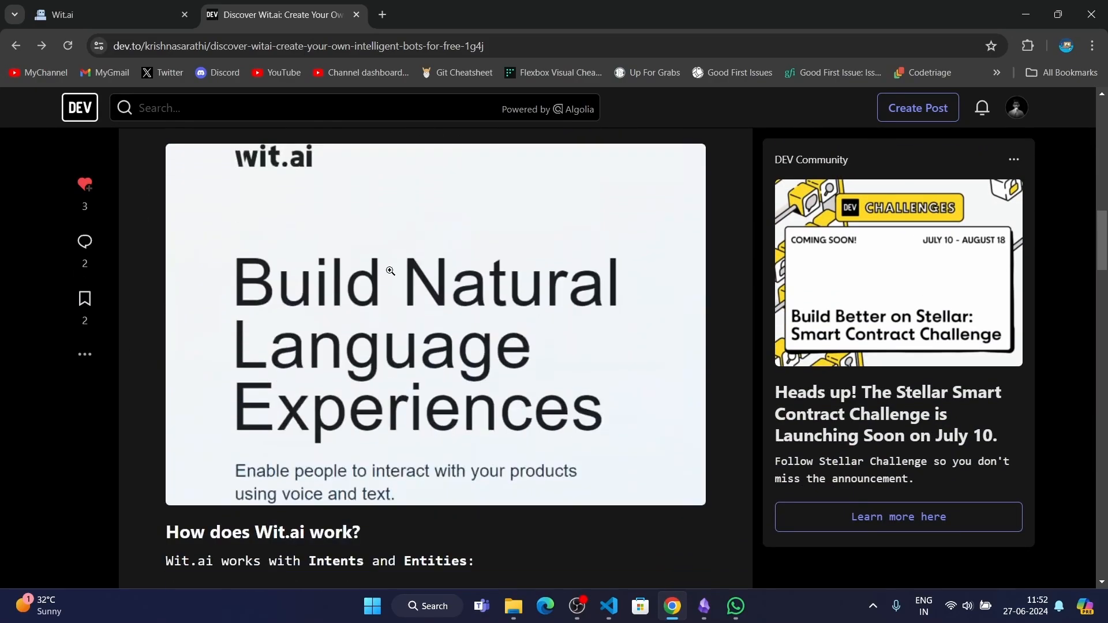
{"action": "scroll", "scroll_direction": "down", "scroll_amount": 3}
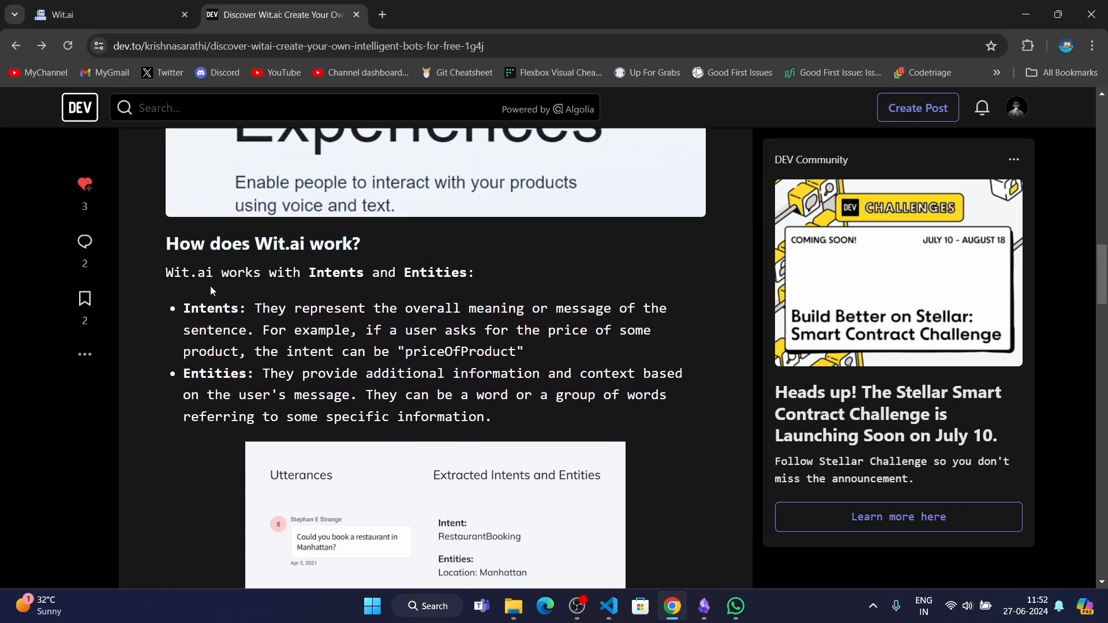
{"action": "left_click_drag", "start_coordinate": [165, 272], "coordinate": [324, 271]}
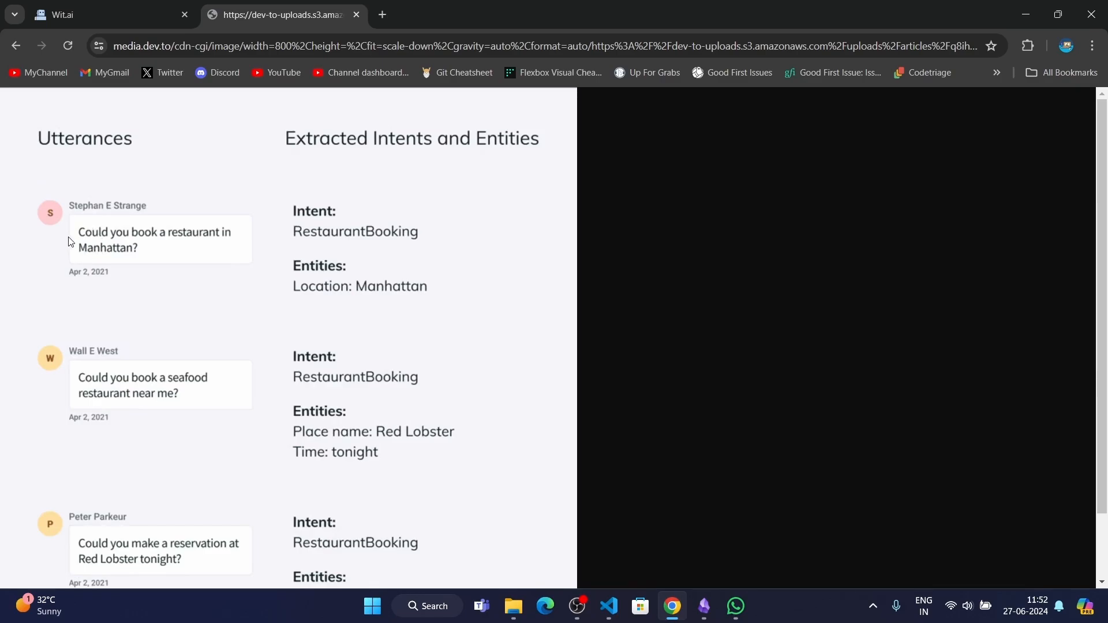
{"action": "mouse_move", "coordinate": [237, 238]}
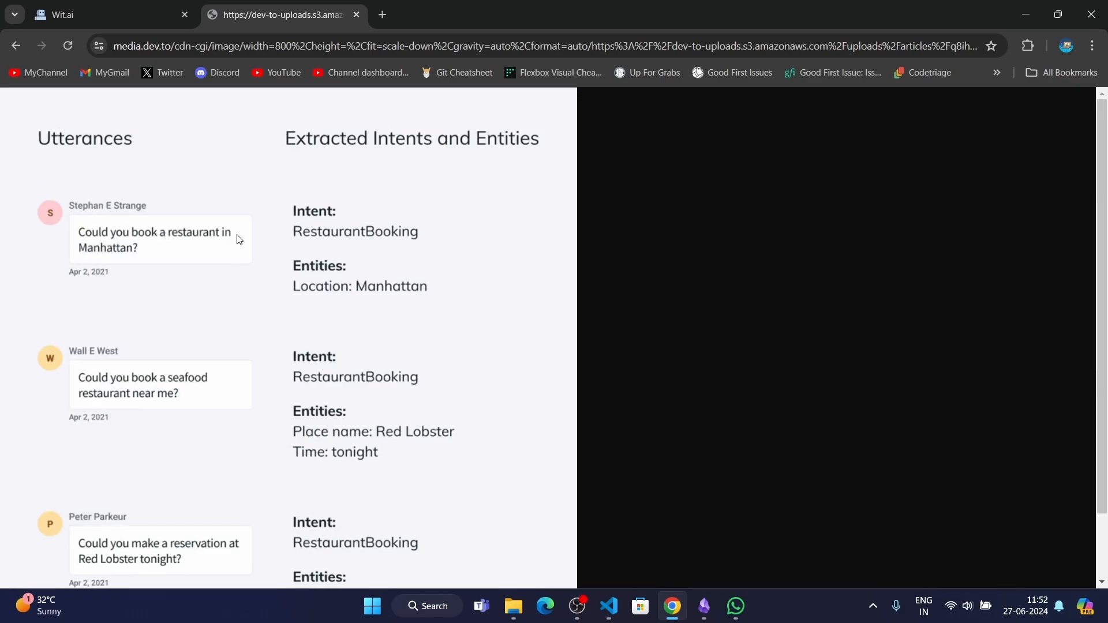
{"action": "mouse_move", "coordinate": [154, 251]}
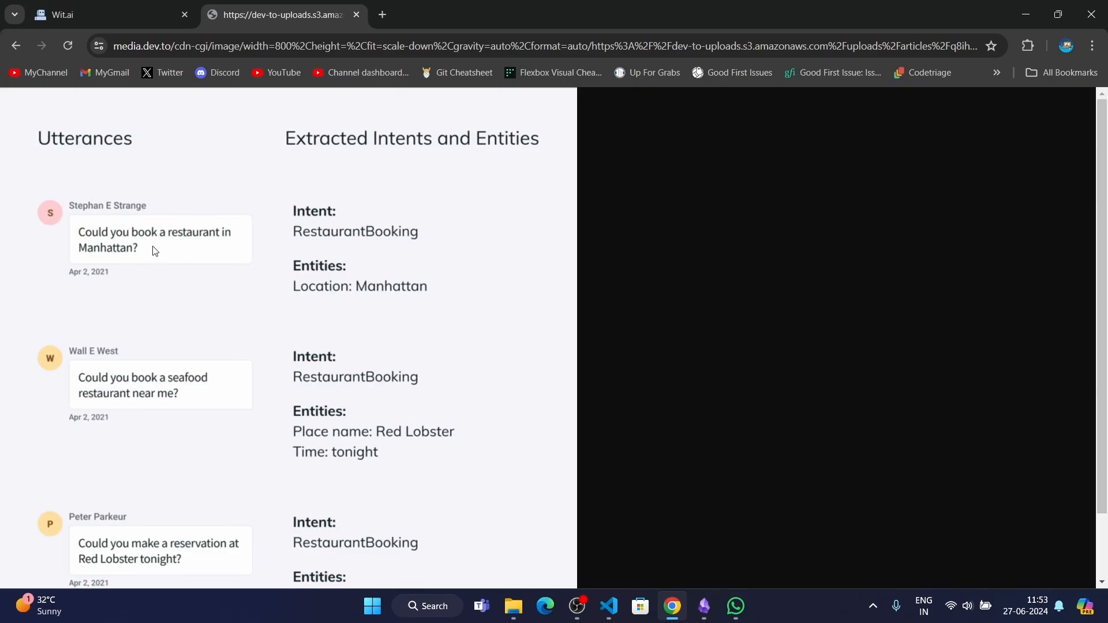
{"action": "mouse_move", "coordinate": [142, 241]}
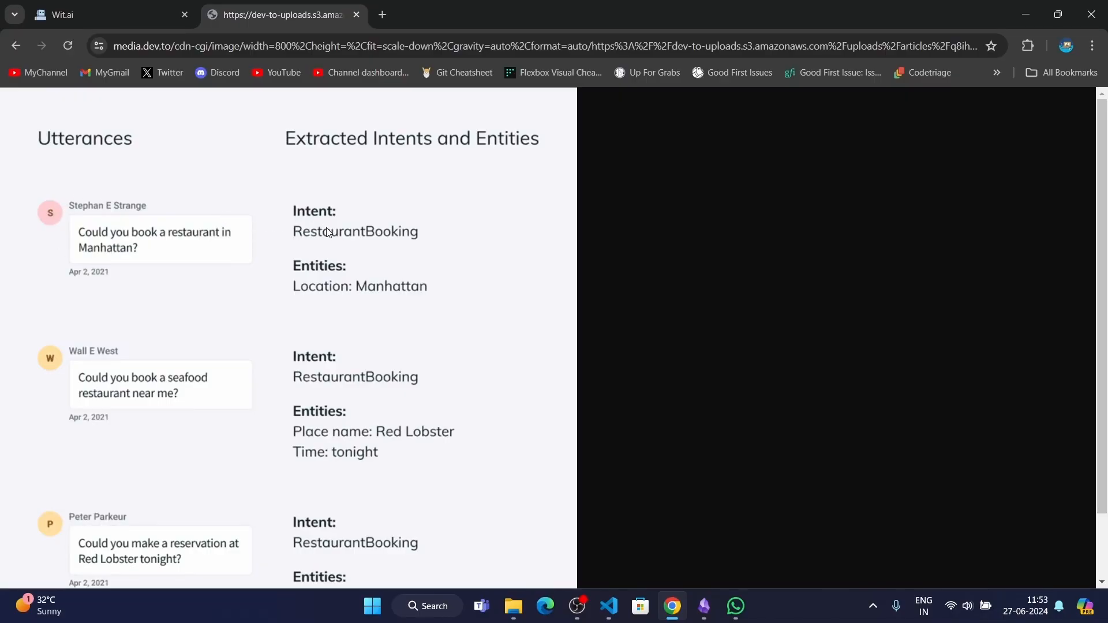
{"action": "mouse_move", "coordinate": [334, 267]}
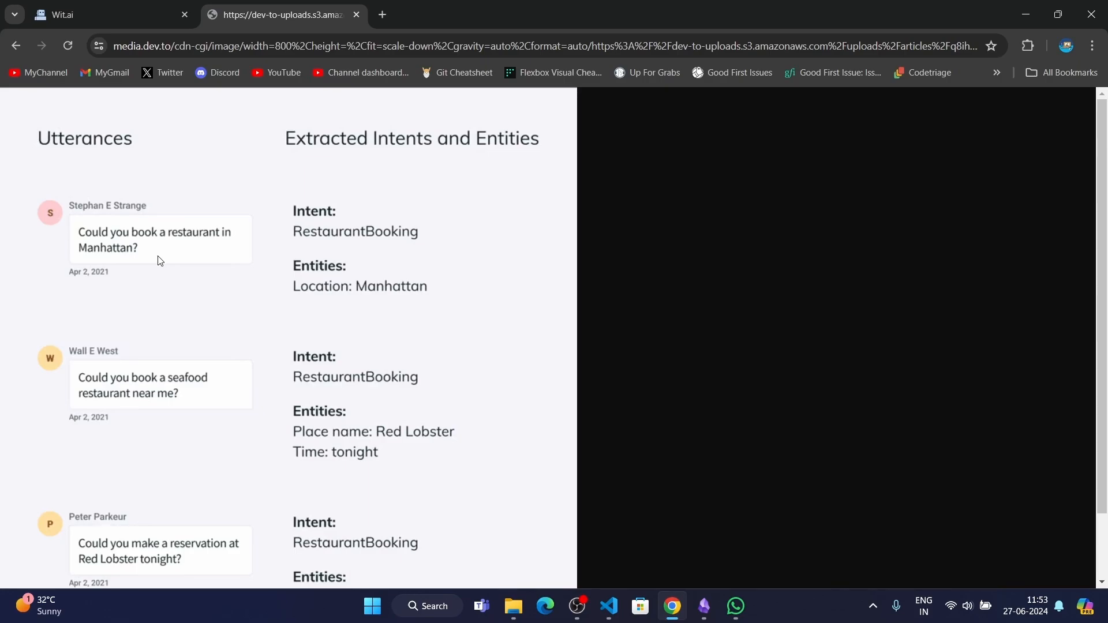
{"action": "mouse_move", "coordinate": [223, 233]}
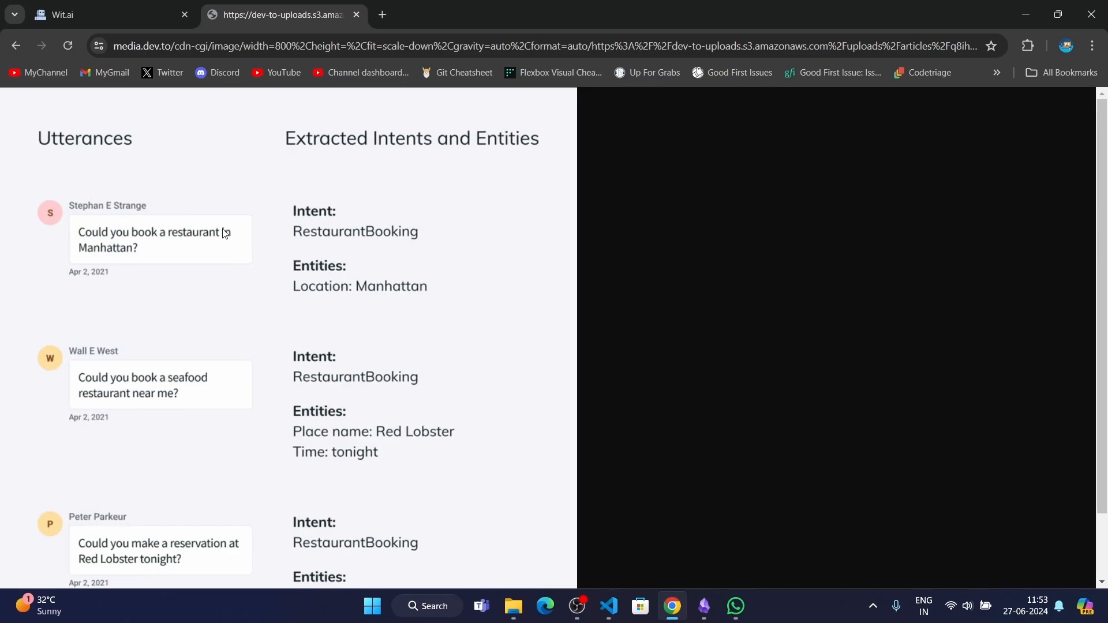
{"action": "mouse_move", "coordinate": [380, 263]}
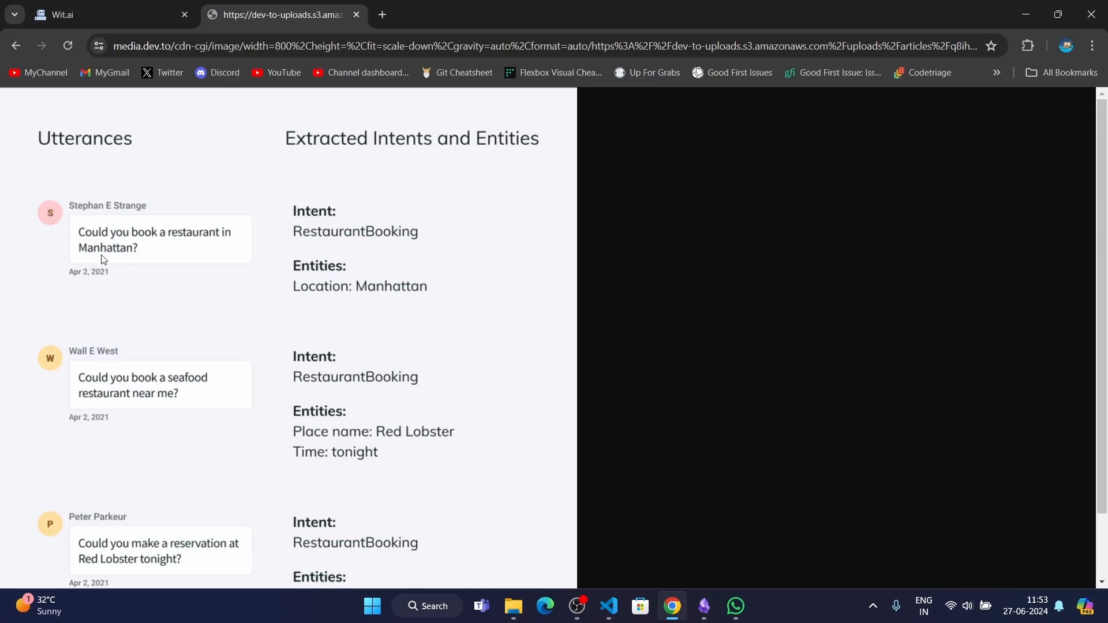
{"action": "mouse_move", "coordinate": [268, 186]}
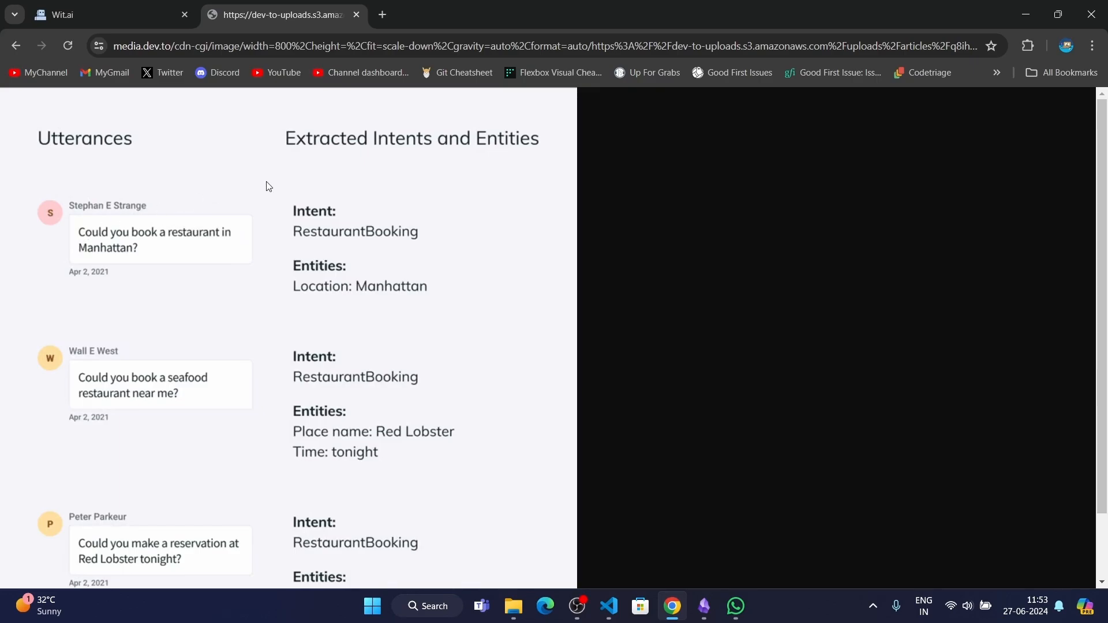
{"action": "mouse_move", "coordinate": [242, 162]}
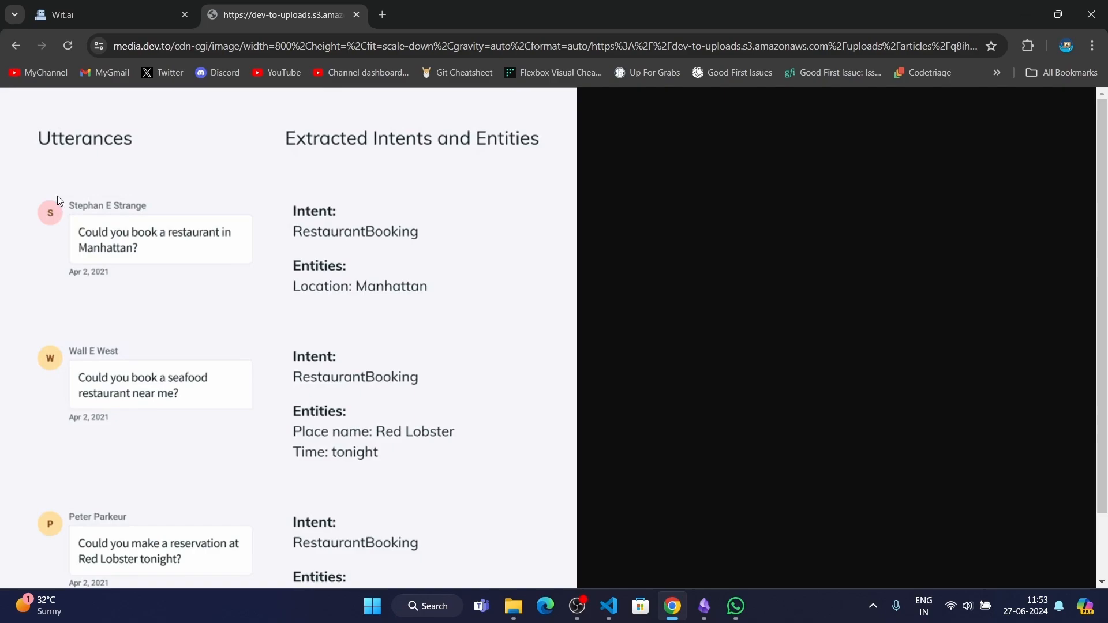
{"action": "mouse_move", "coordinate": [2, 245]}
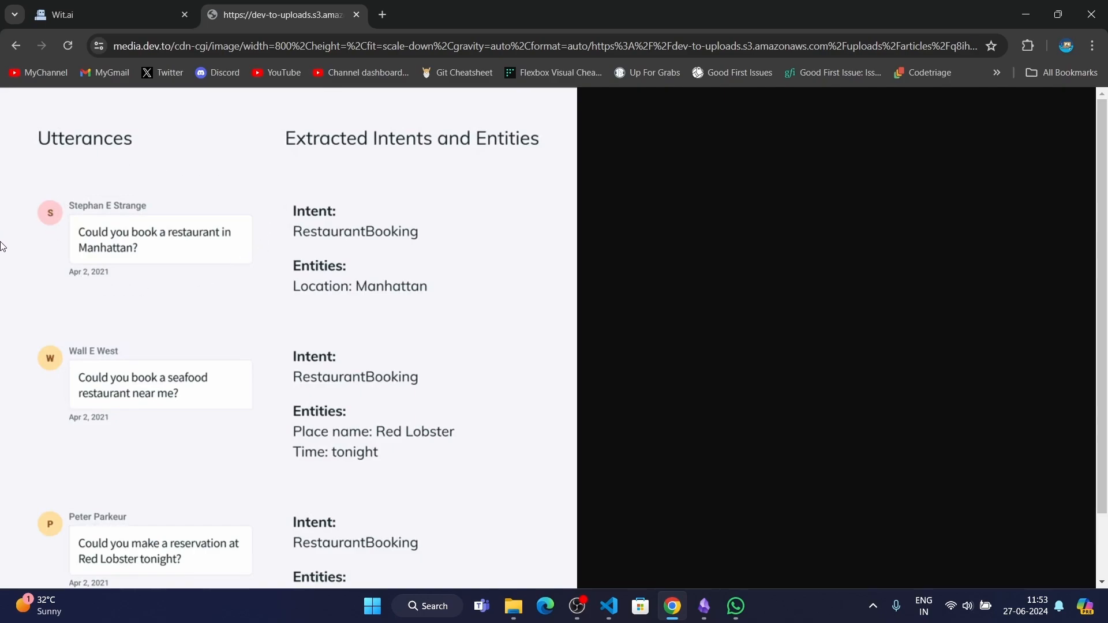
{"action": "mouse_move", "coordinate": [4, 263]}
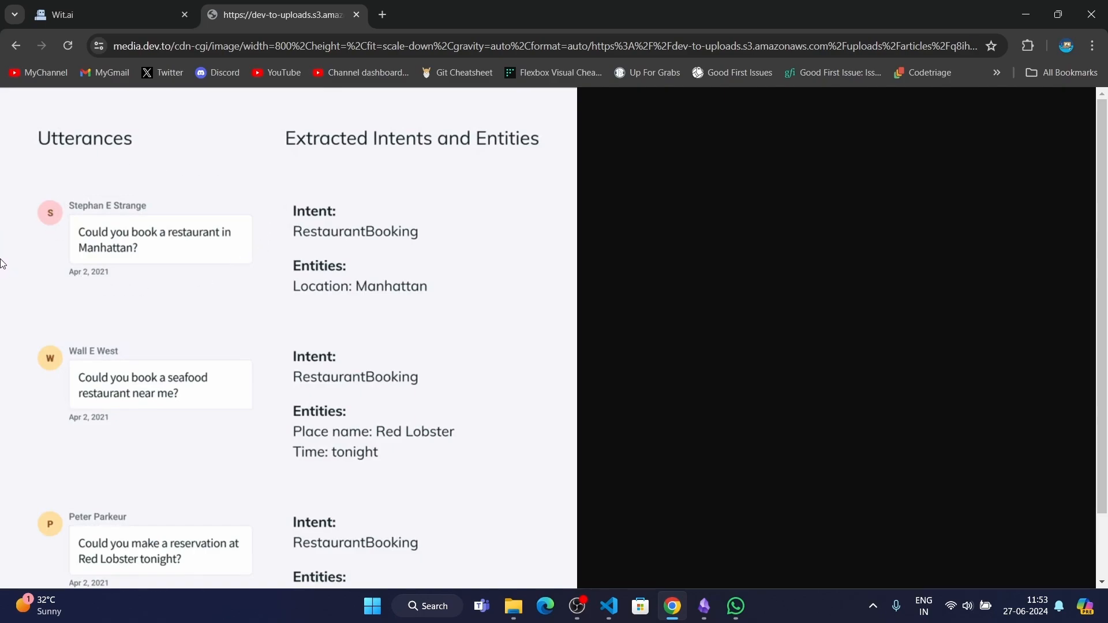
{"action": "mouse_move", "coordinate": [86, 186]}
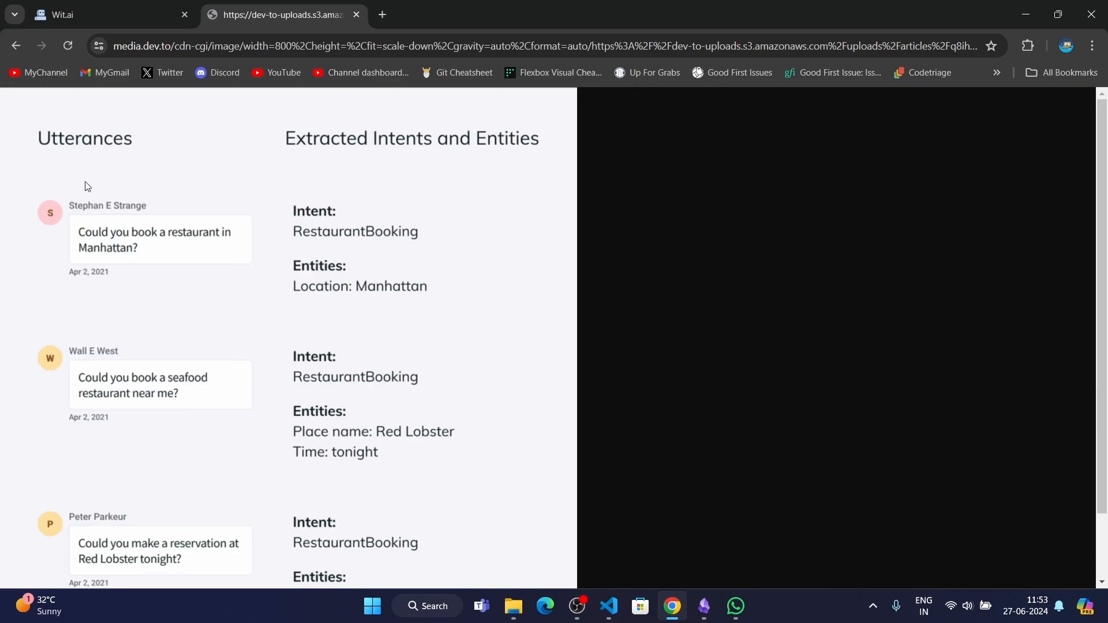
{"action": "mouse_move", "coordinate": [75, 175]}
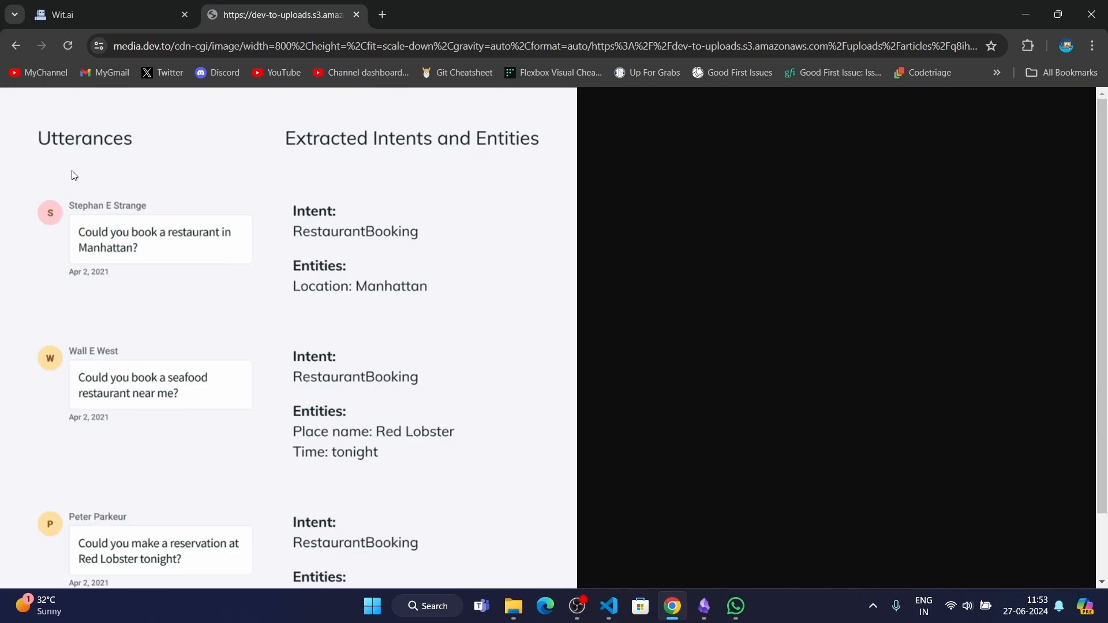
{"action": "mouse_move", "coordinate": [214, 148]}
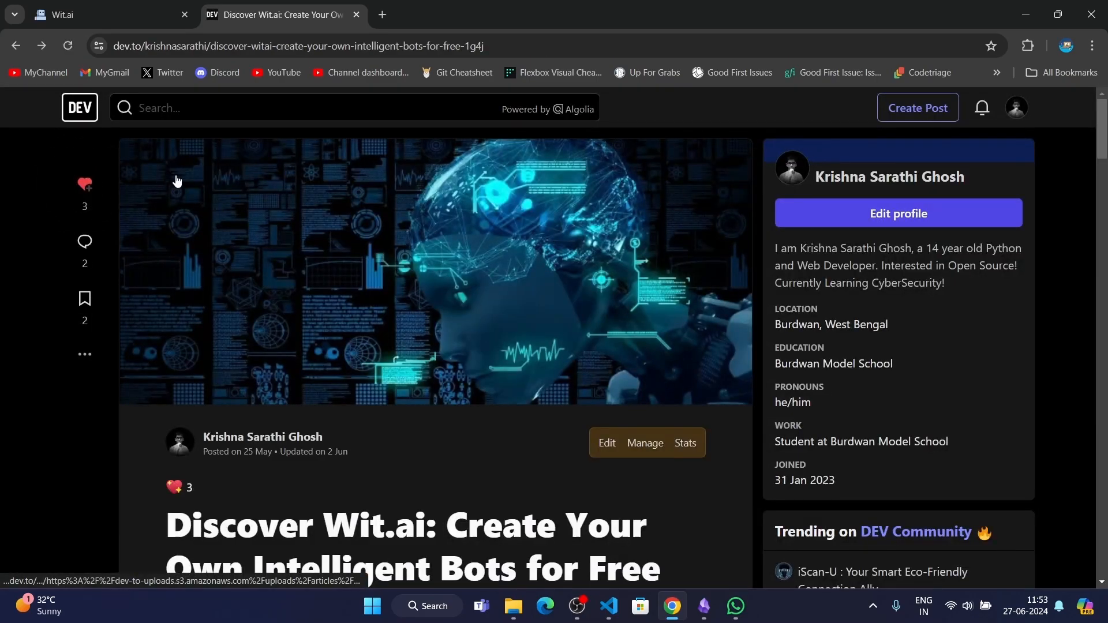
Create an English Wit.ai app named my_chatbot with Open visibility
{"action": "left_click", "coordinate": [99, 13]}
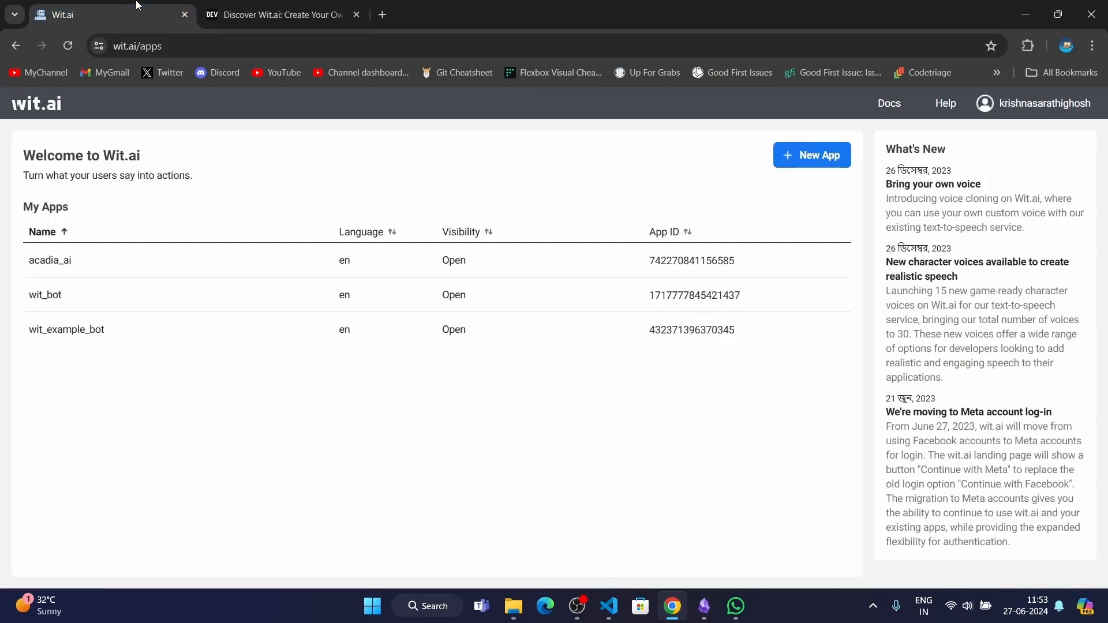
{"action": "left_click", "coordinate": [810, 155]}
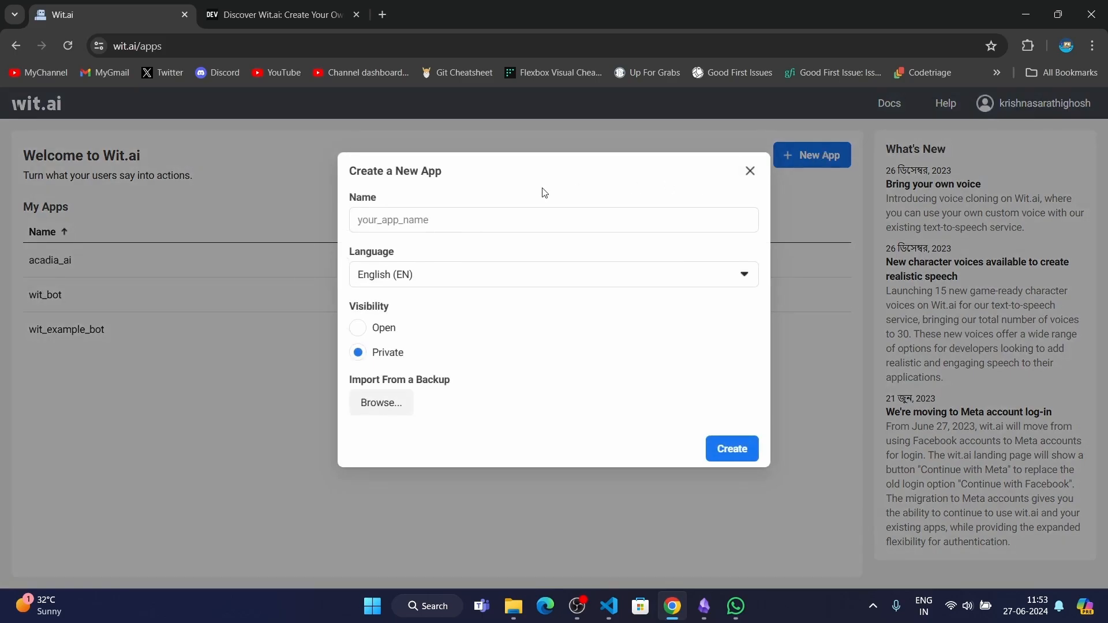
{"action": "left_click", "coordinate": [552, 220]}
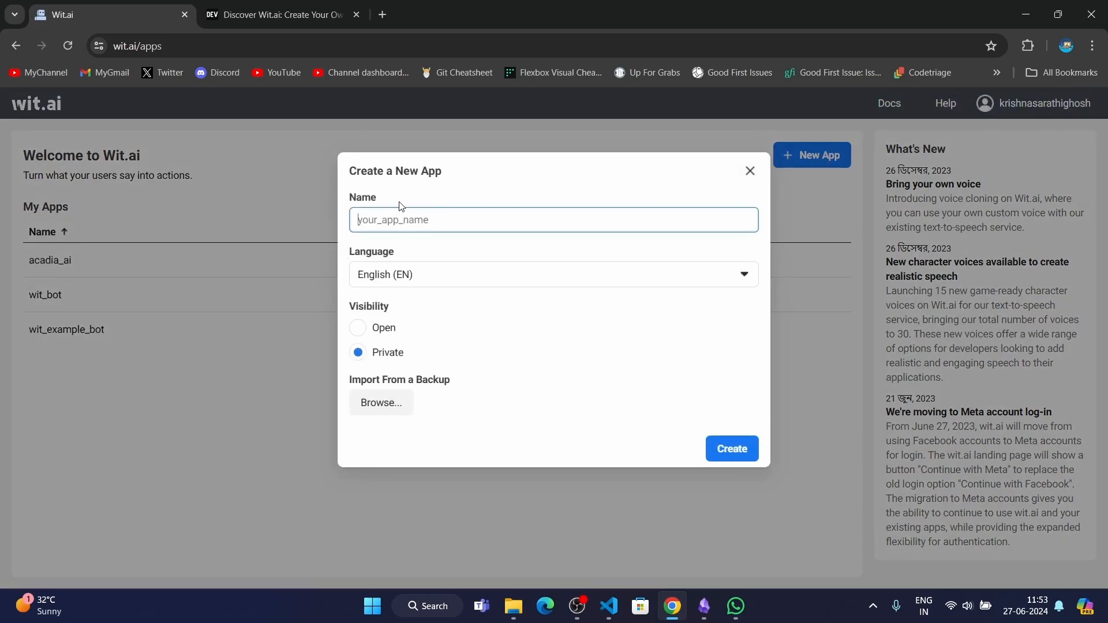
{"action": "type", "text": "my_C"}
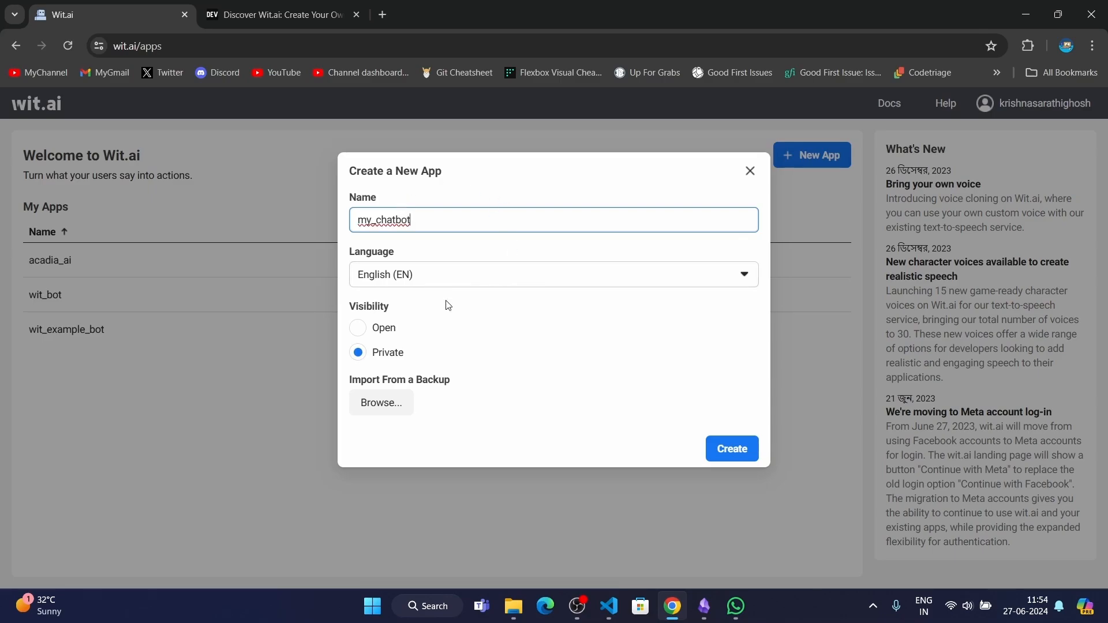
{"action": "left_click", "coordinate": [359, 328]}
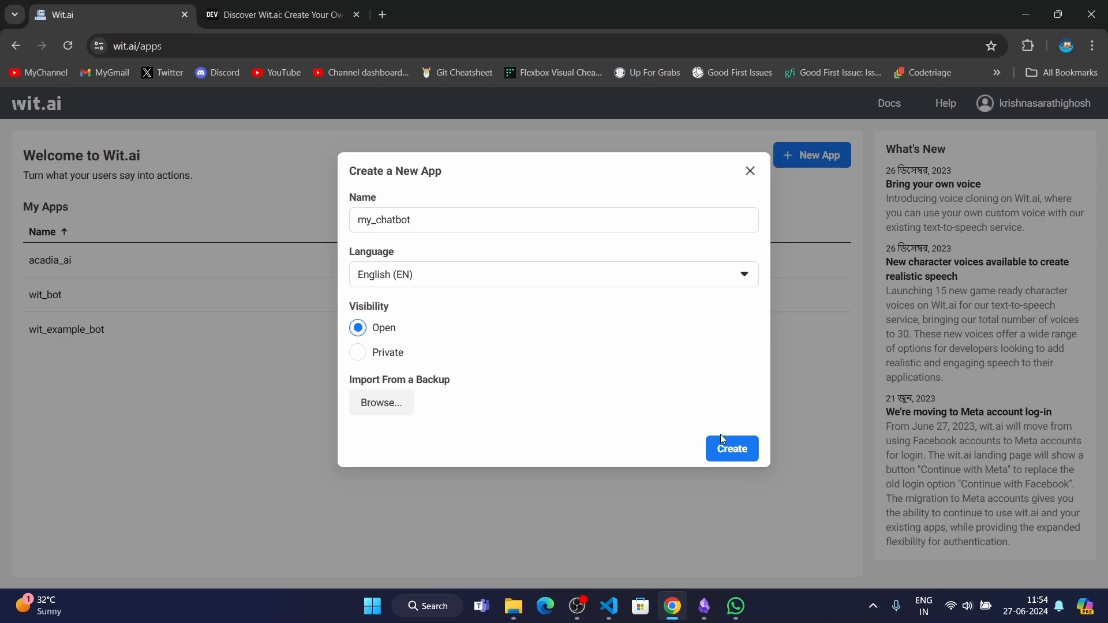
{"action": "left_click", "coordinate": [731, 448]}
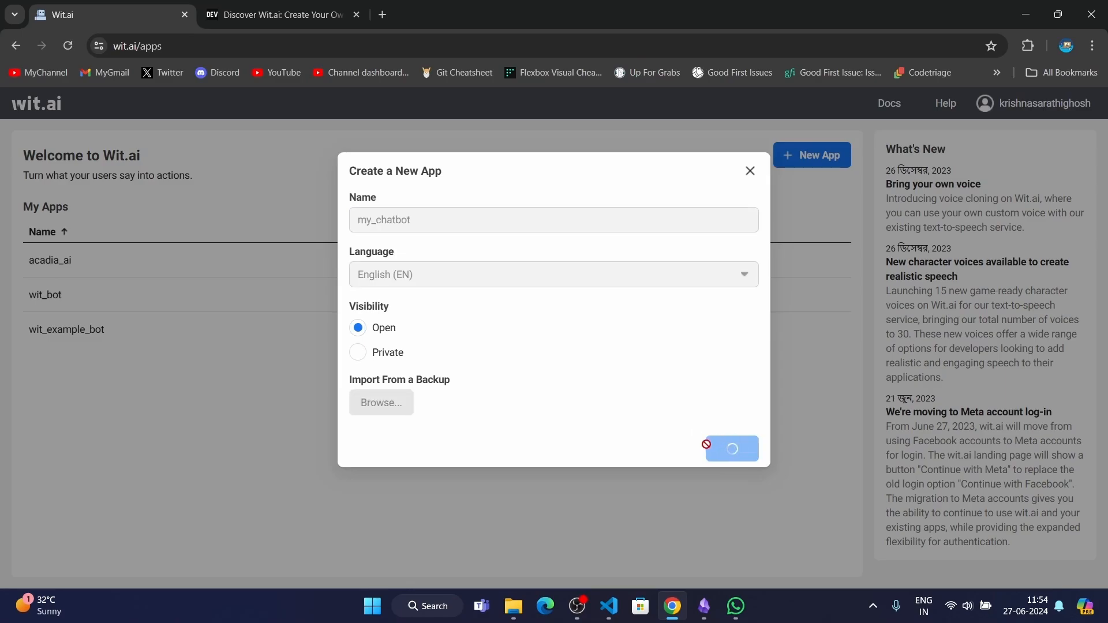
{"action": "left_click", "coordinate": [730, 448]}
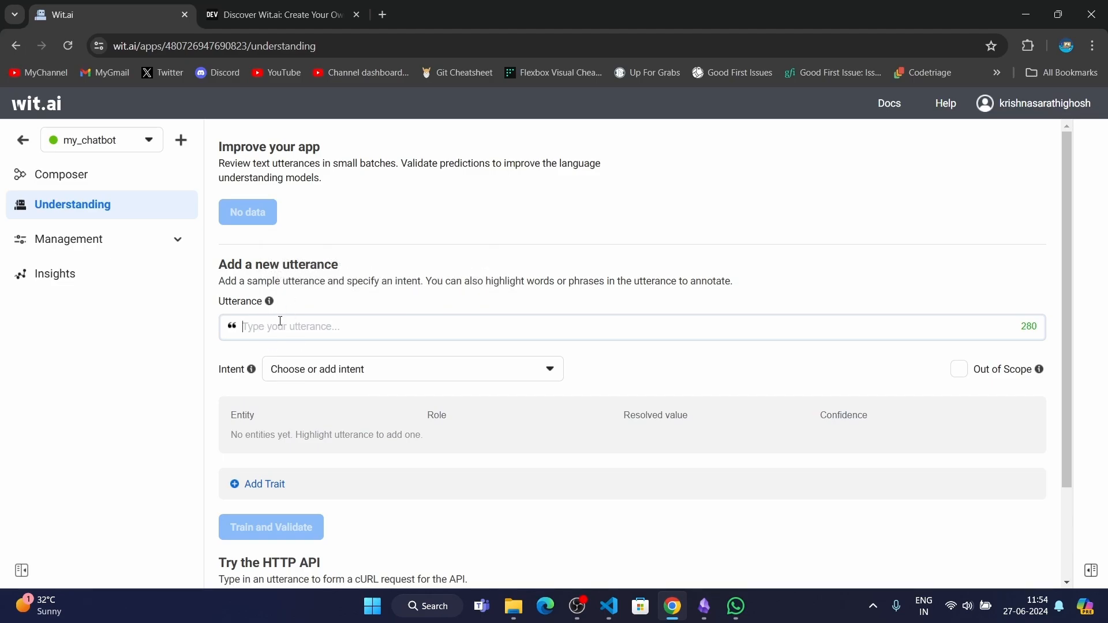
Type the utterance 'my favourite subjects is physics', dropping the extra chemistry
{"action": "type", "text": "my favourite"}
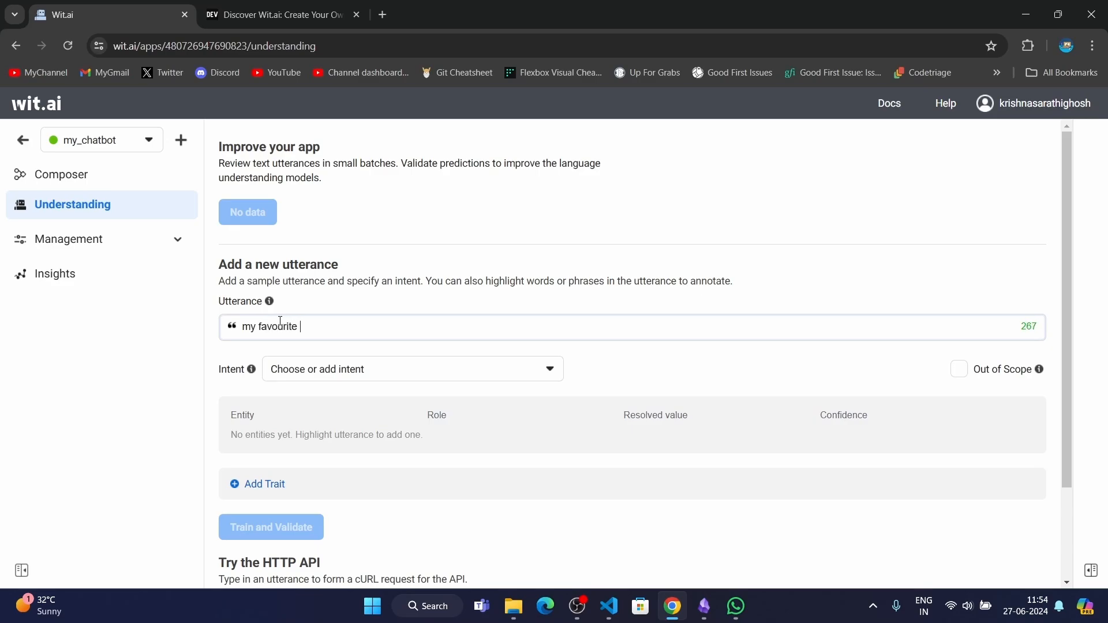
{"action": "type", "text": "subjecrt"}
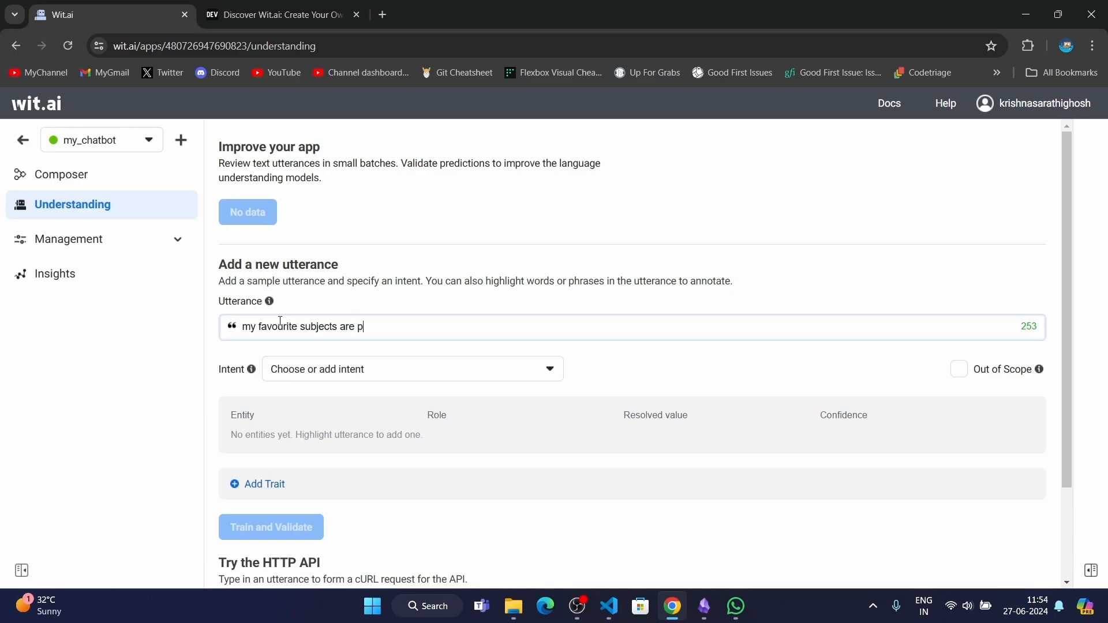
{"action": "type", "text": "hys"}
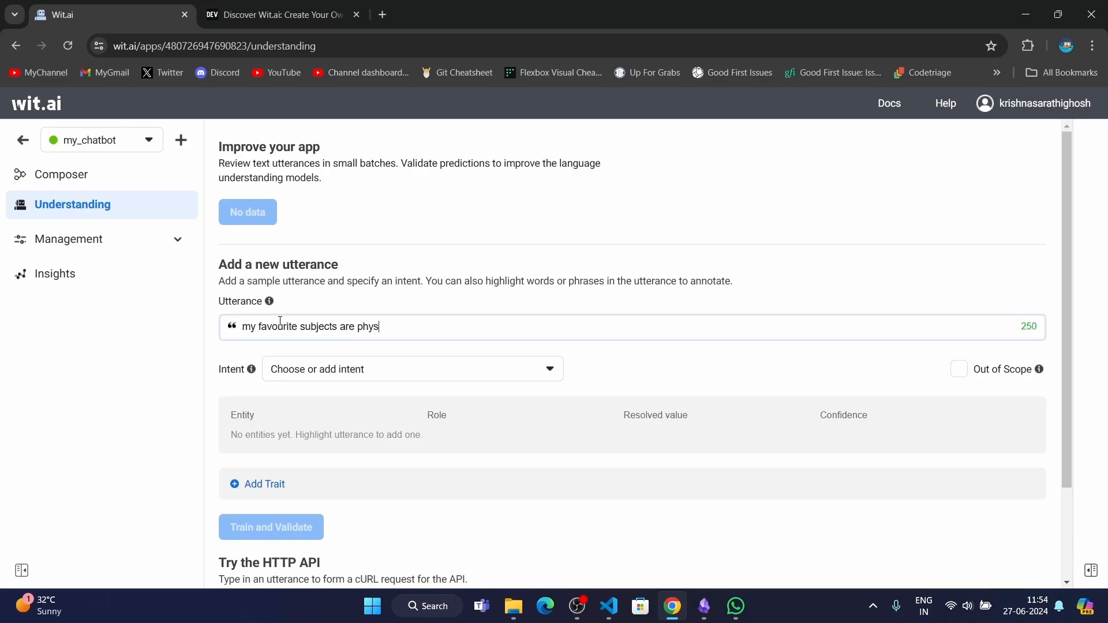
{"action": "type", "text": "ics  and chem"}
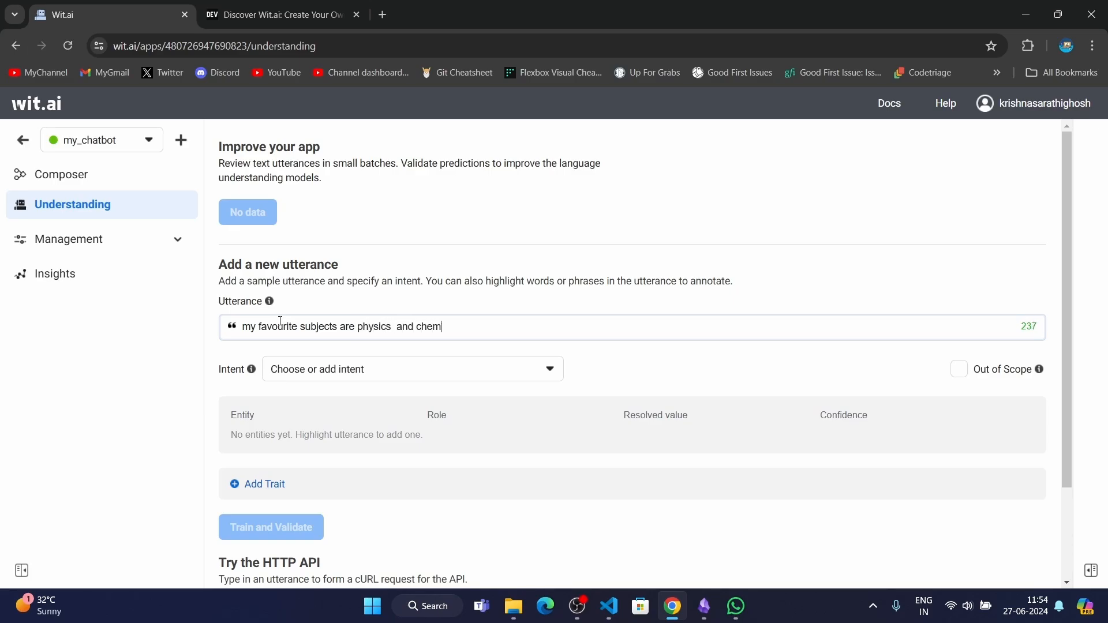
{"action": "type", "text": "istry"}
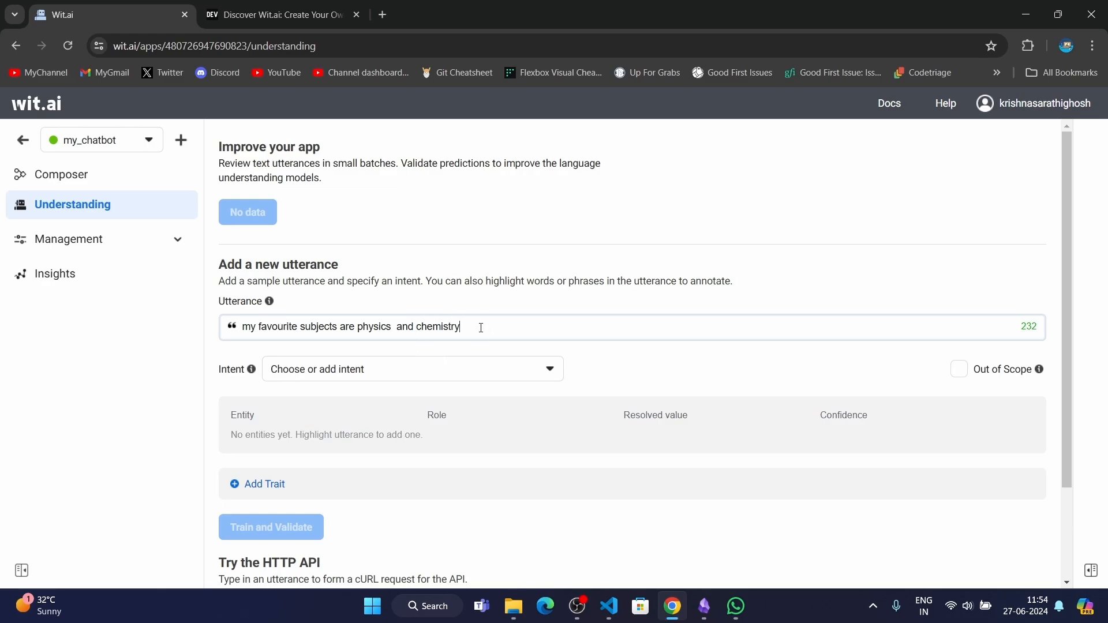
{"action": "key", "text": "Backspace"}
{"action": "type", "text": "is"}
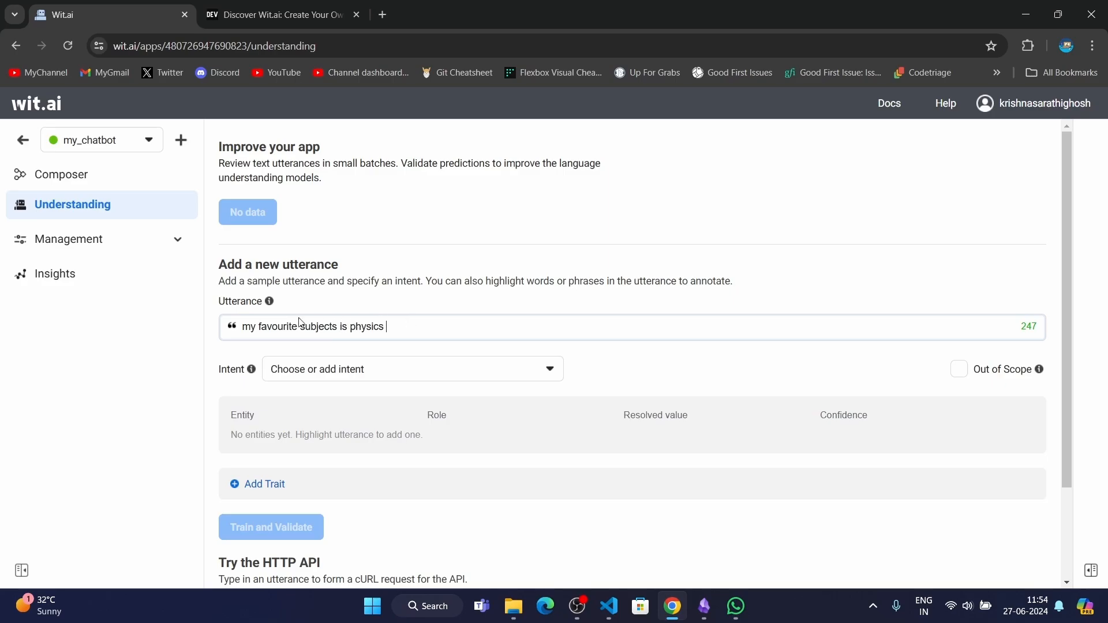
Select 'physics' and name its new entity favouriteSubject
{"action": "double_click", "coordinate": [365, 325]}
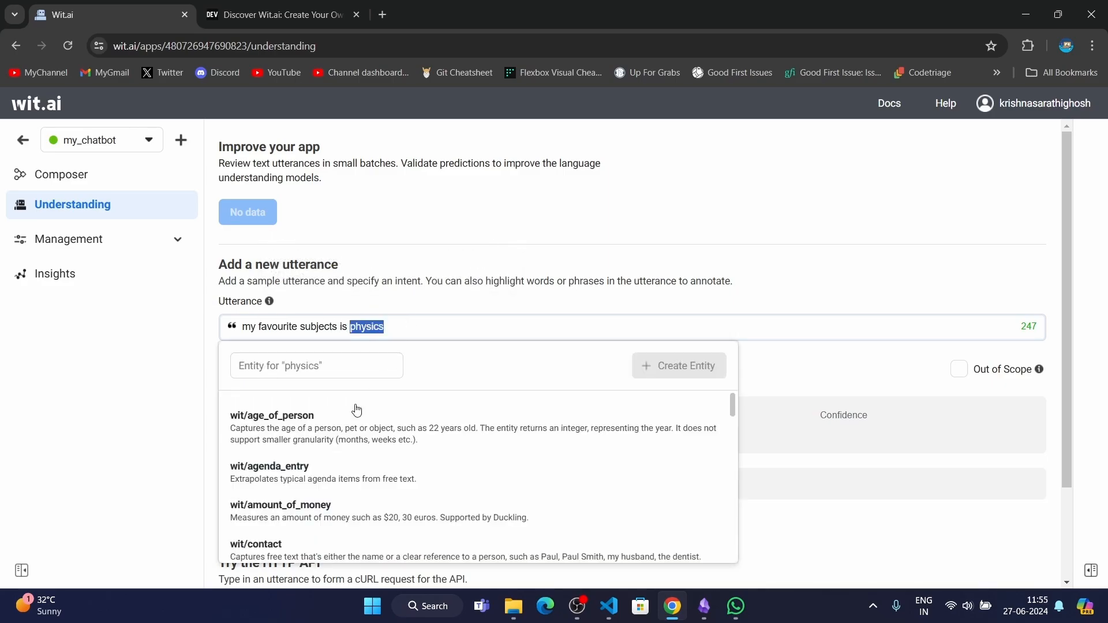
{"action": "mouse_move", "coordinate": [362, 344]}
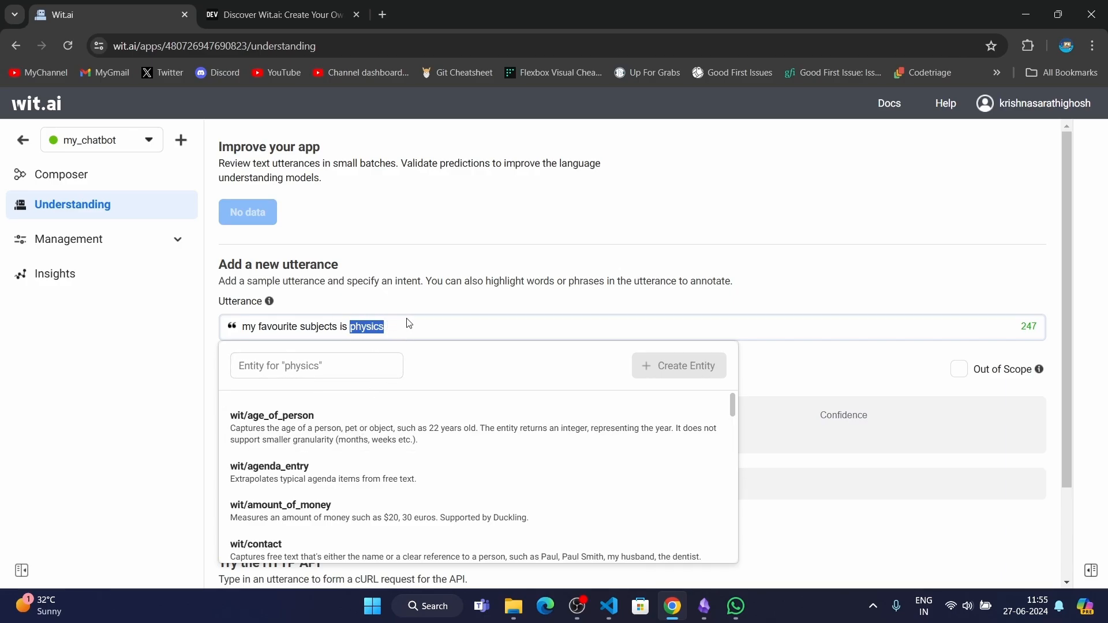
{"action": "mouse_move", "coordinate": [399, 472]}
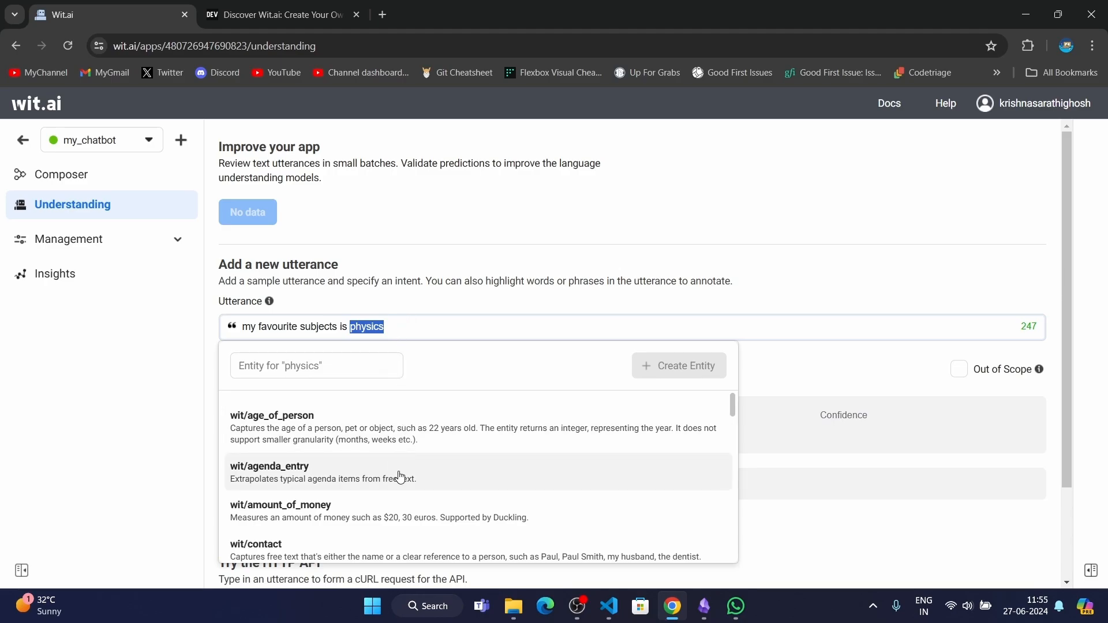
{"action": "mouse_move", "coordinate": [358, 402]}
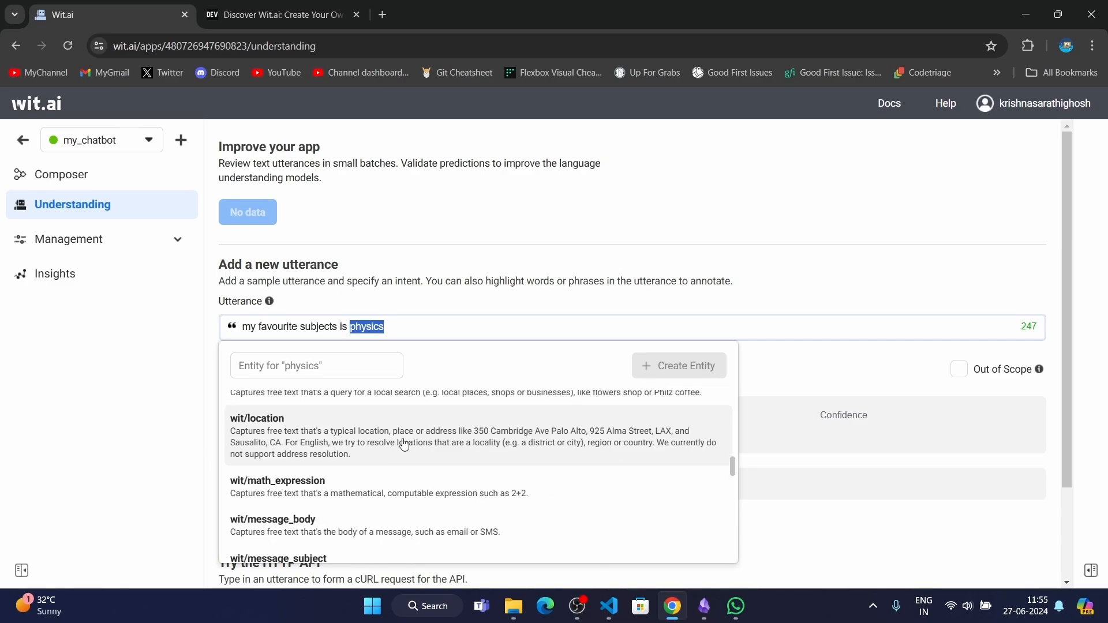
{"action": "scroll", "scroll_direction": "down", "scroll_amount": 3}
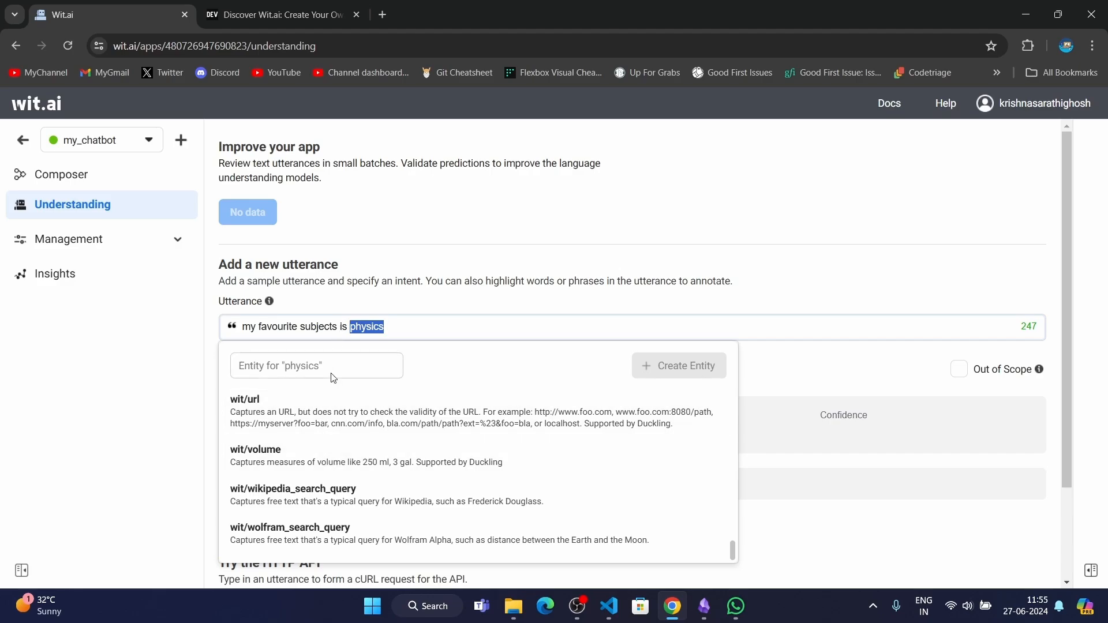
{"action": "left_click", "coordinate": [316, 365]}
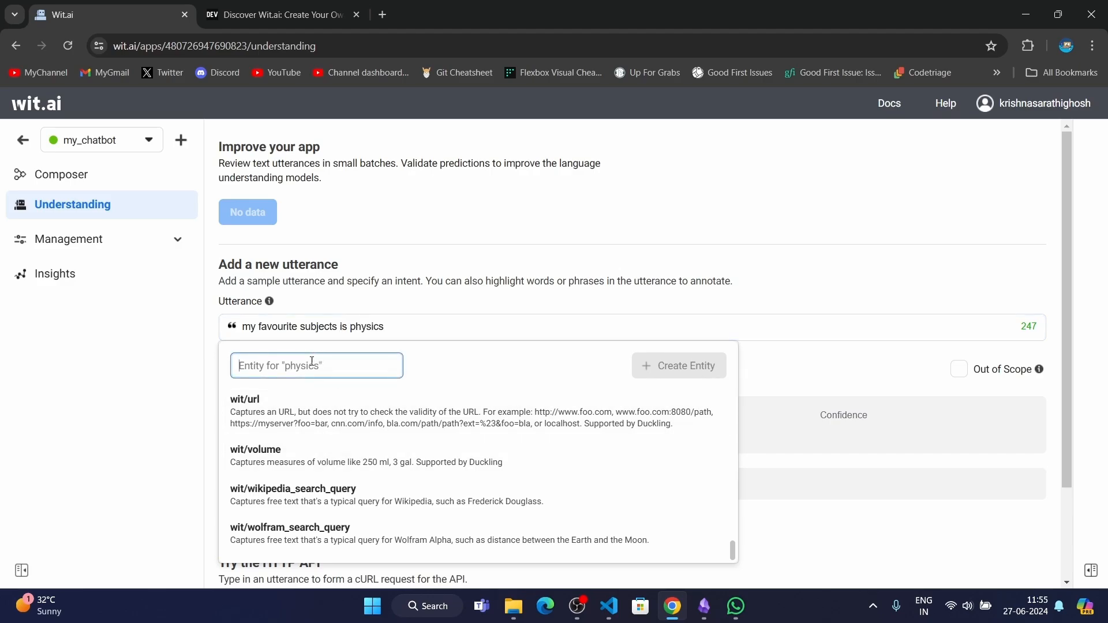
{"action": "type", "text": "favo"}
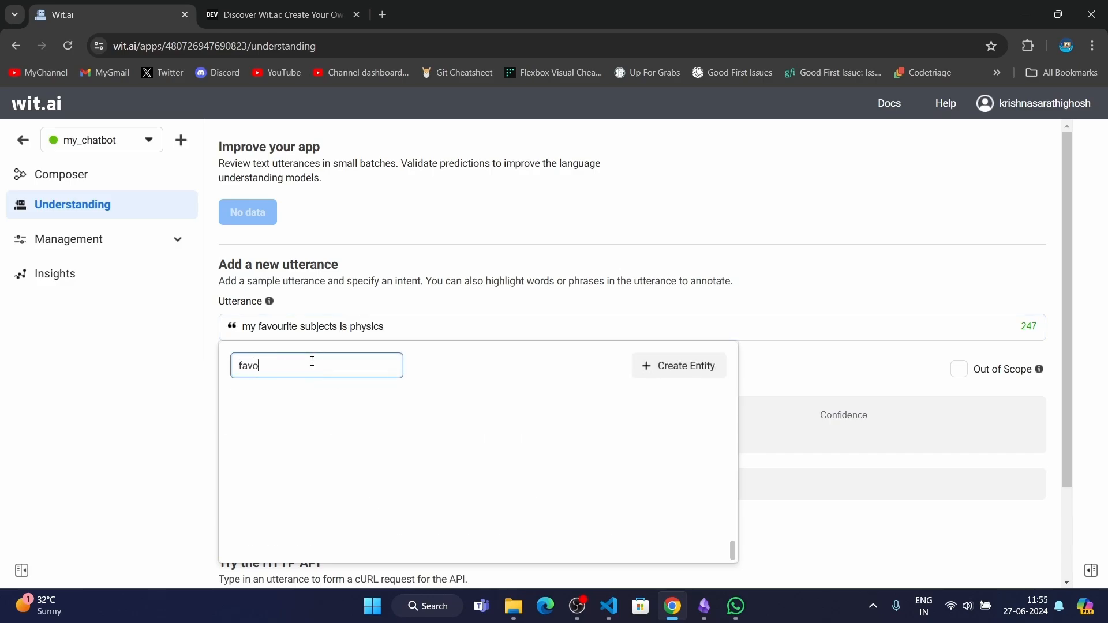
{"action": "type", "text": "favouriteSubject"}
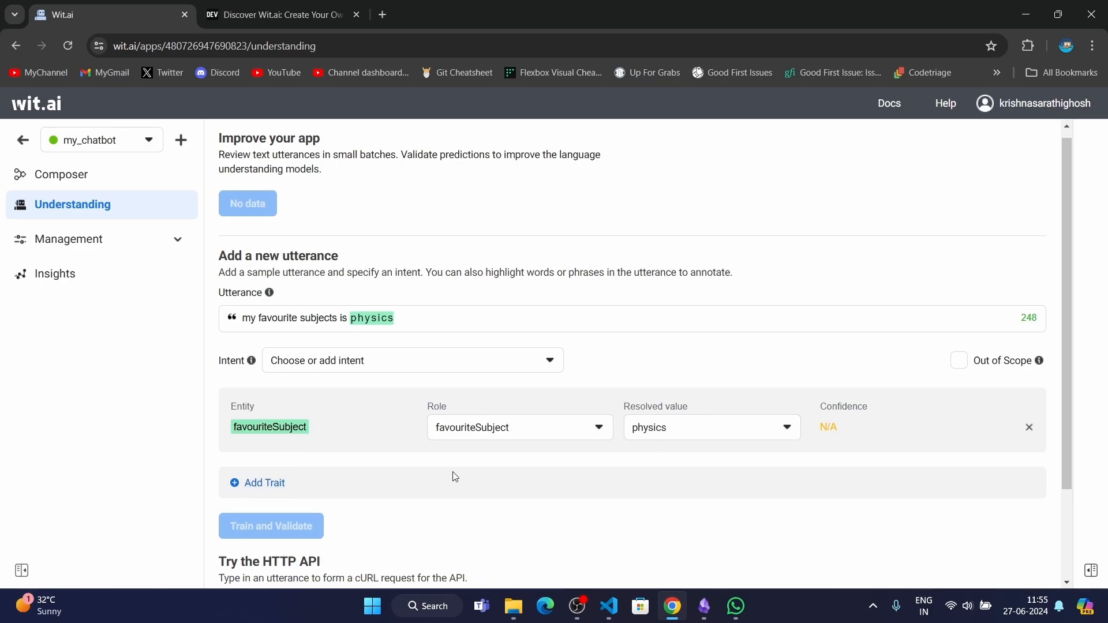
Review the favouriteSubject entity's role options without changing them
{"action": "scroll", "scroll_direction": "down", "scroll_amount": 3}
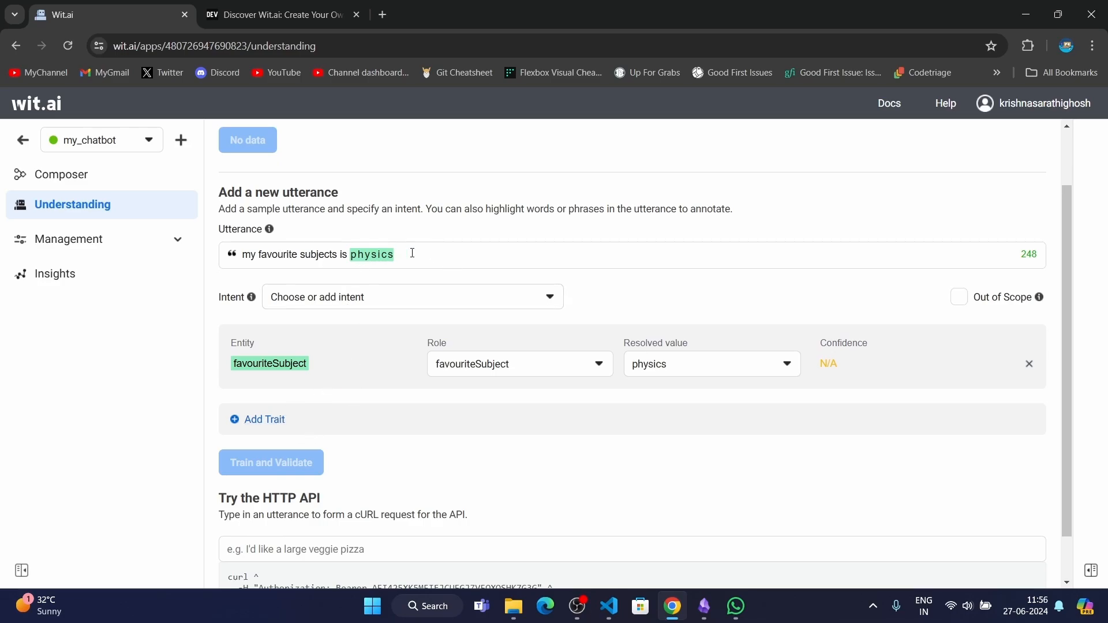
{"action": "left_click", "coordinate": [518, 363]}
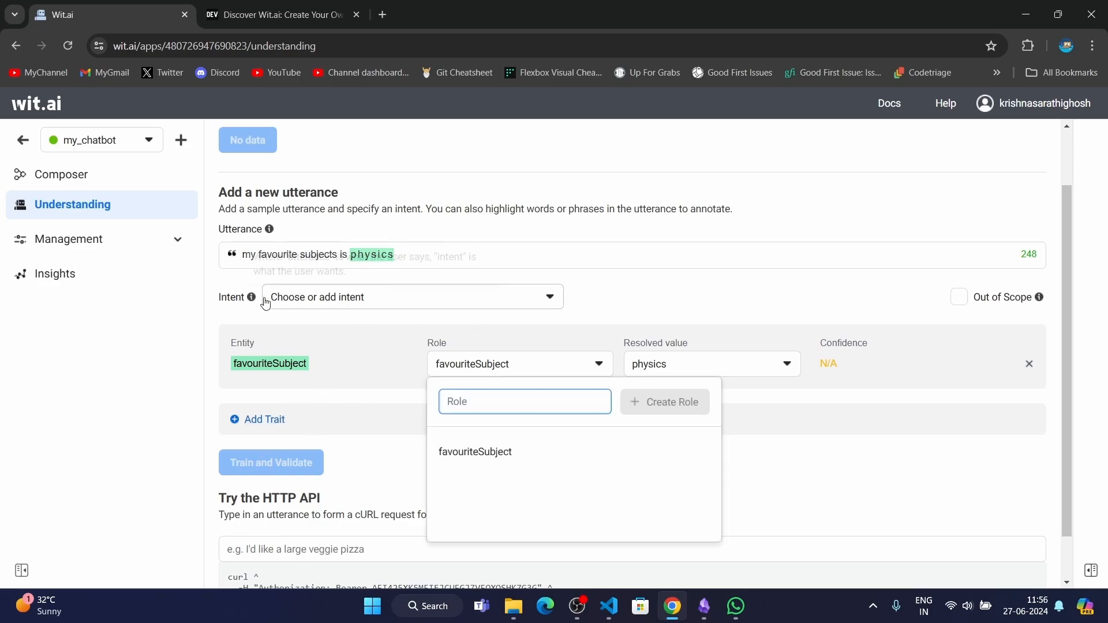
{"action": "left_click", "coordinate": [371, 305]}
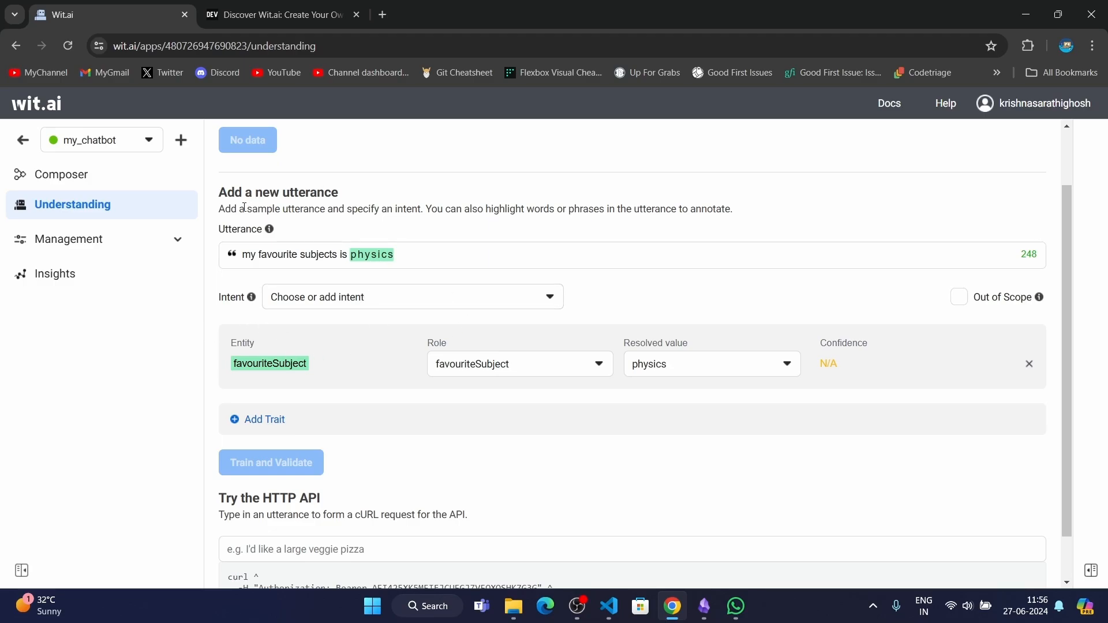
Create the inputFavouriteSubject intent and train the physics utterance
{"action": "left_click", "coordinate": [412, 295]}
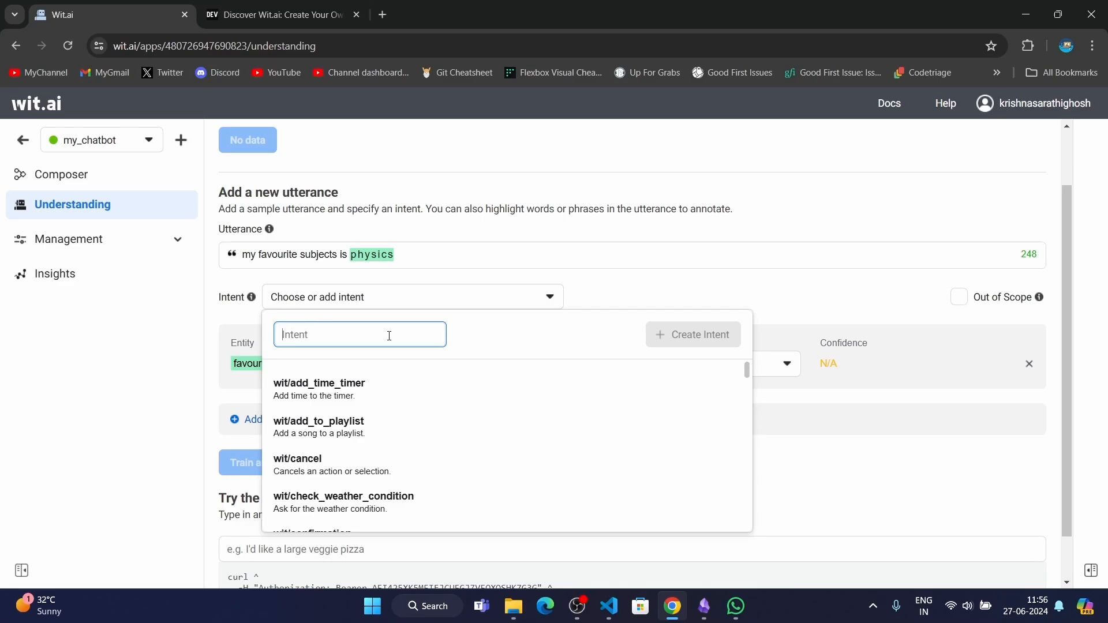
{"action": "type", "text": "inputFavo"}
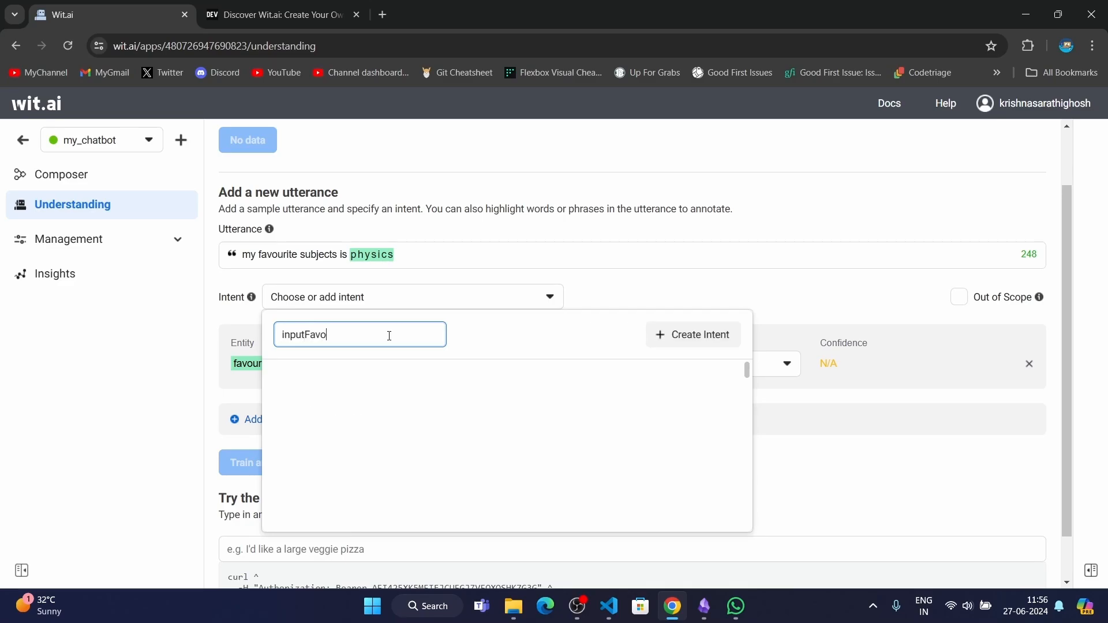
{"action": "type", "text": "uriteSubjec"}
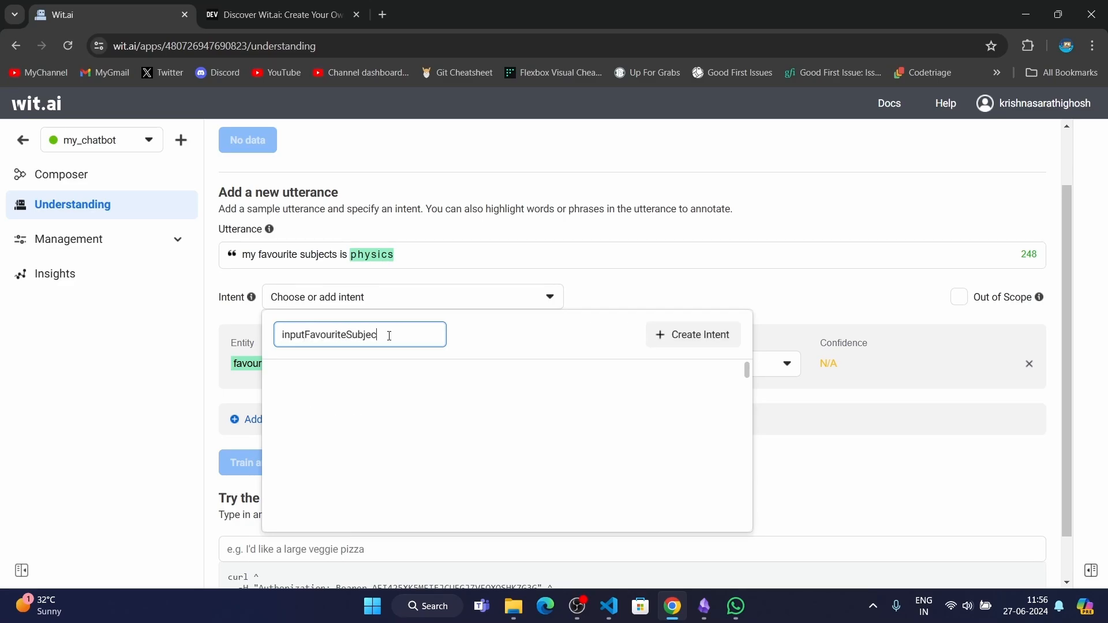
{"action": "left_click", "coordinate": [693, 334]}
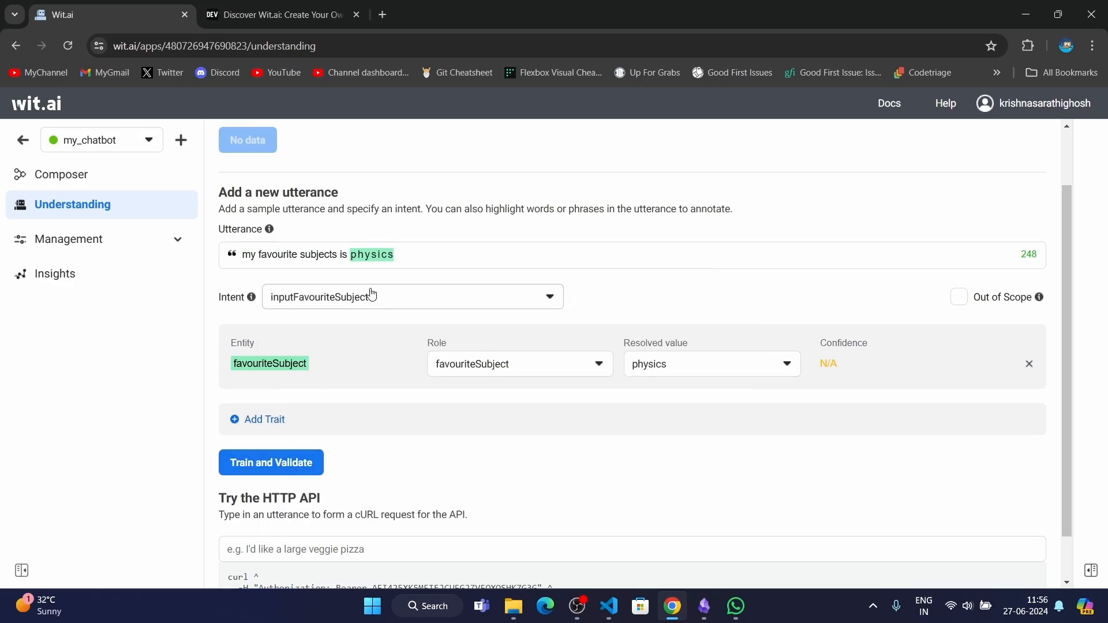
{"action": "left_click", "coordinate": [270, 462]}
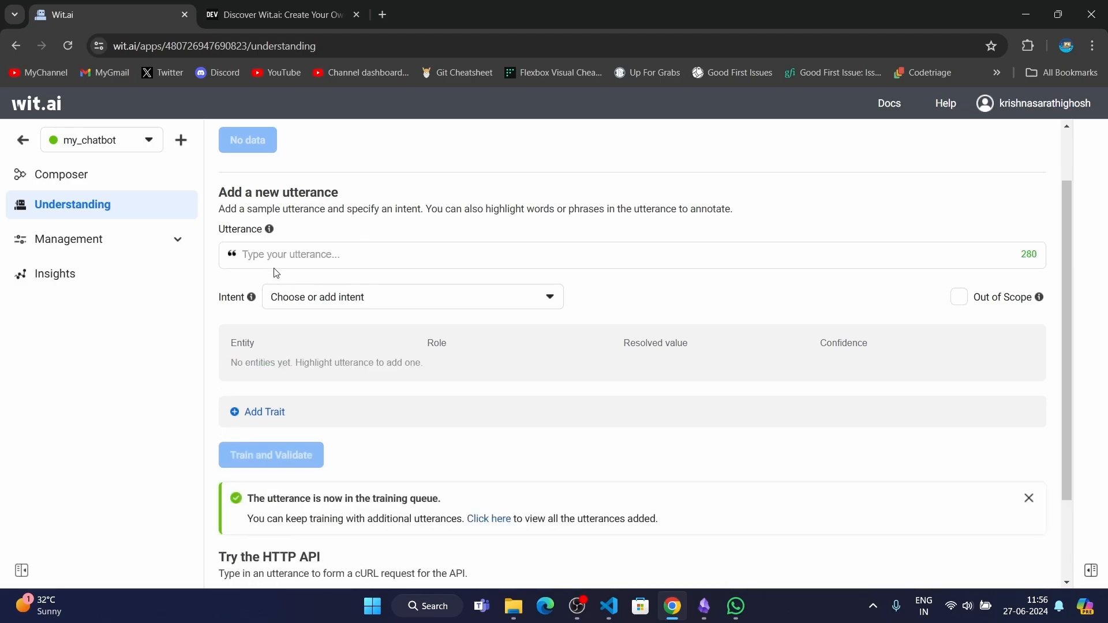
{"action": "mouse_move", "coordinate": [382, 493]}
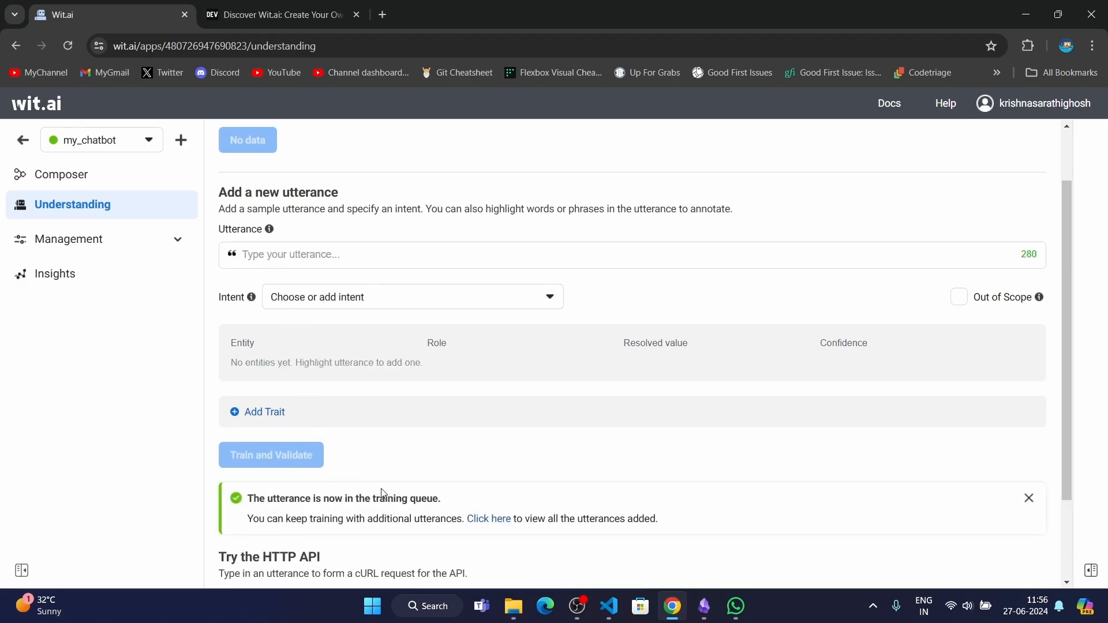
Add a chemistry utterance and queue it for training, dismissing the confirmation notices
{"action": "left_click", "coordinate": [1027, 498]}
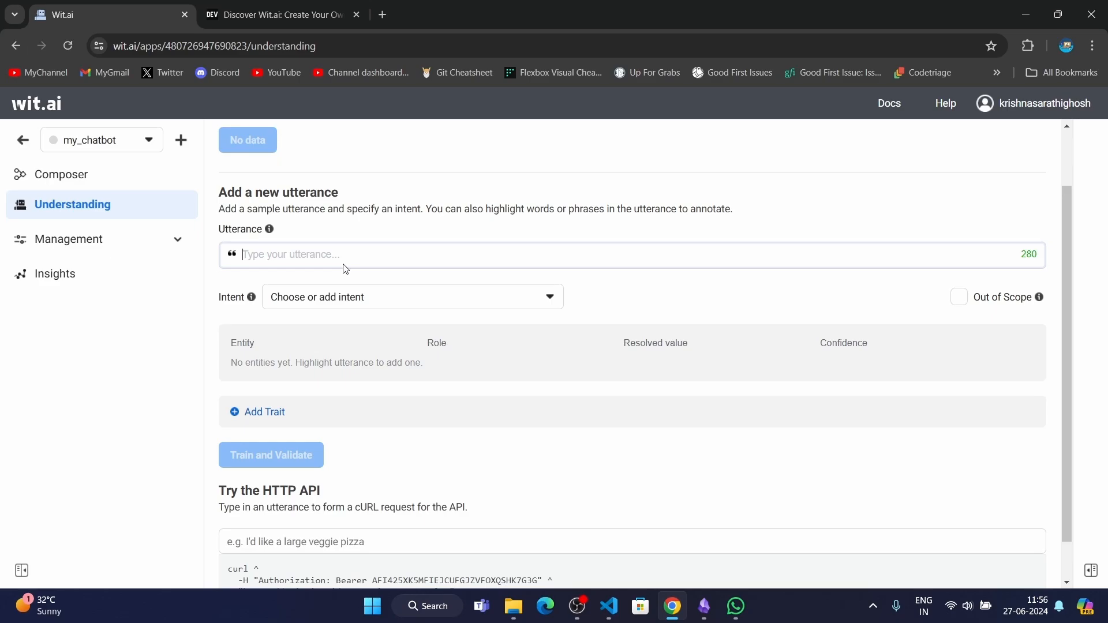
{"action": "left_click", "coordinate": [412, 296]}
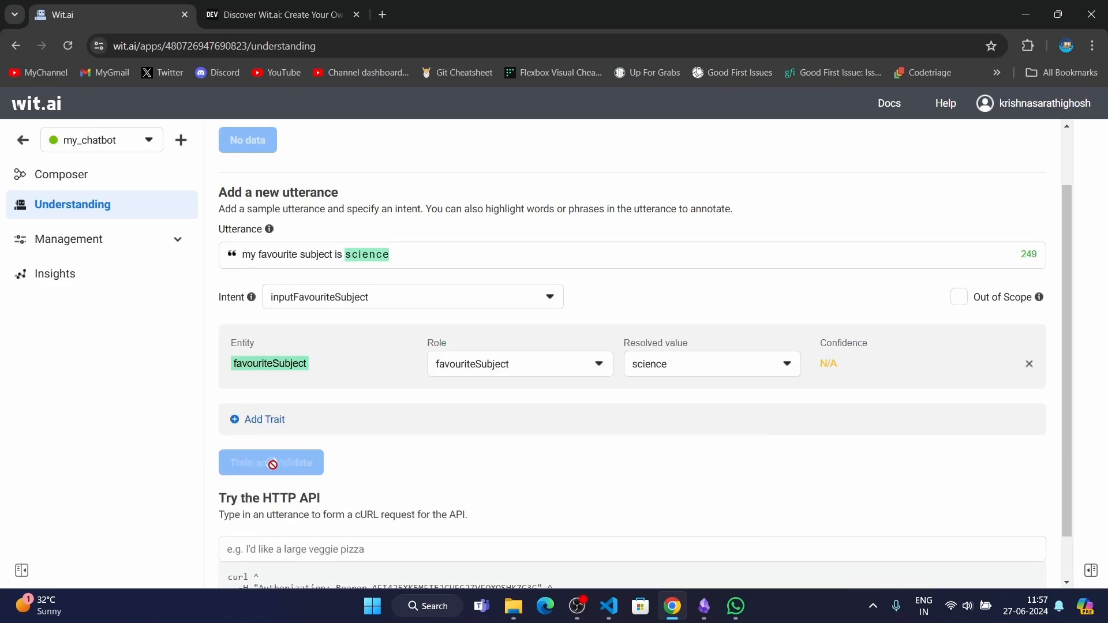
{"action": "type", "text": "chemistry"}
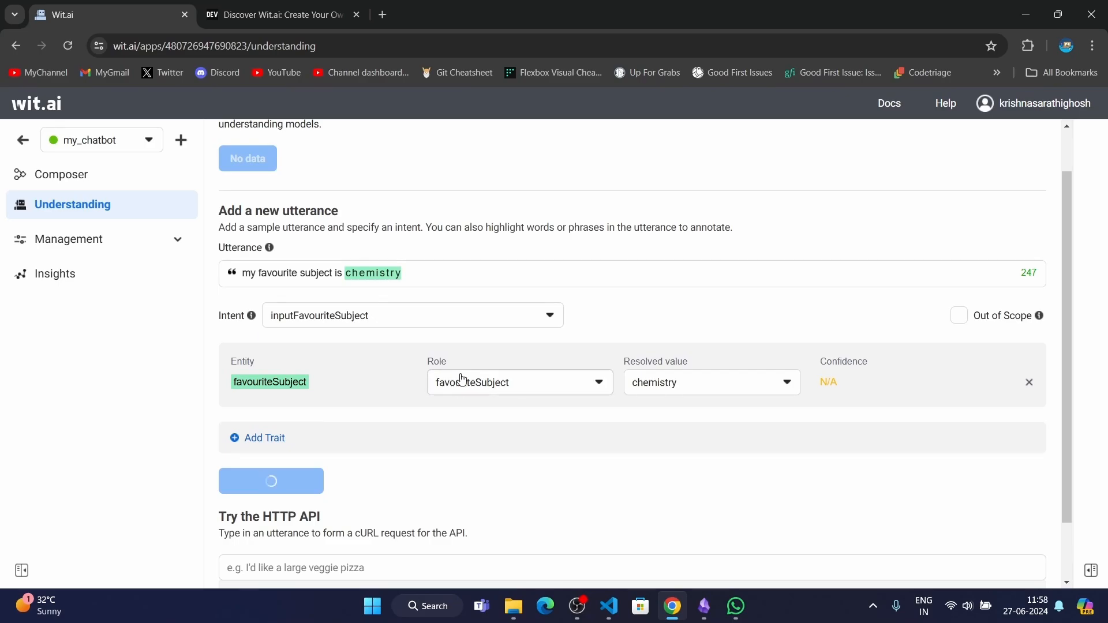
{"action": "left_click", "coordinate": [271, 480]}
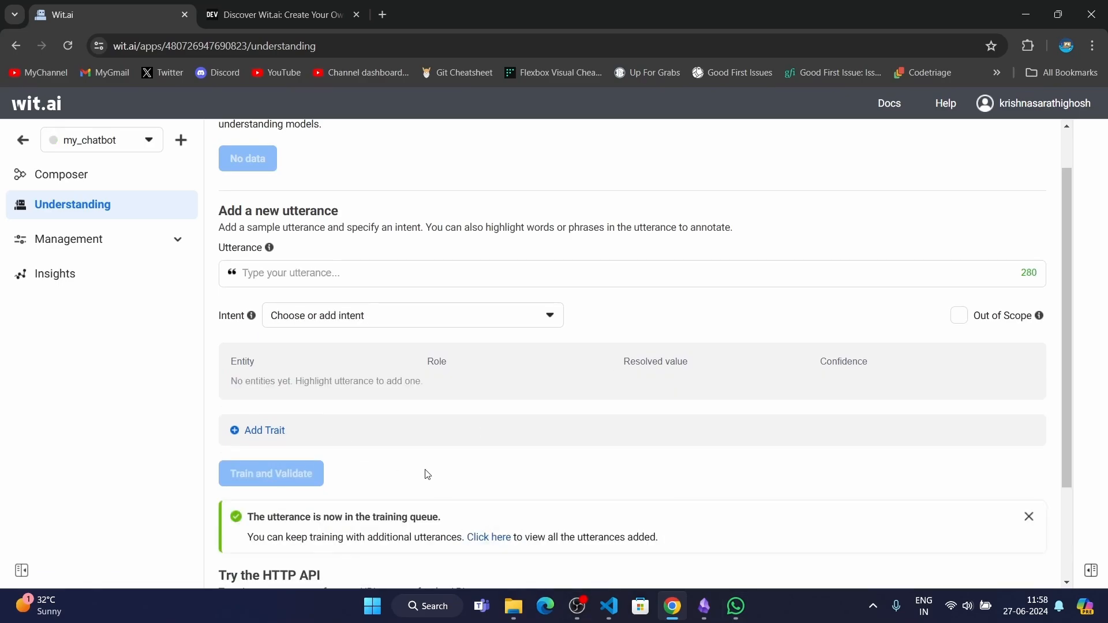
{"action": "left_click", "coordinate": [1027, 516]}
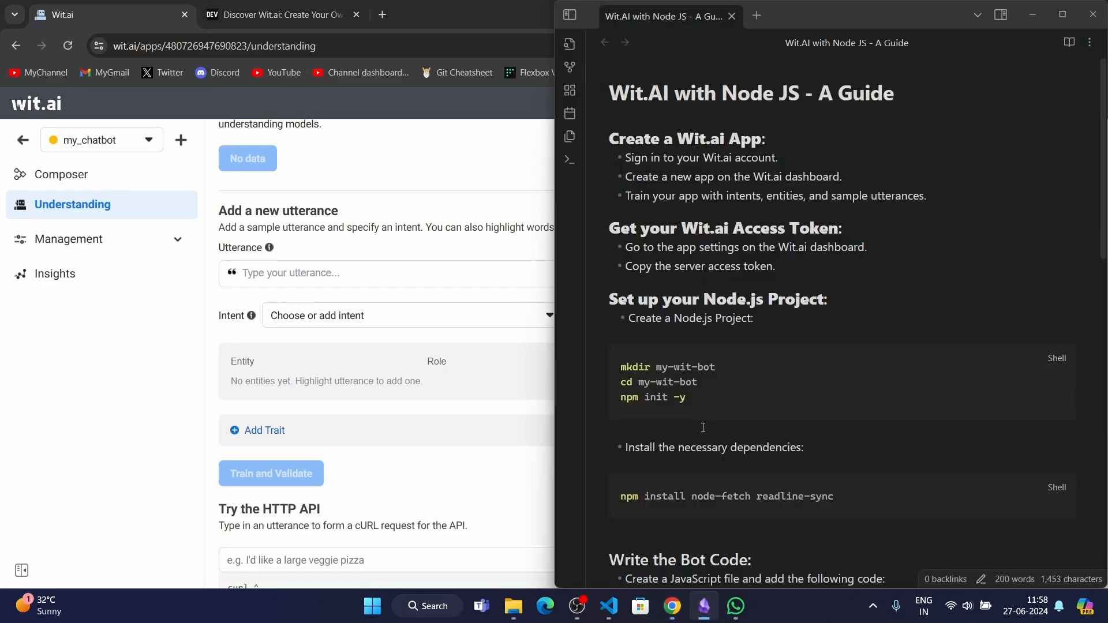
Maximize the Obsidian guide, read its access-token section, then return to Chrome
{"action": "left_click", "coordinate": [1061, 15]}
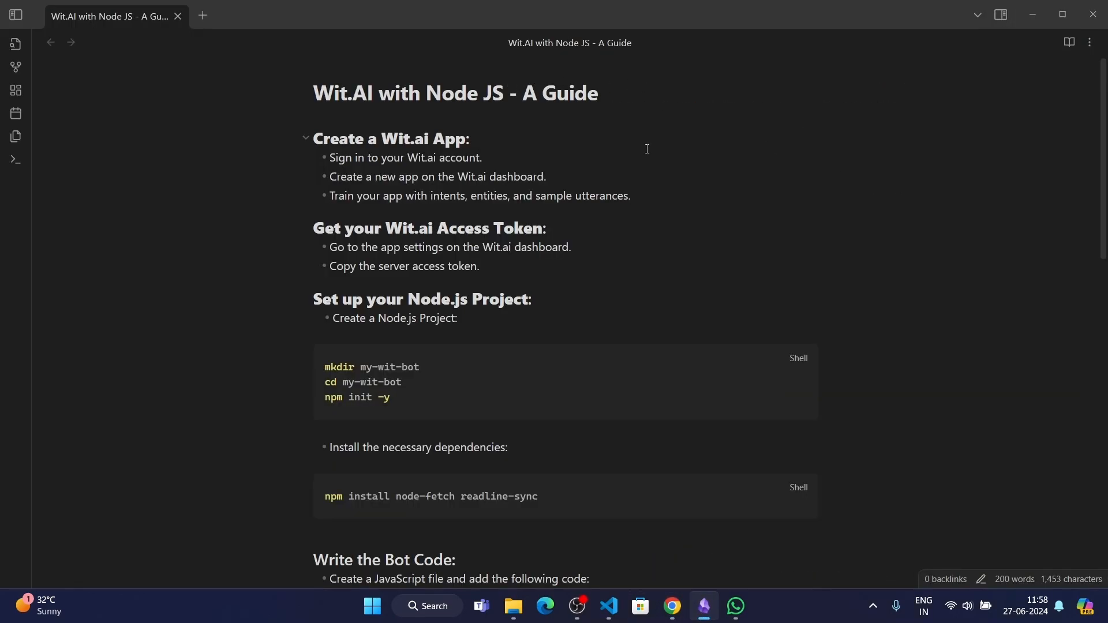
{"action": "scroll", "scroll_direction": "down", "scroll_amount": 3}
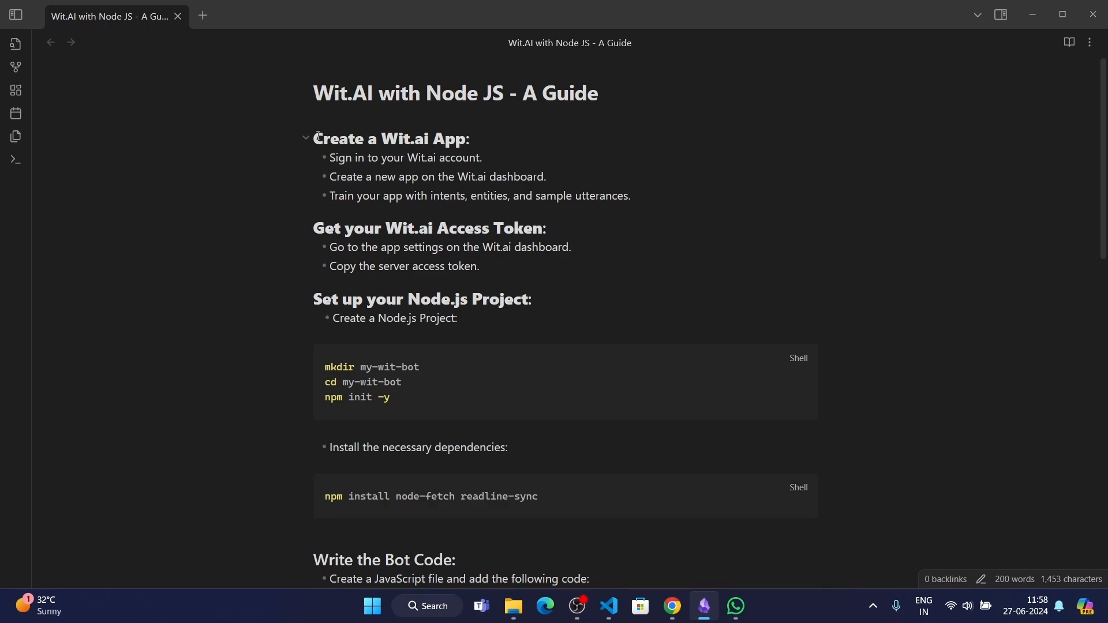
{"action": "left_click", "coordinate": [463, 227]}
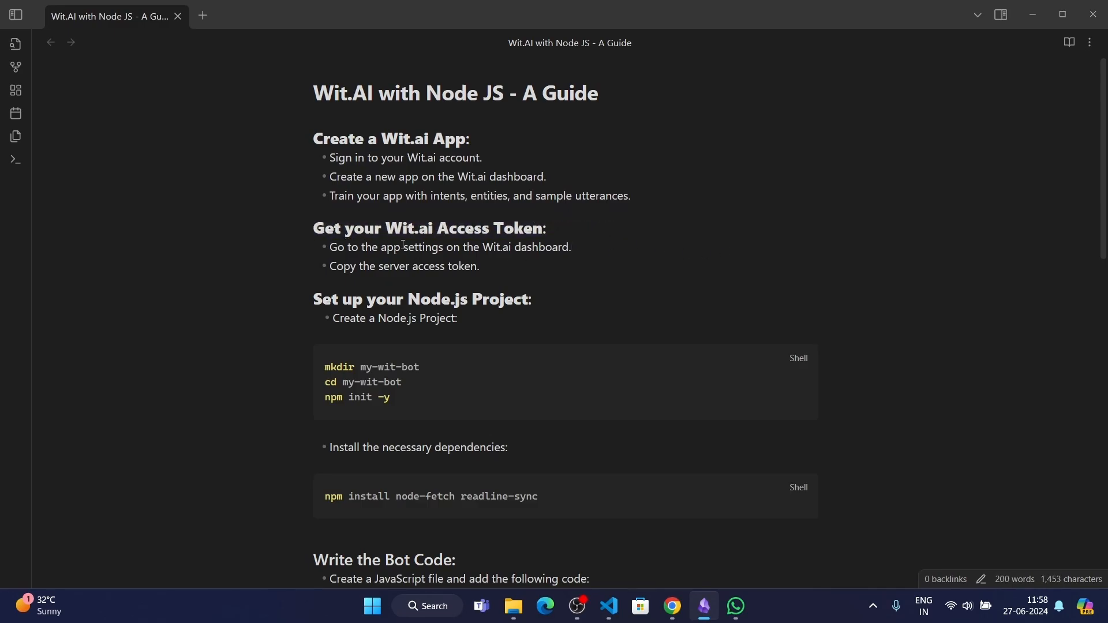
{"action": "left_click", "coordinate": [670, 606]}
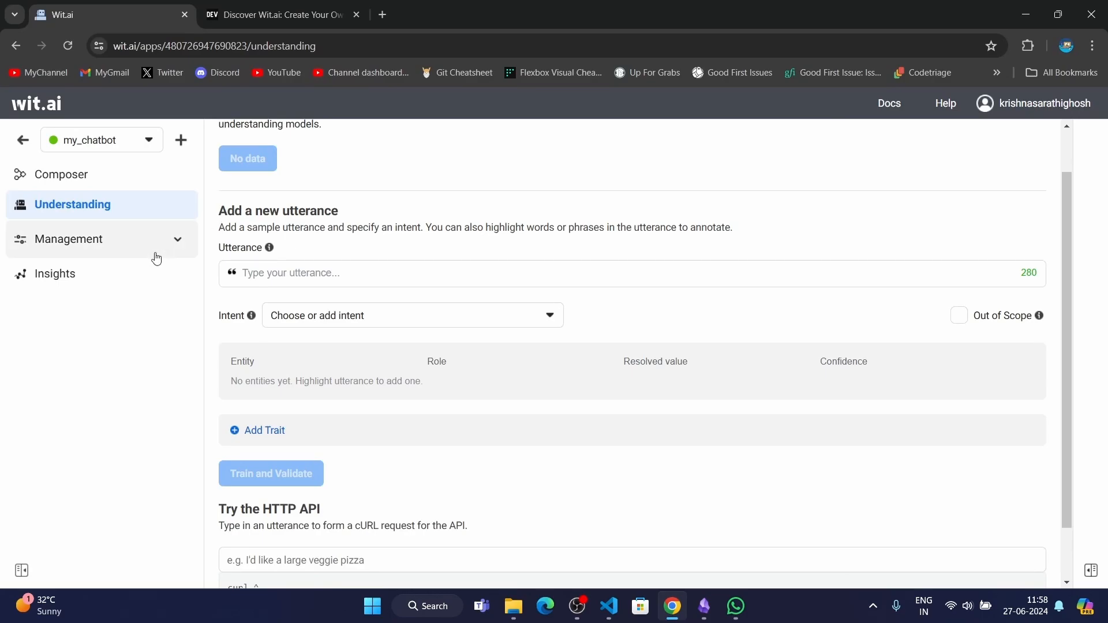
Expand Management in the sidebar and open the my_chatbot Settings page
{"action": "left_click", "coordinate": [68, 239]}
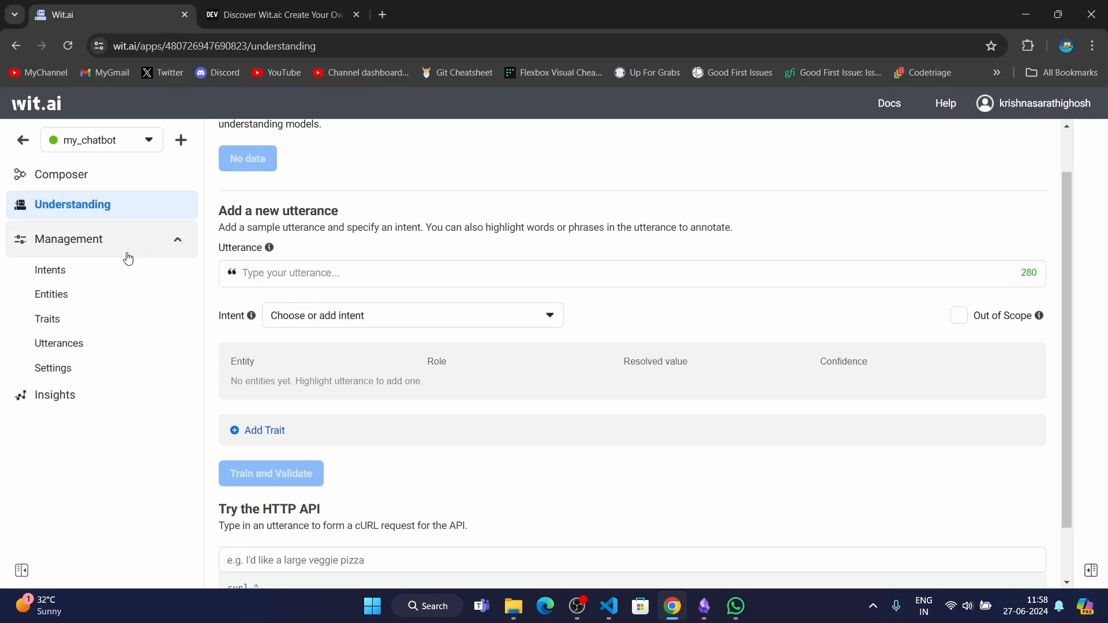
{"action": "left_click", "coordinate": [52, 368]}
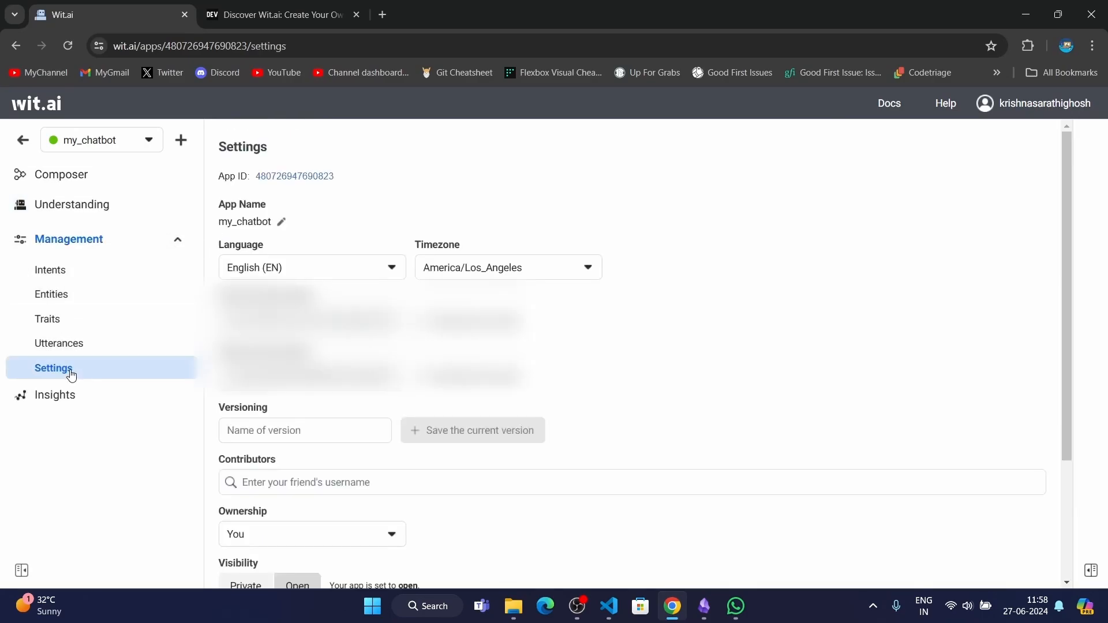
{"action": "scroll", "scroll_direction": "down", "scroll_amount": 3}
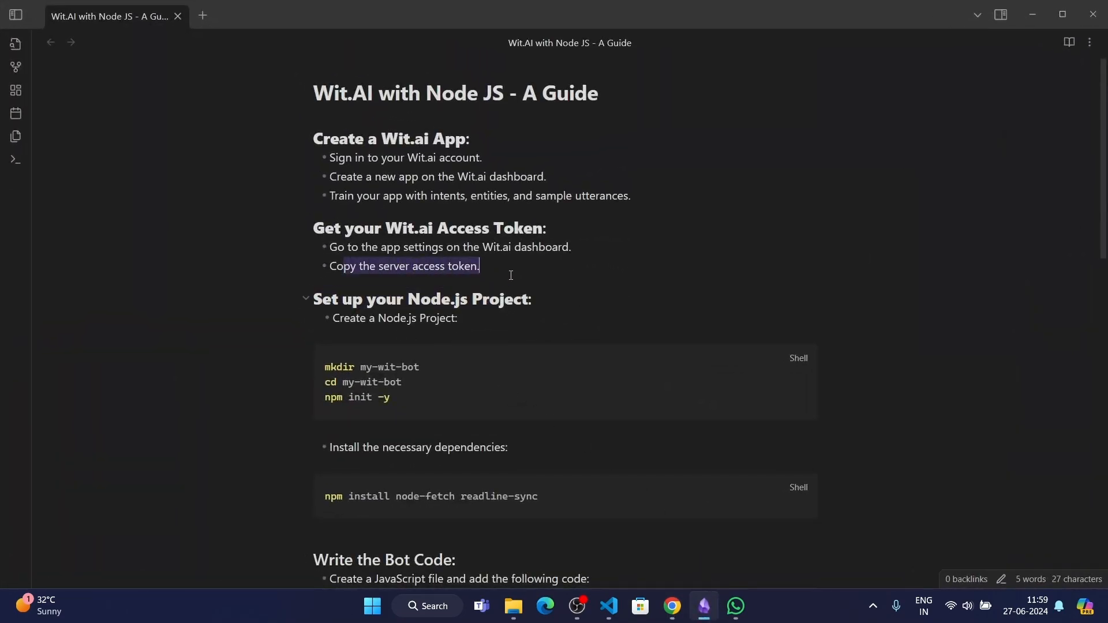
Scroll the guide to the Node.js project setup, then switch to VS Code
{"action": "scroll", "scroll_direction": "down", "scroll_amount": 3}
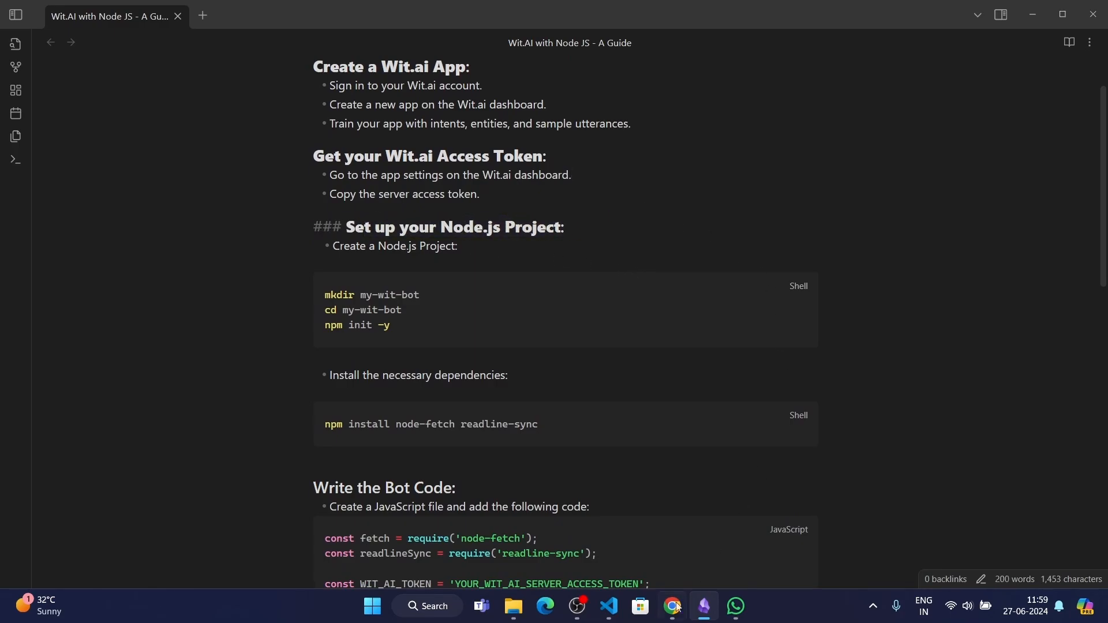
{"action": "left_click", "coordinate": [610, 605]}
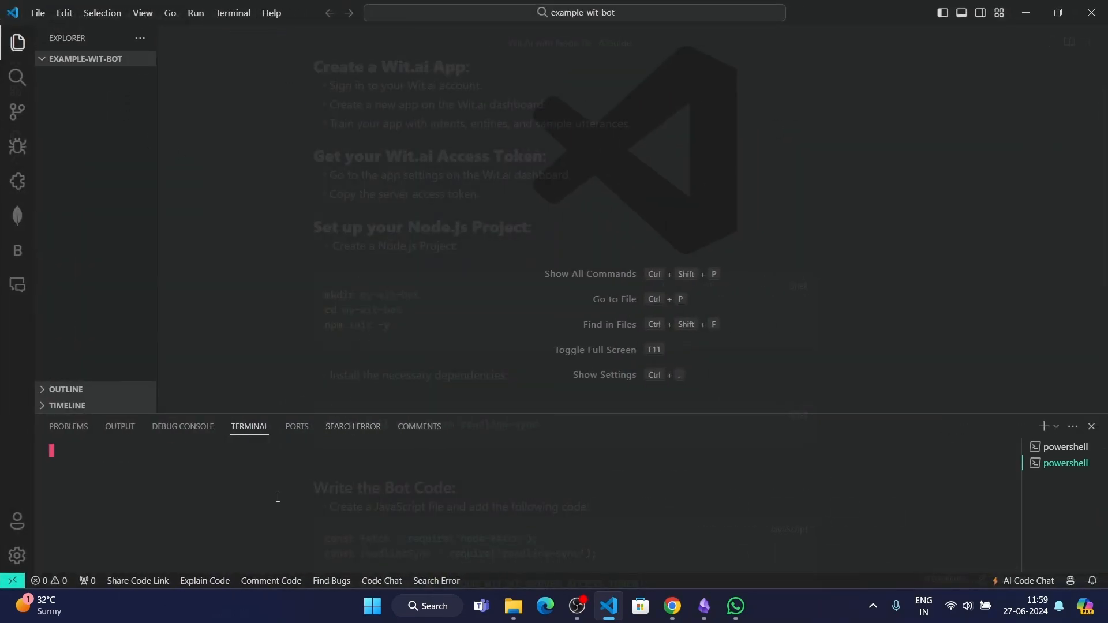
Initialise the project with npm init -y and install node-fetch
{"action": "type", "text": "npm"}
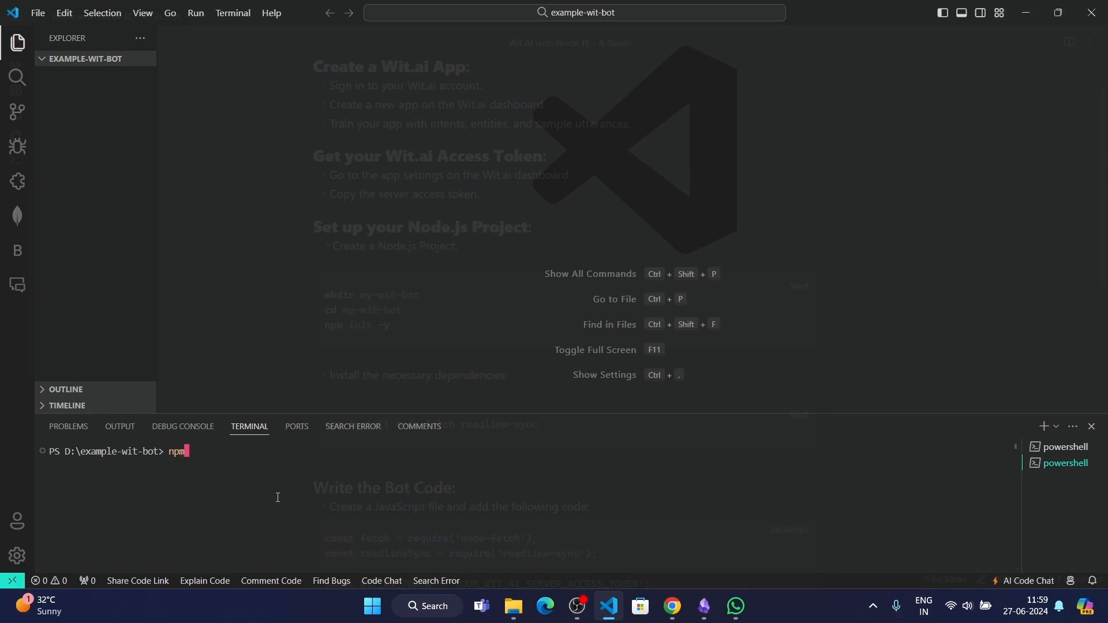
{"action": "type", "text": "init -y"}
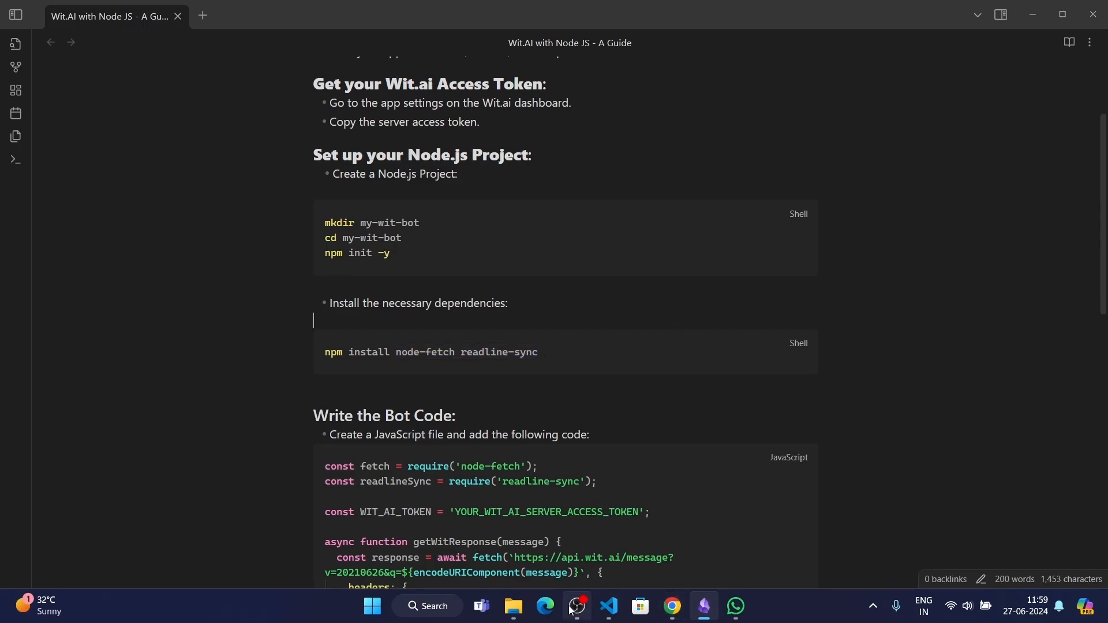
{"action": "left_click", "coordinate": [607, 607]}
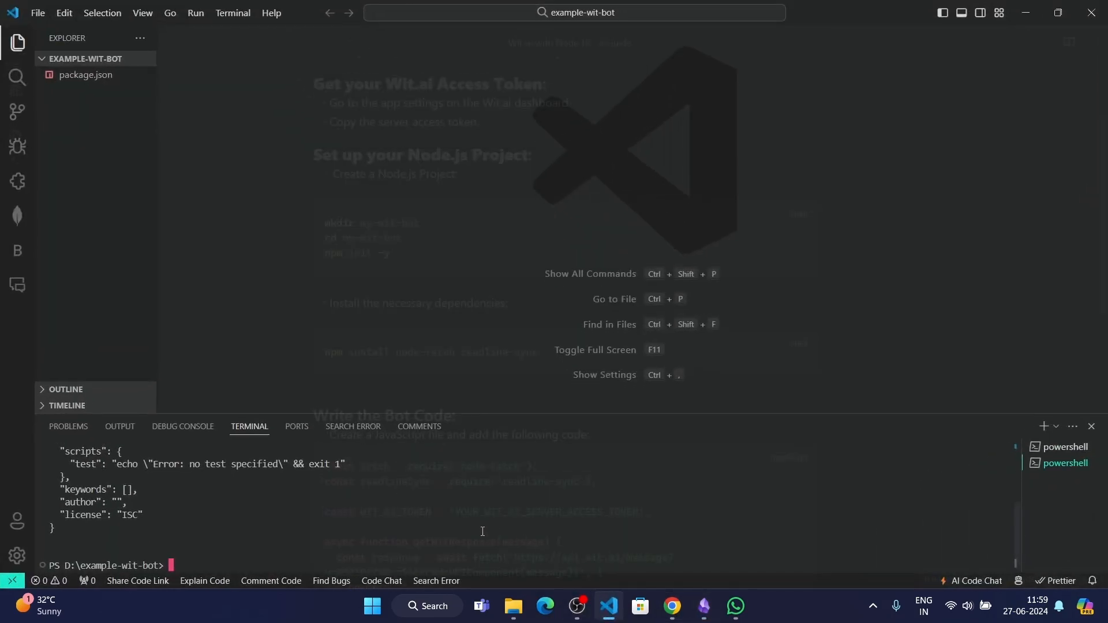
{"action": "type", "text": "npm i"}
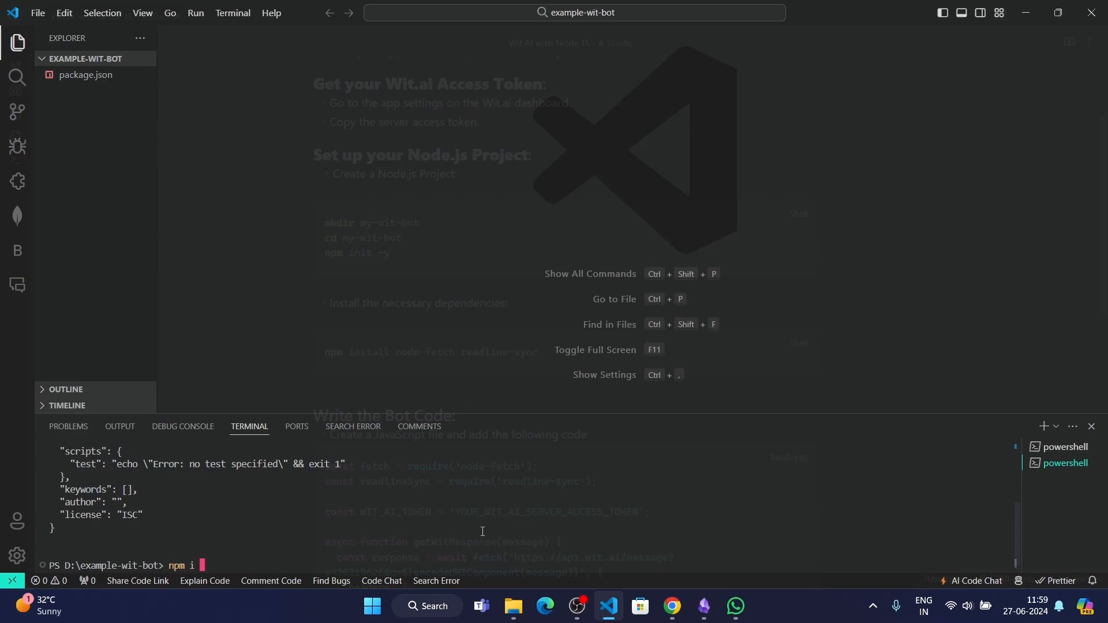
{"action": "type", "text": "node-fetch"}
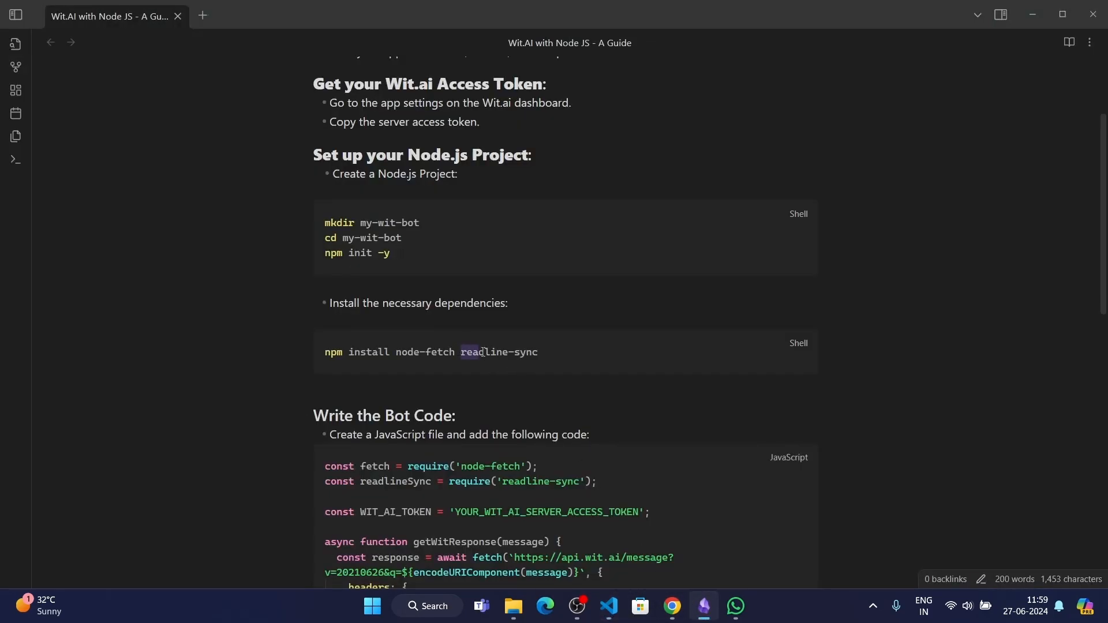
Install the readline-sync package with npm i readline-sync
{"action": "left_click", "coordinate": [487, 415]}
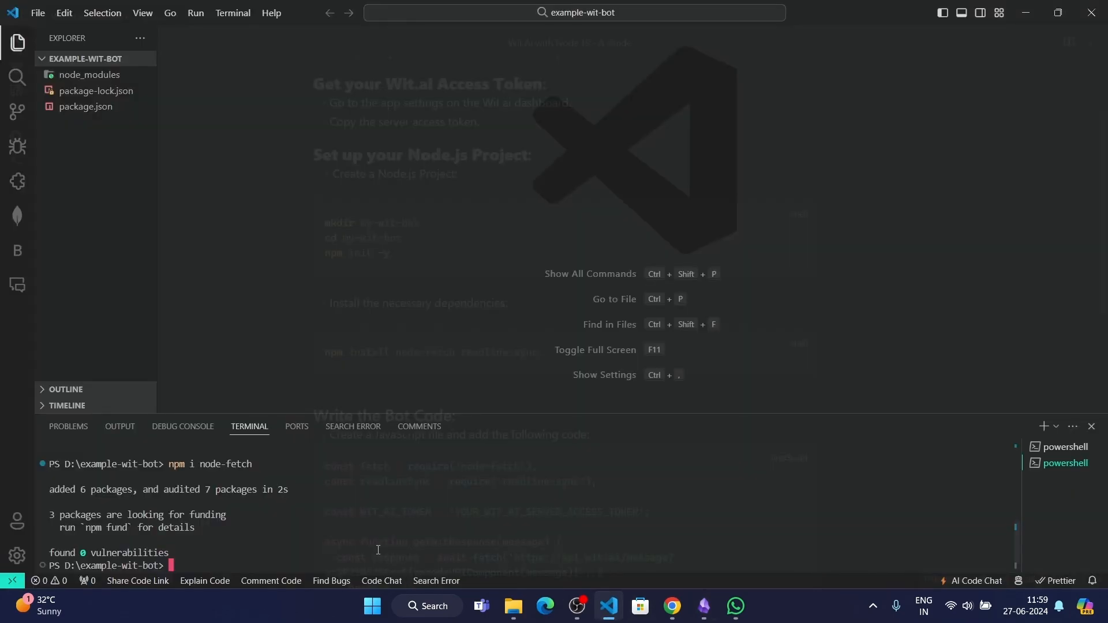
{"action": "type", "text": "npm i"}
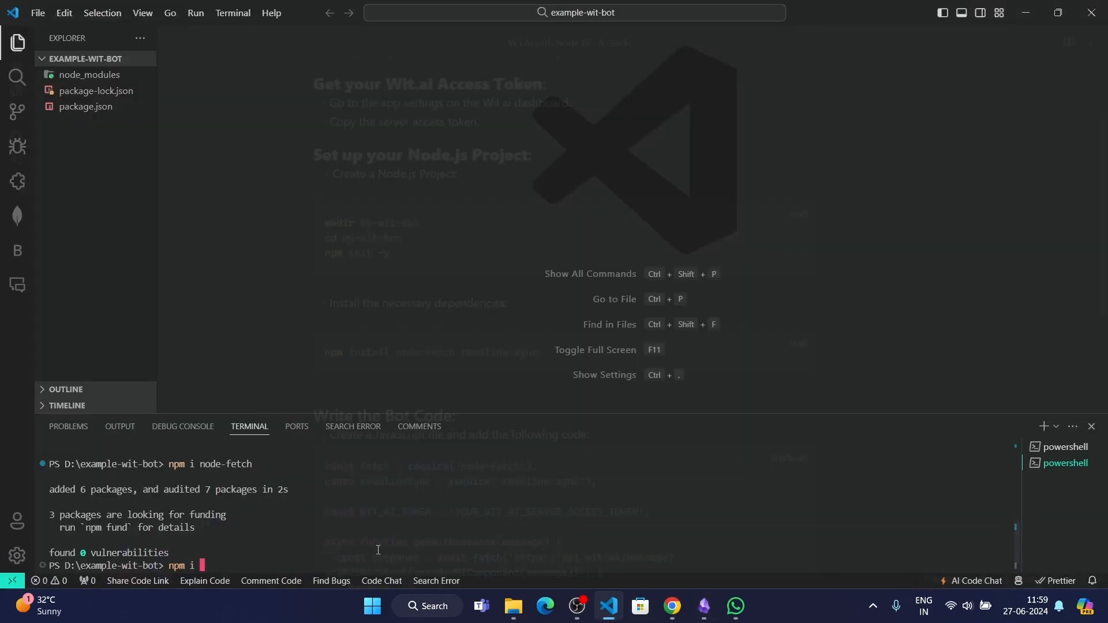
{"action": "type", "text": "readline-sync"}
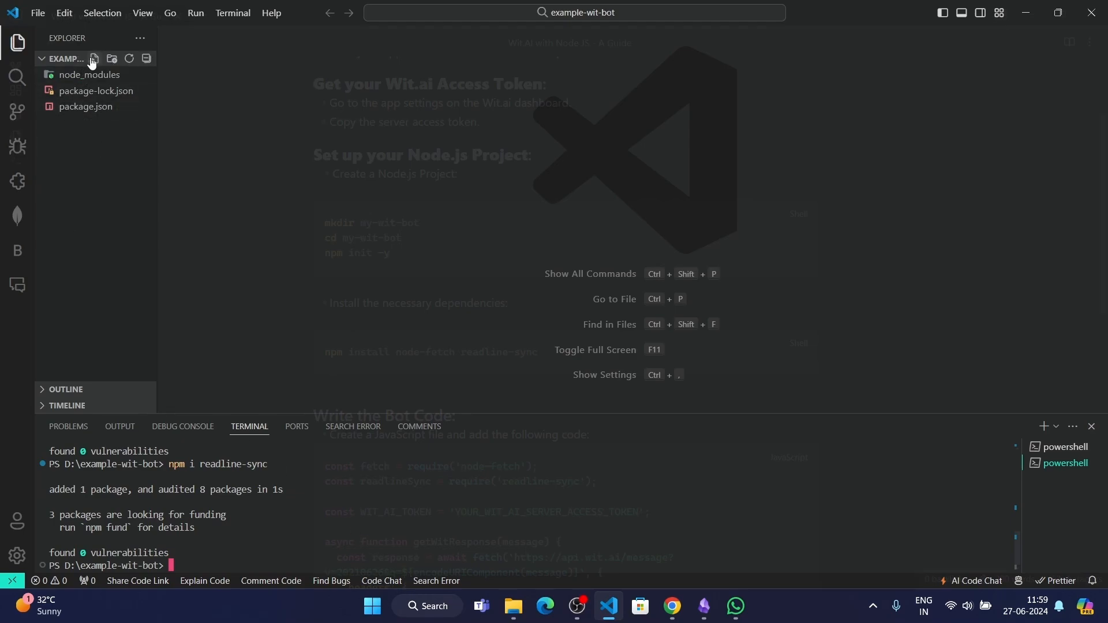
{"action": "left_click", "coordinate": [94, 58]}
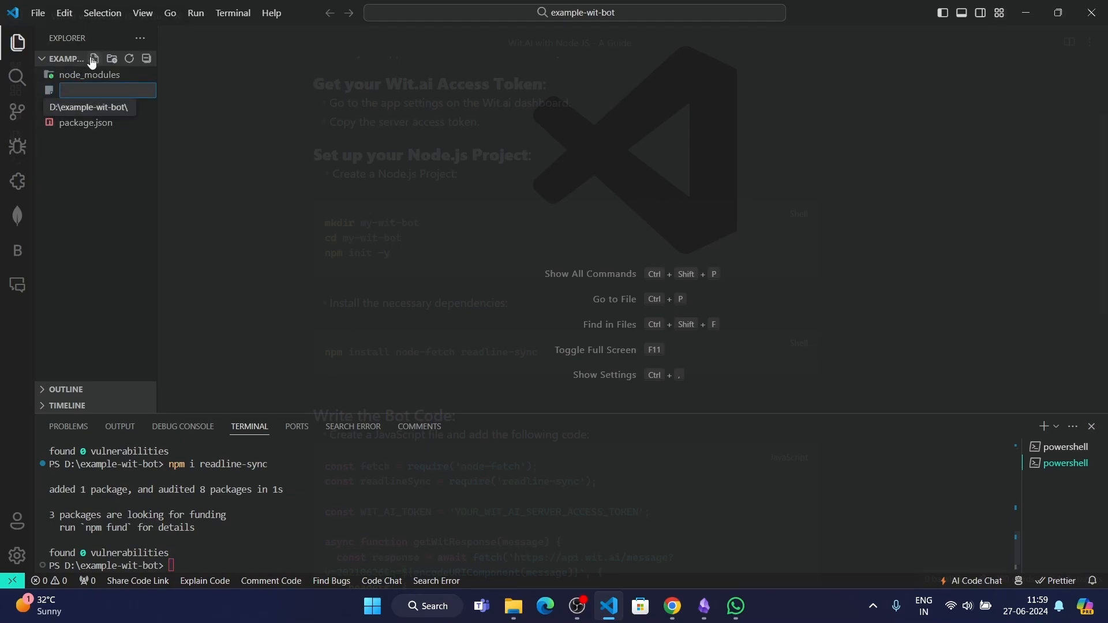
Create bot.js and bring up the guide's Wit.ai bot code to copy into it
{"action": "type", "text": "bot.js"}
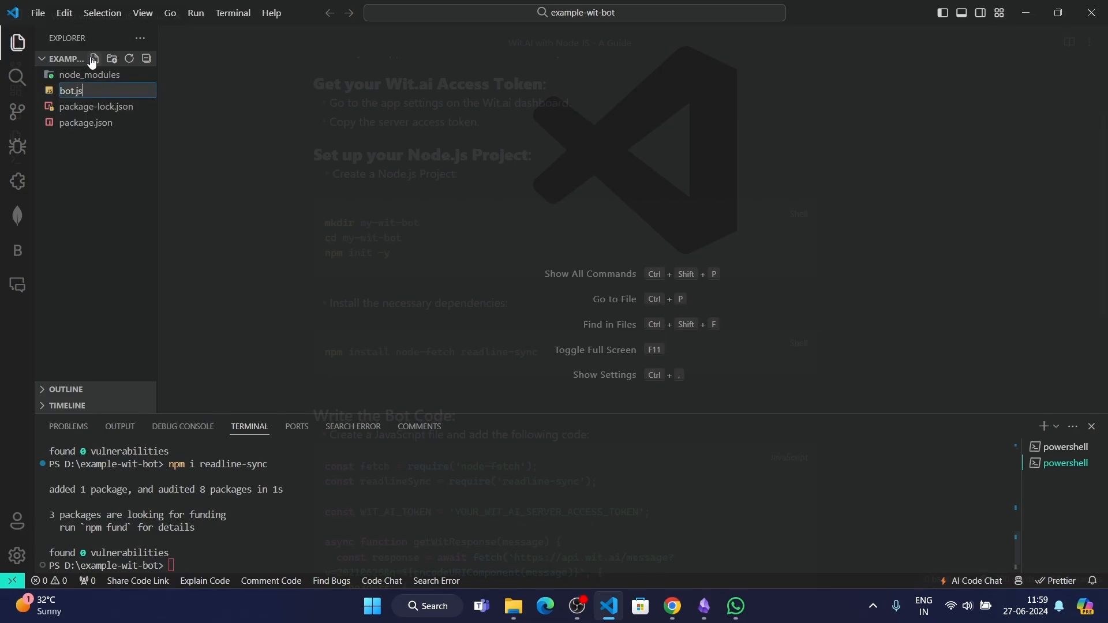
{"action": "key", "text": "Enter"}
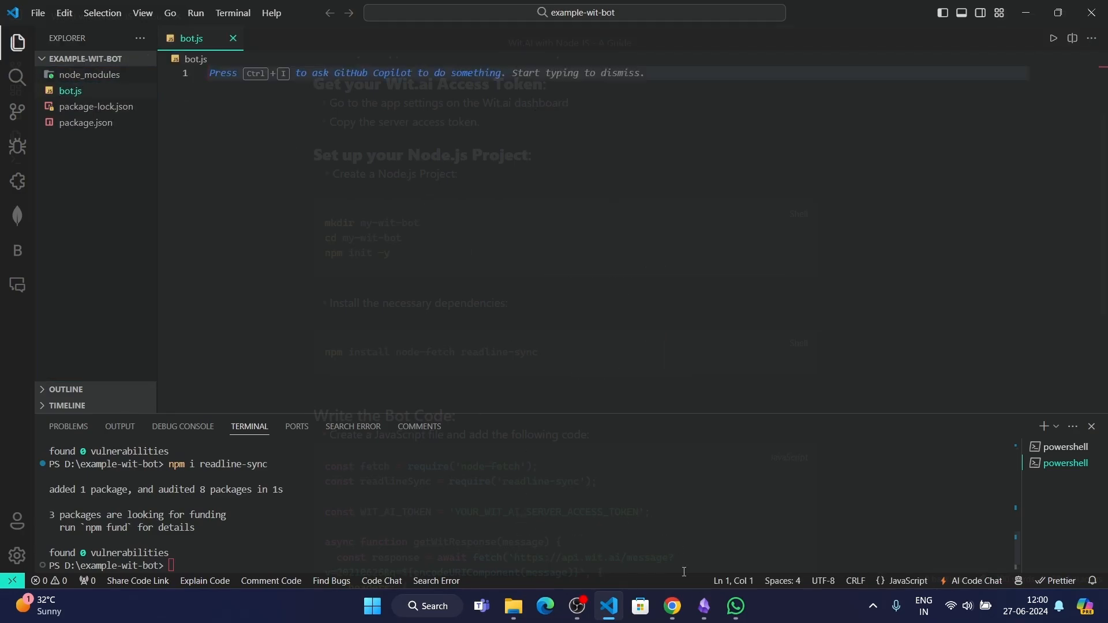
{"action": "left_click", "coordinate": [670, 605]}
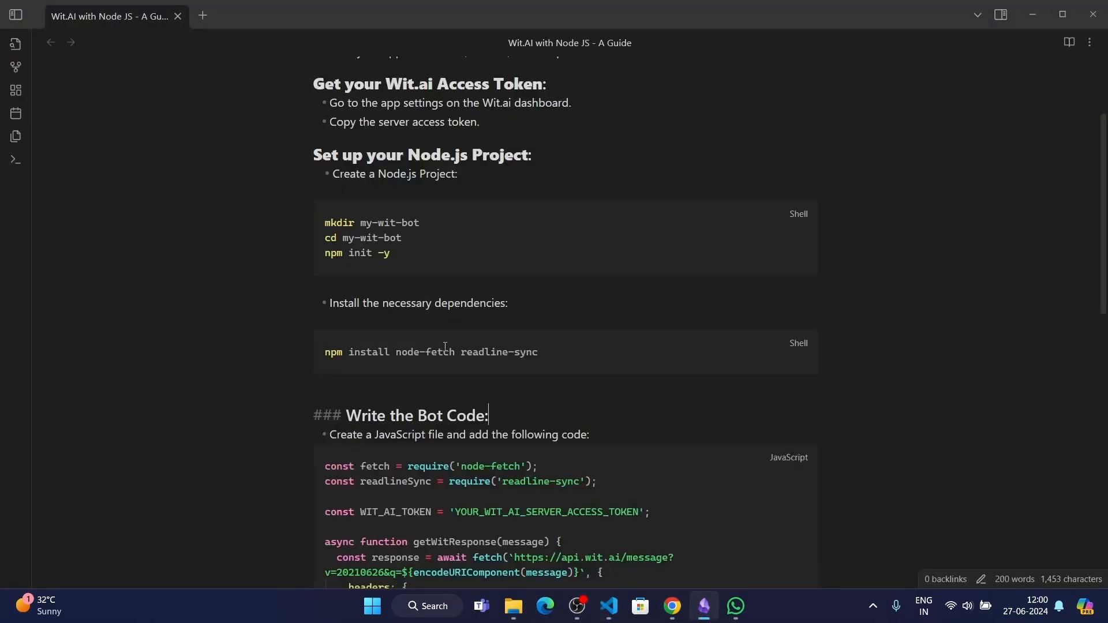
{"action": "scroll", "scroll_direction": "down", "scroll_amount": 3}
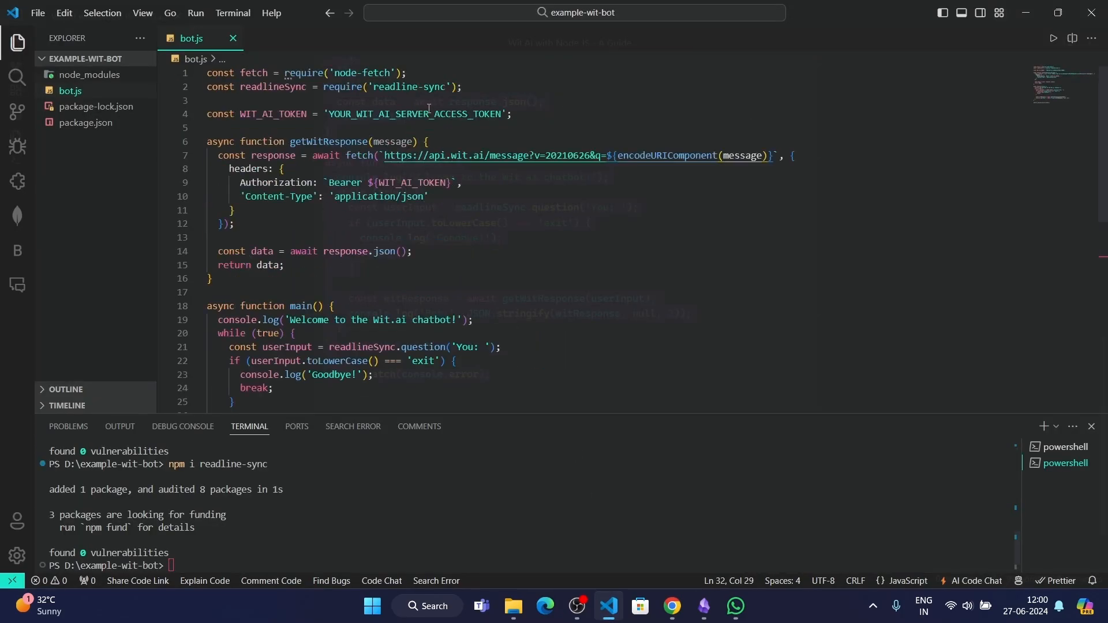
Replace the placeholder token in bot.js, check package.json, then return to bot.js
{"action": "double_click", "coordinate": [413, 113]}
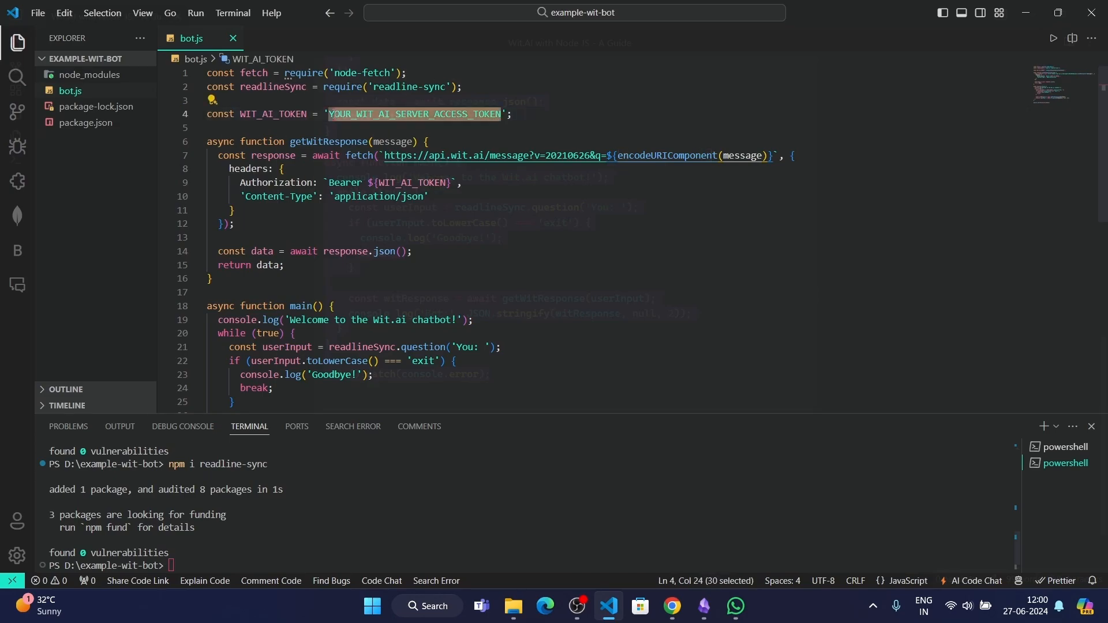
{"action": "key", "text": "Delete"}
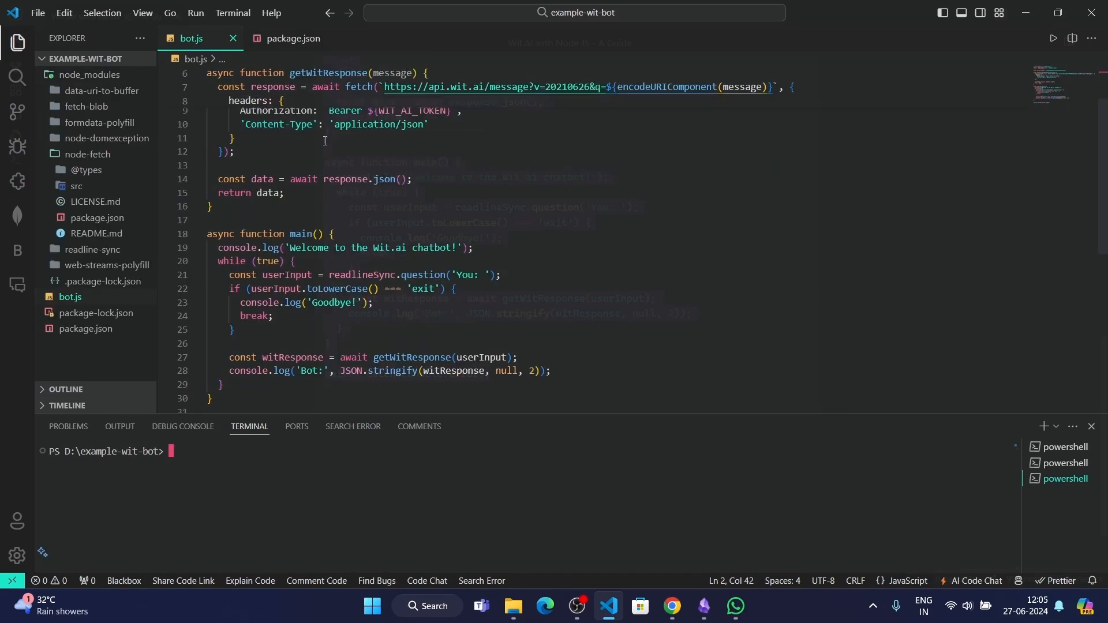
{"action": "left_click", "coordinate": [291, 38]}
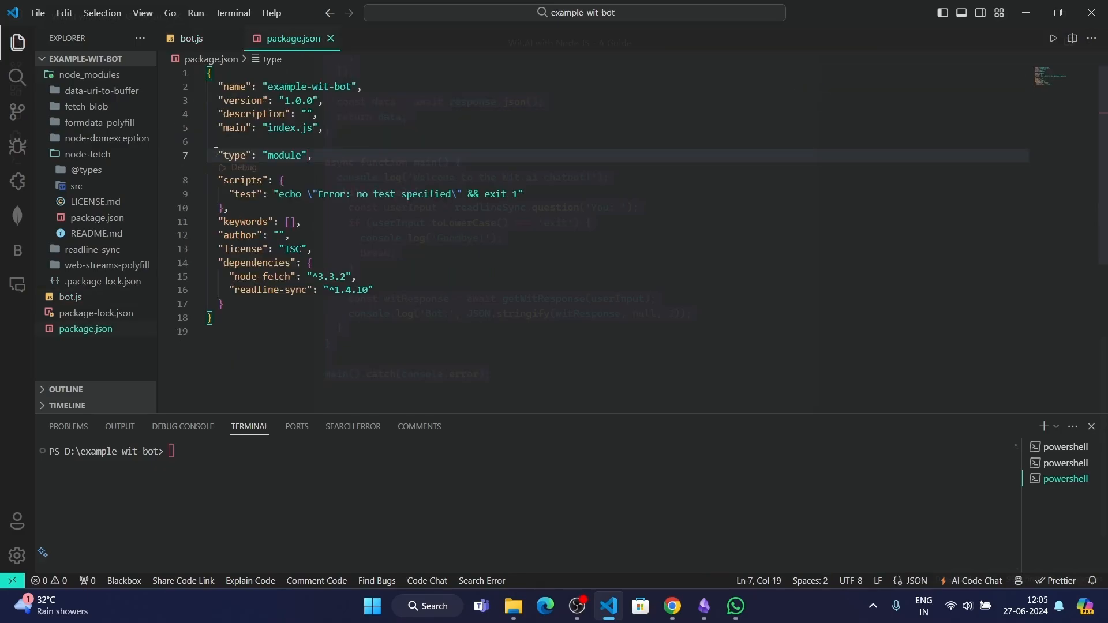
{"action": "left_click", "coordinate": [189, 38]}
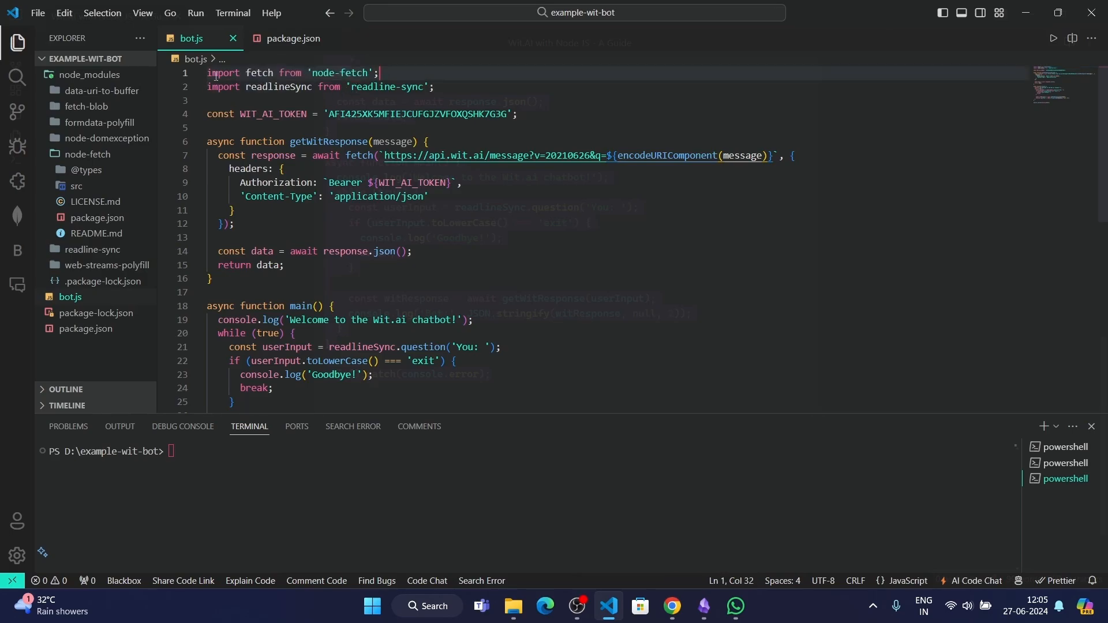
{"action": "scroll", "scroll_direction": "down", "scroll_amount": 3}
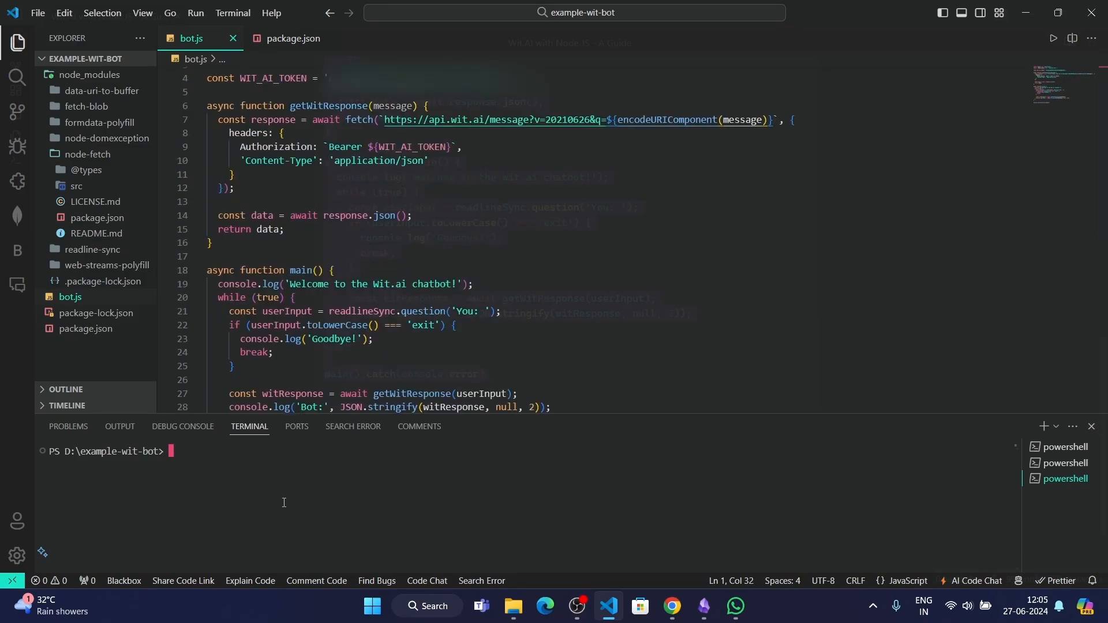
Run node bot.js and send 'my favourite subject is chemistry' to the bot
{"action": "type", "text": "node bot.js"}
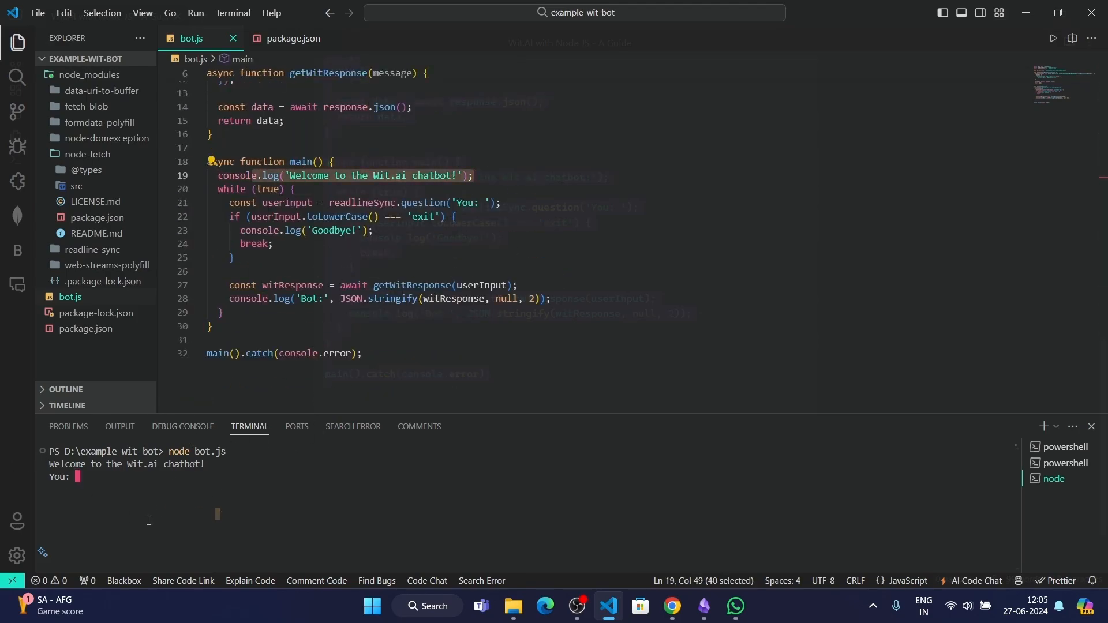
{"action": "type", "text": "mmy"}
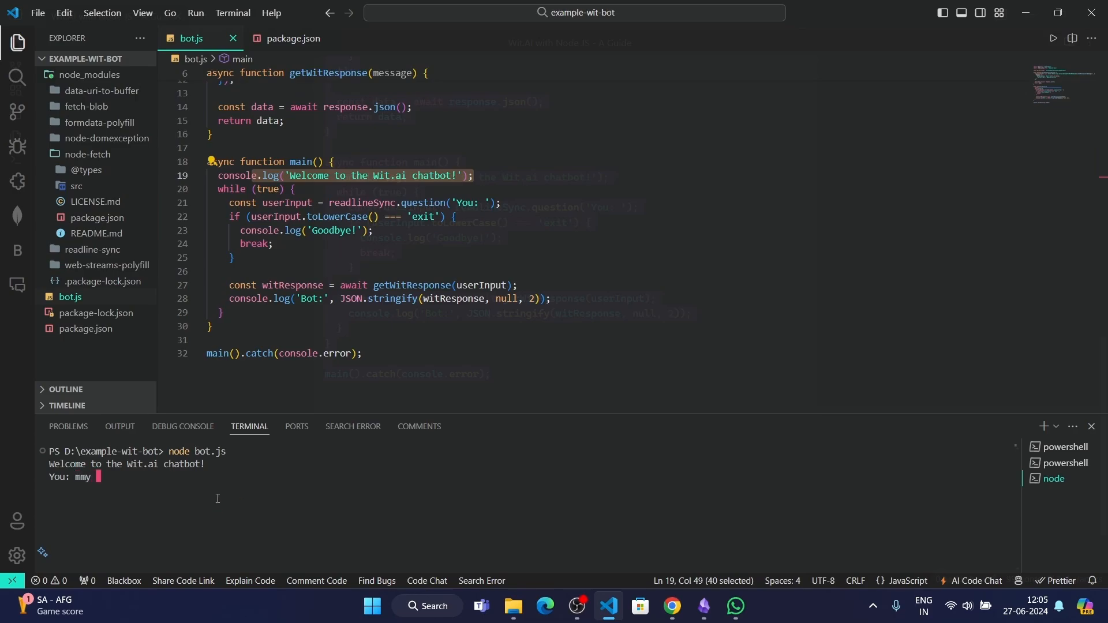
{"action": "key", "text": "Backspace"}
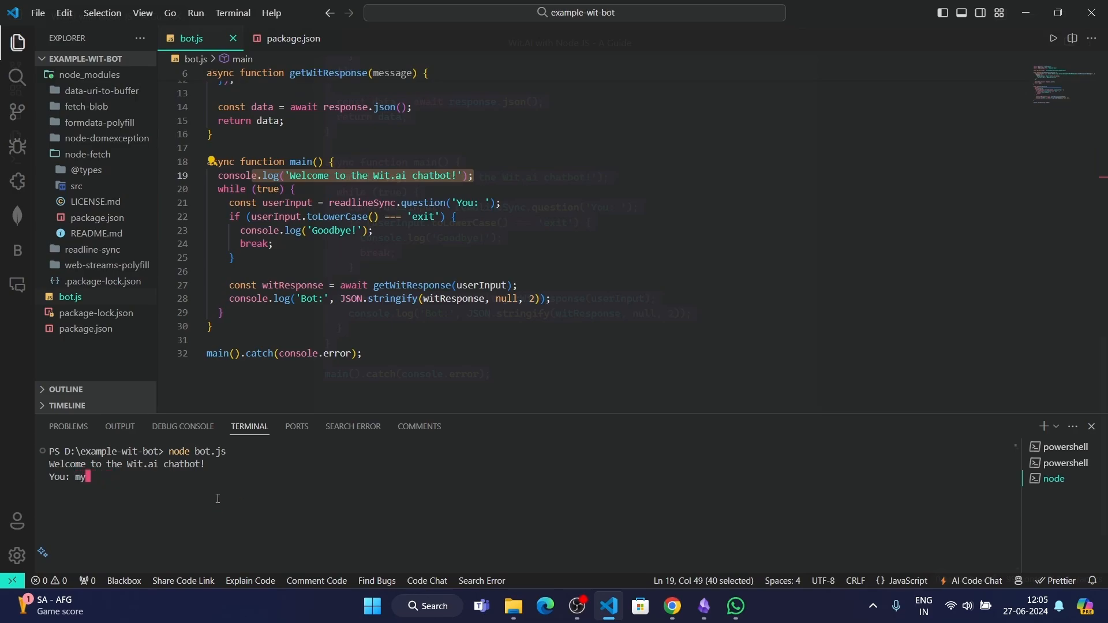
{"action": "type", "text": "favourite"}
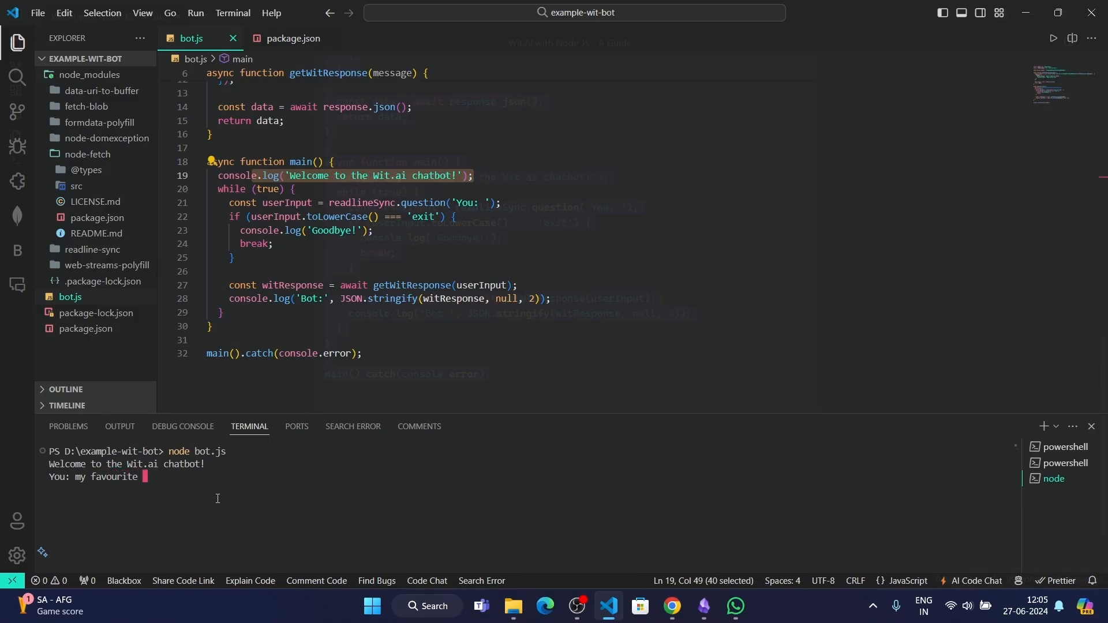
{"action": "type", "text": "subject is chem"}
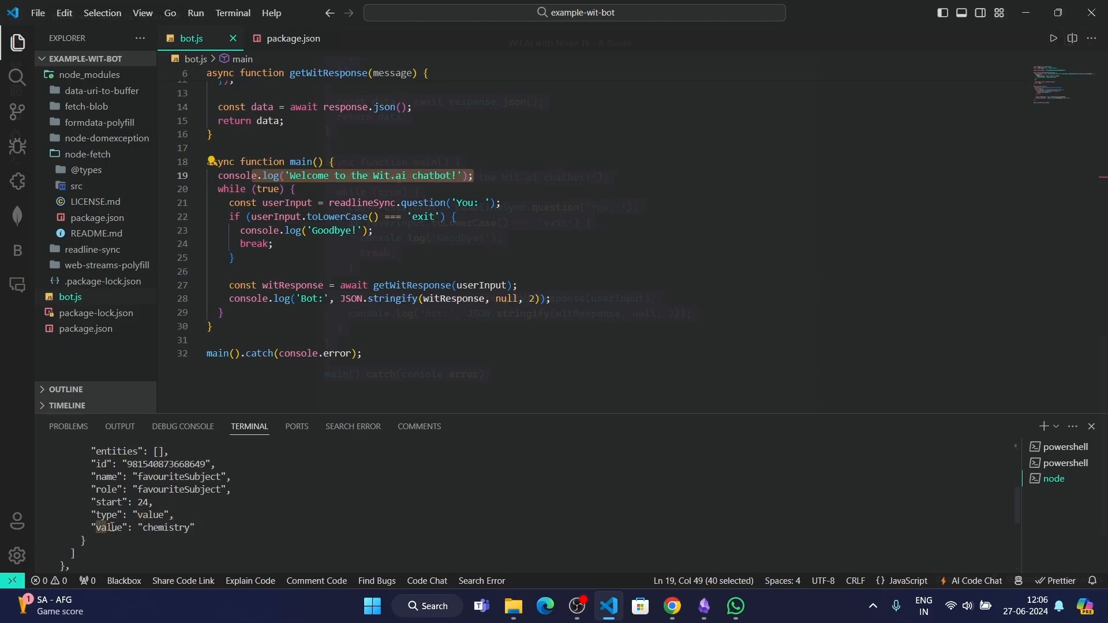
Send the test message 'my favourite subject is history' at the You: prompt
{"action": "double_click", "coordinate": [164, 527]}
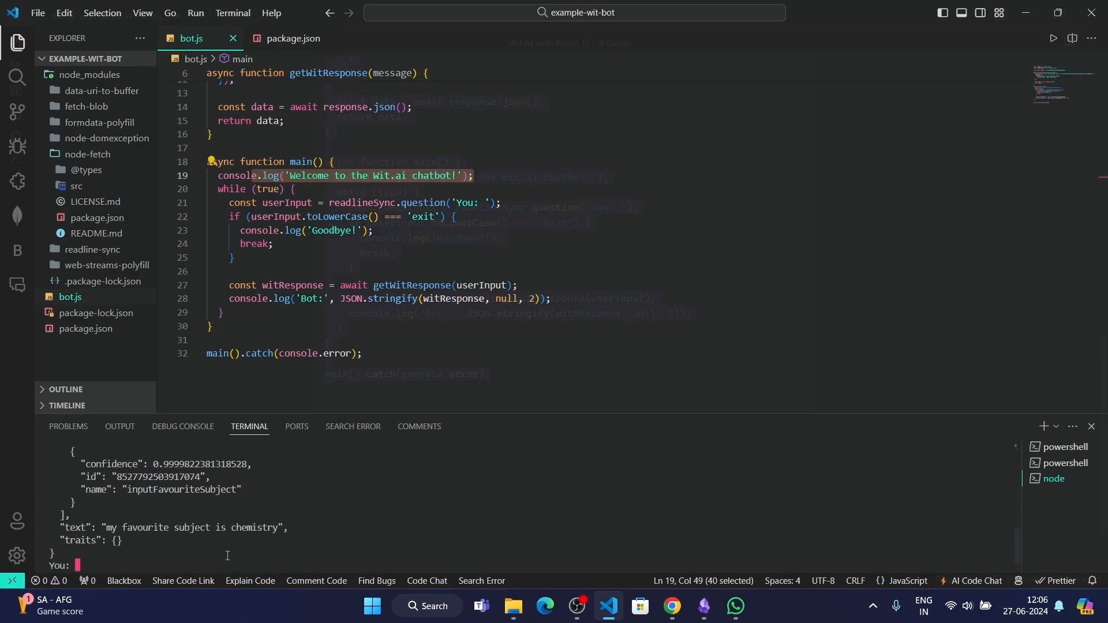
{"action": "type", "text": "my favourite"}
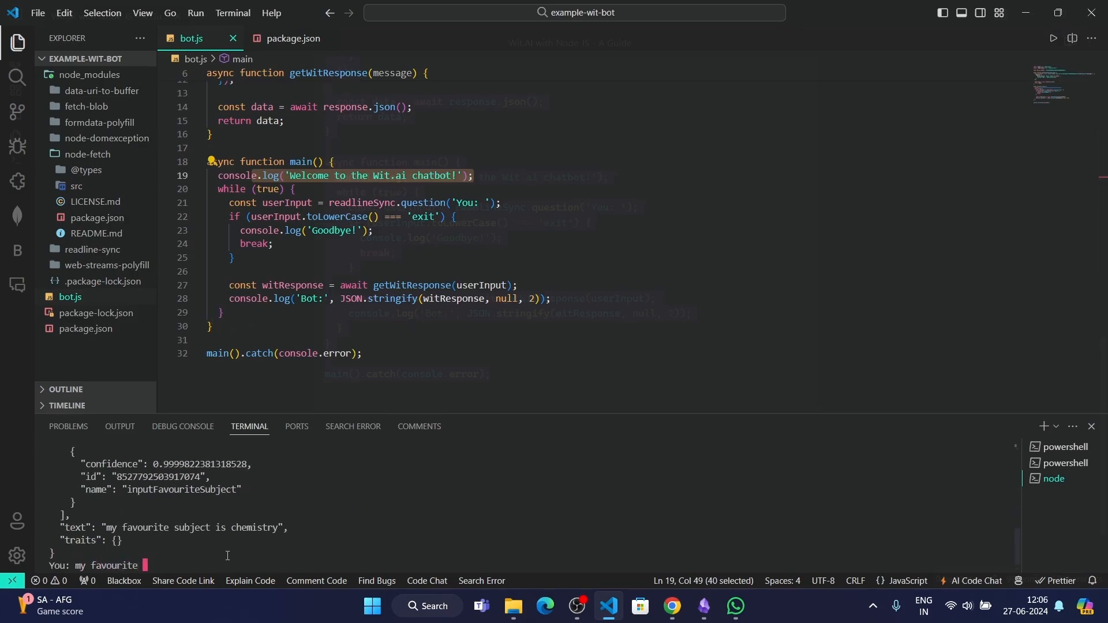
{"action": "type", "text": "subject is hist"}
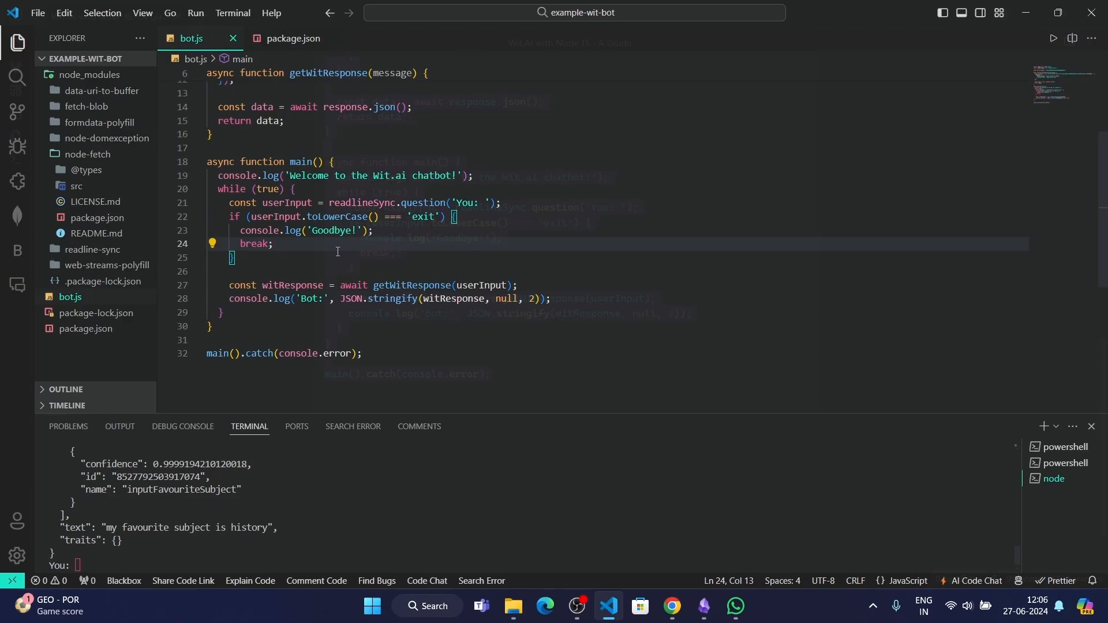
{"action": "mouse_move", "coordinate": [289, 278]}
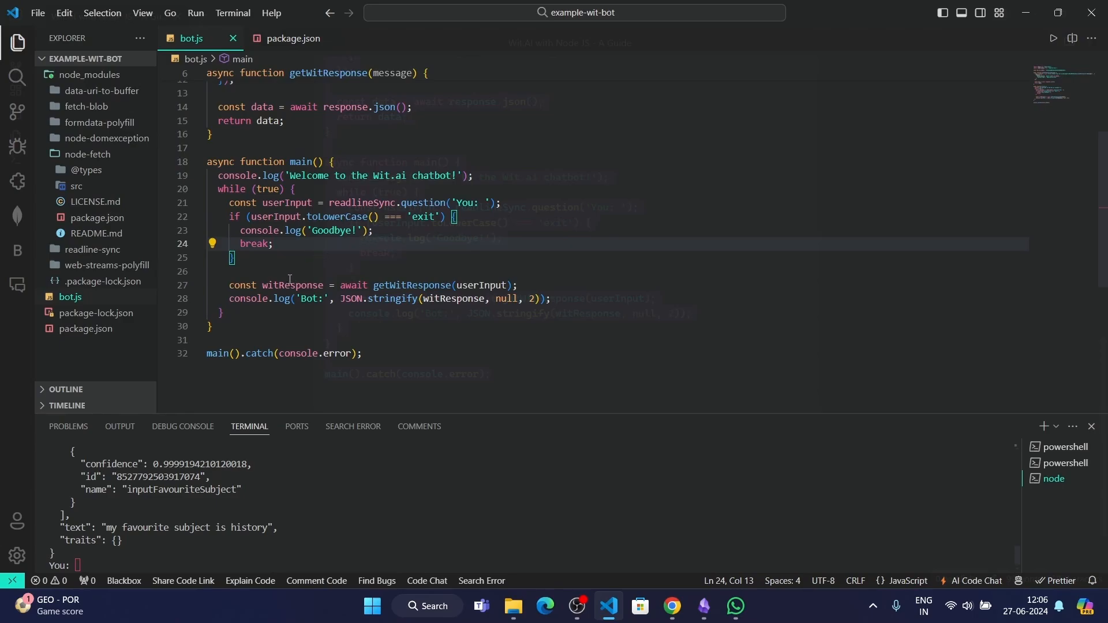
{"action": "mouse_move", "coordinate": [291, 284]}
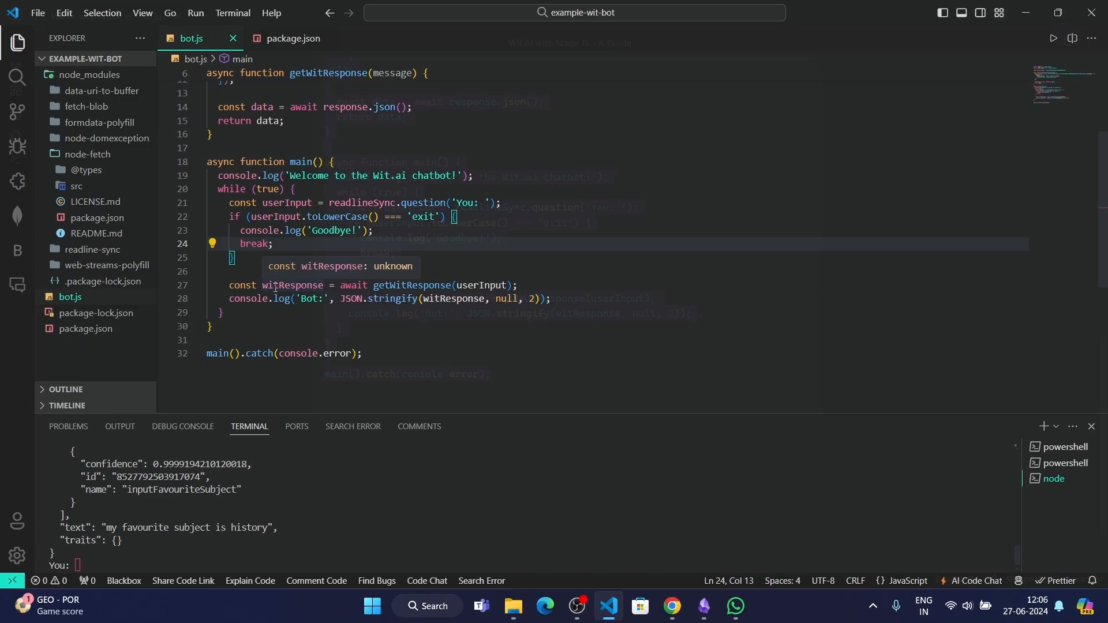
{"action": "mouse_move", "coordinate": [336, 177]}
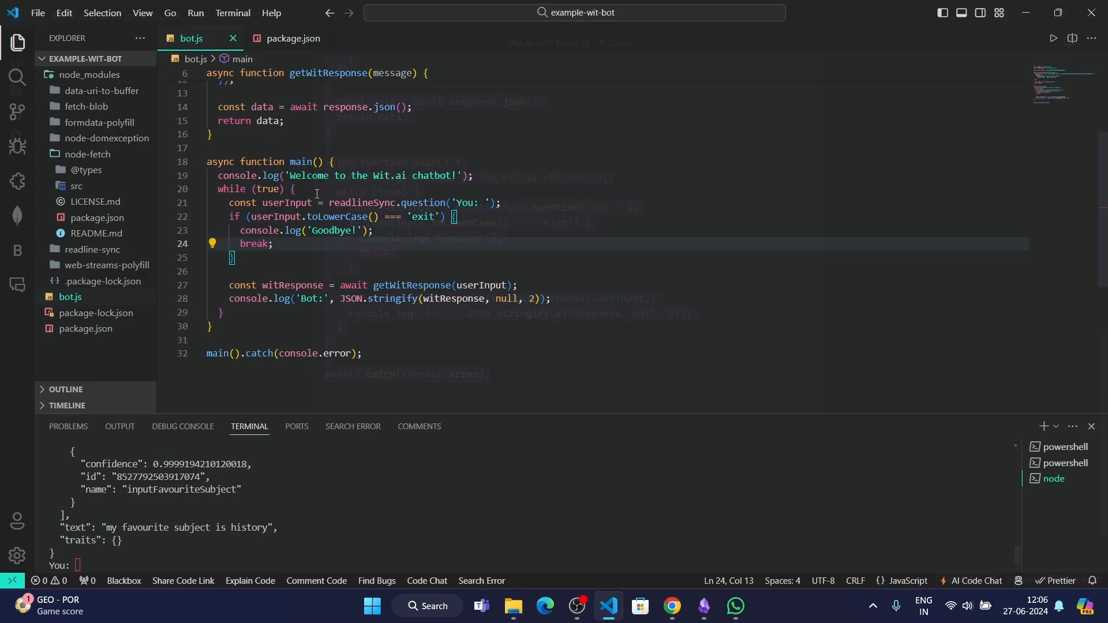
{"action": "mouse_move", "coordinate": [314, 189]}
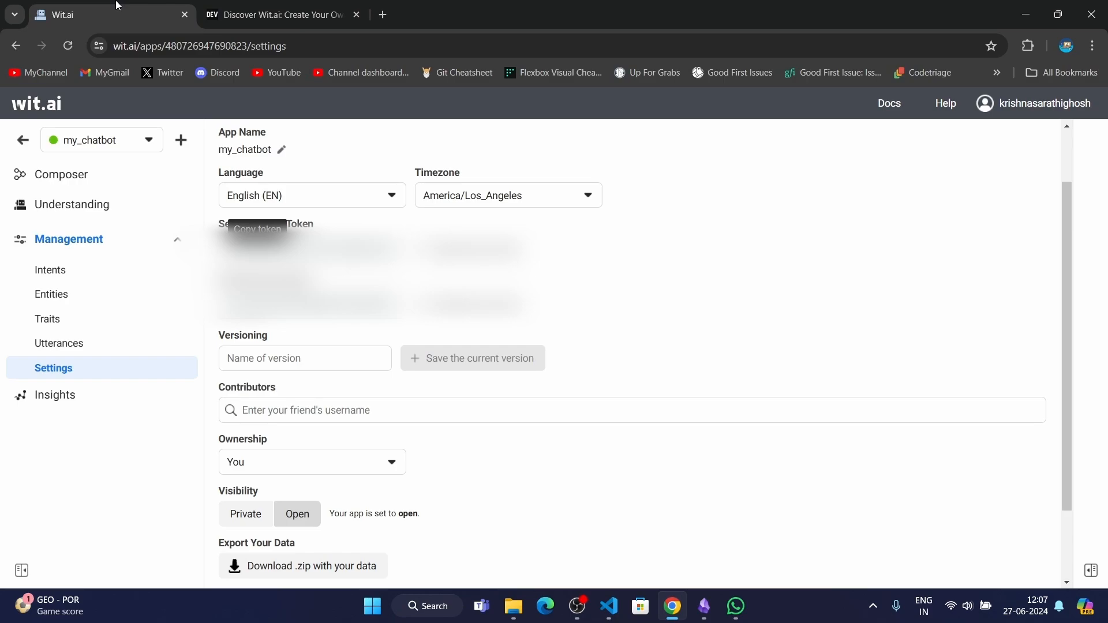
{"action": "left_click", "coordinate": [279, 14]}
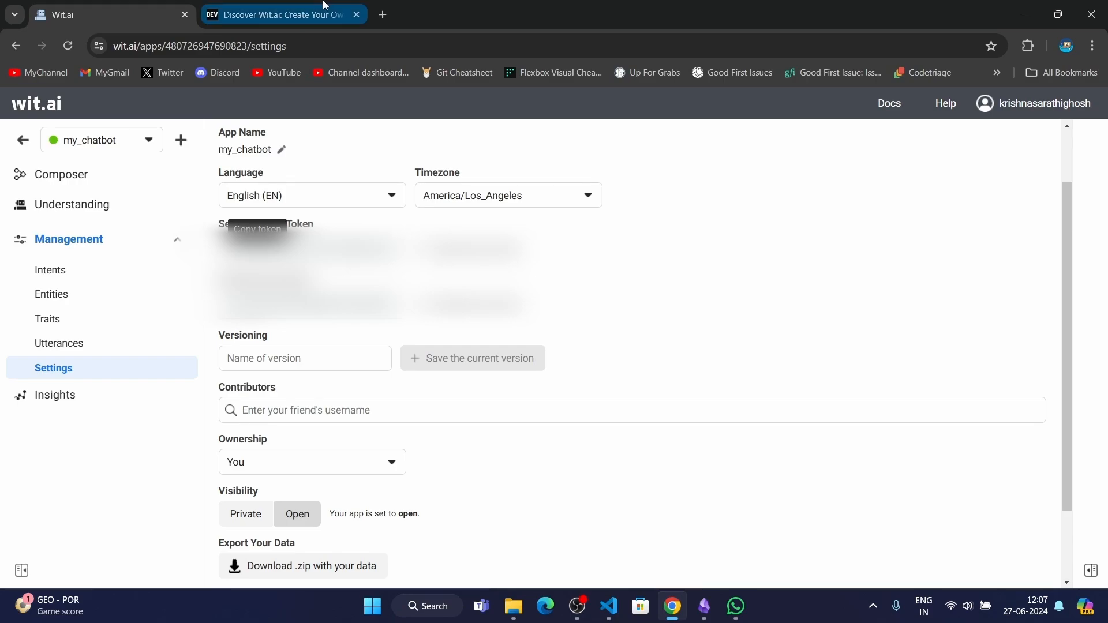